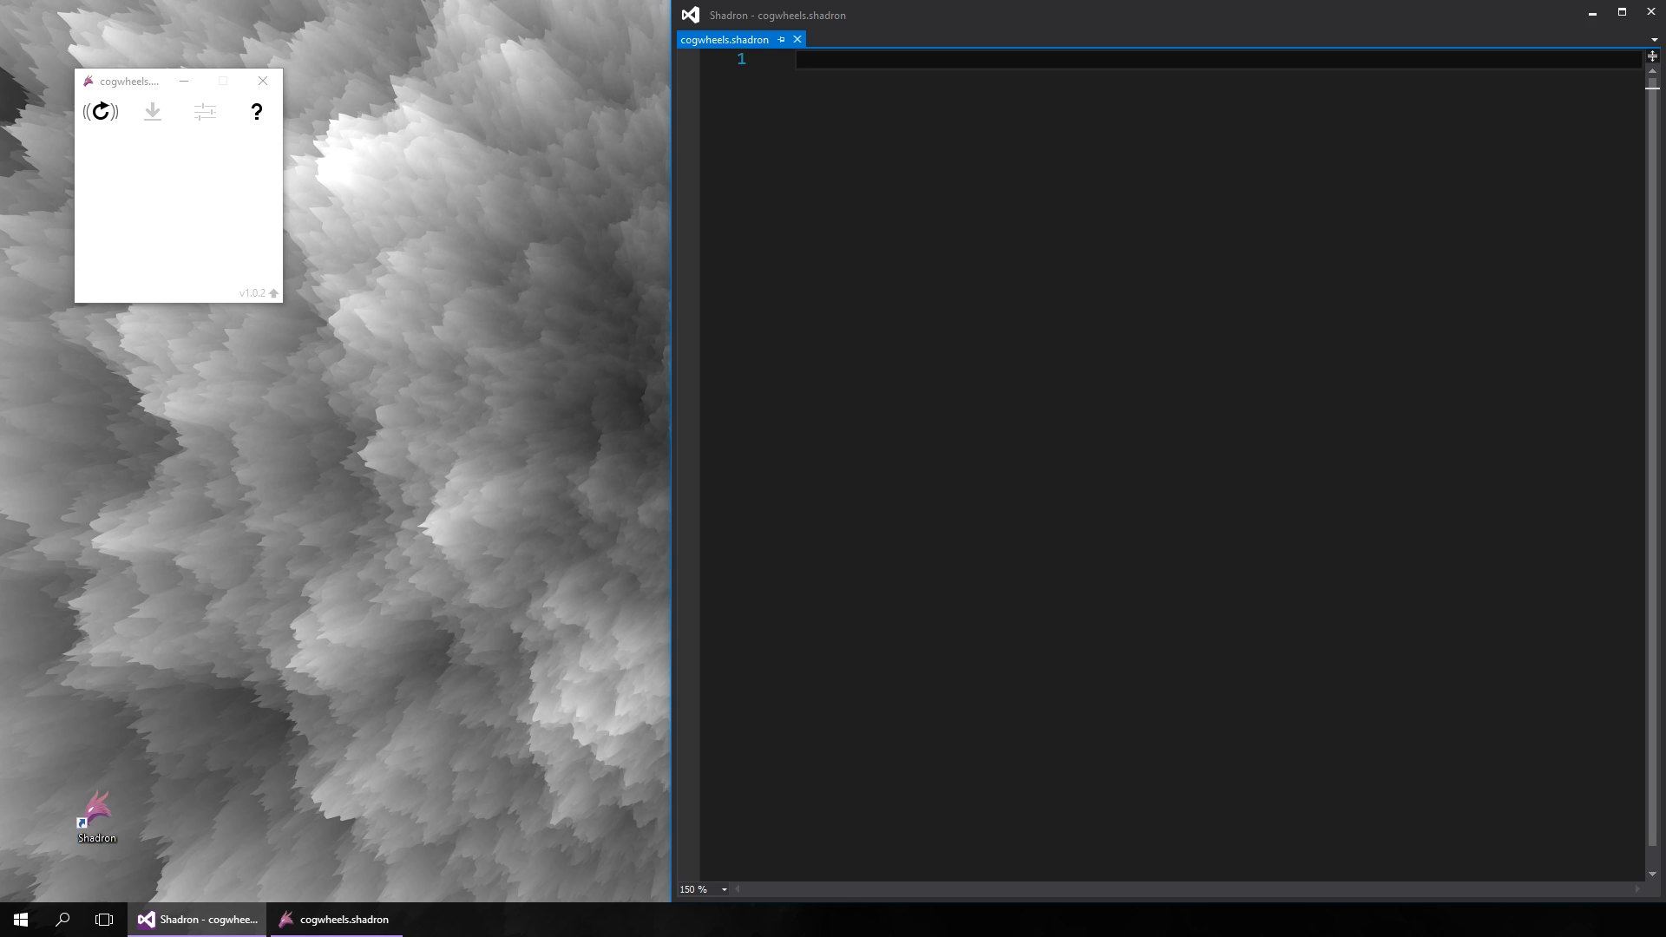
# - Define a glsl struct Cogwheel with center, r, teeth, toothSize, toothShape and rAxle fields
pyautogui.press('enter')
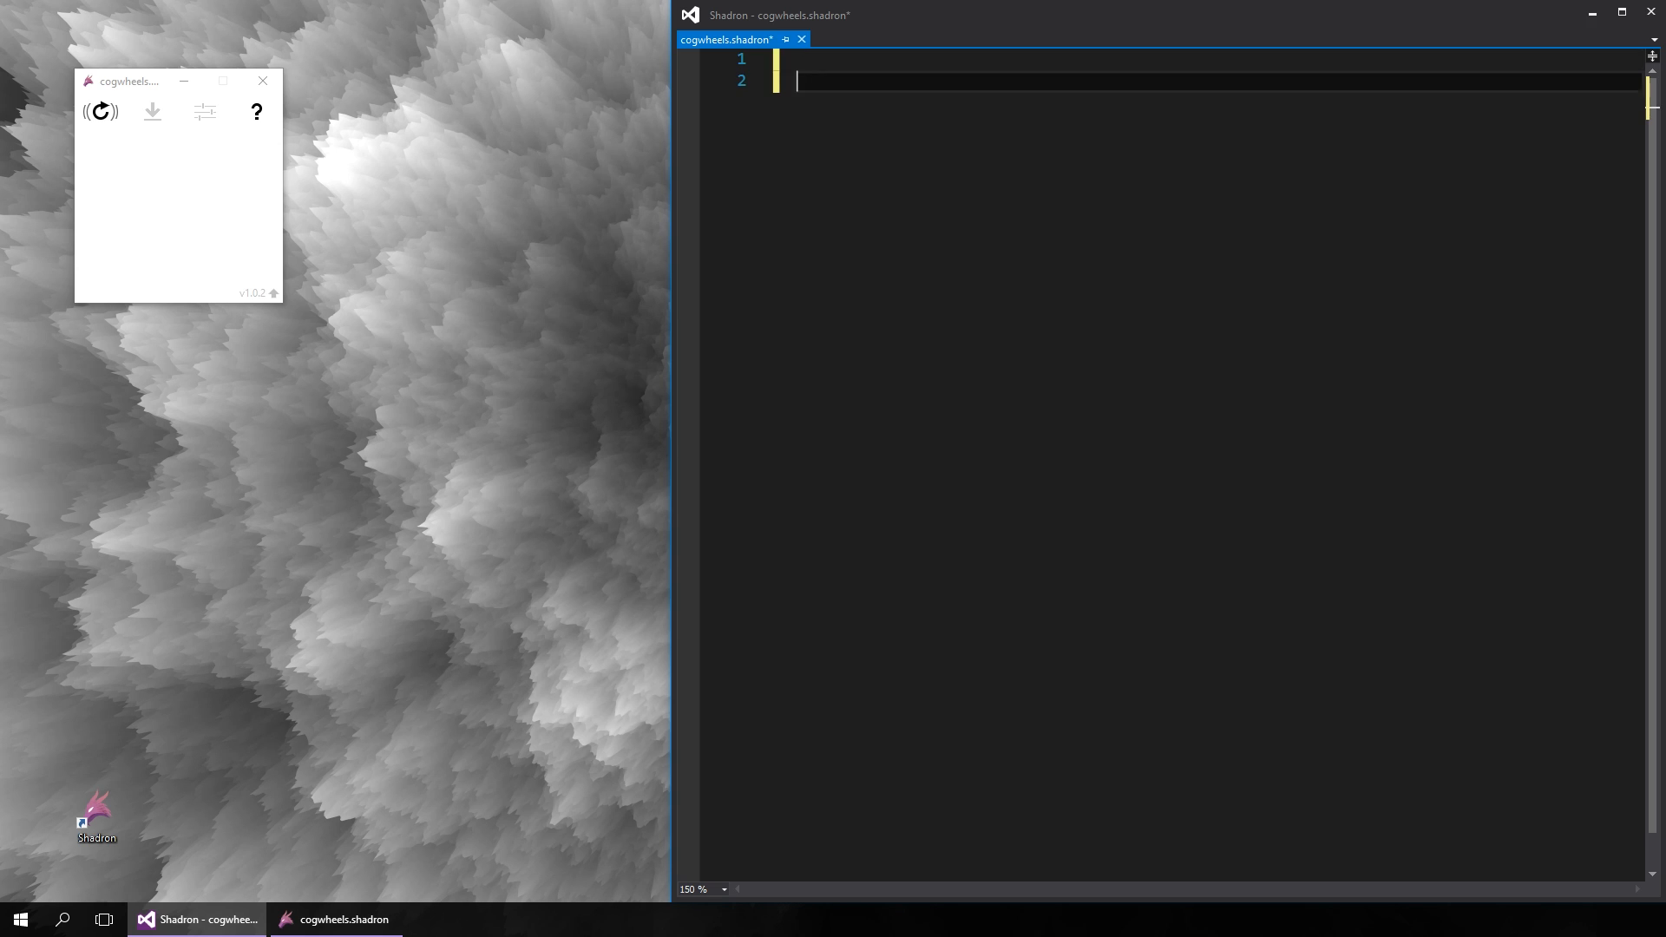
pyautogui.write('glsl struct Cogw')
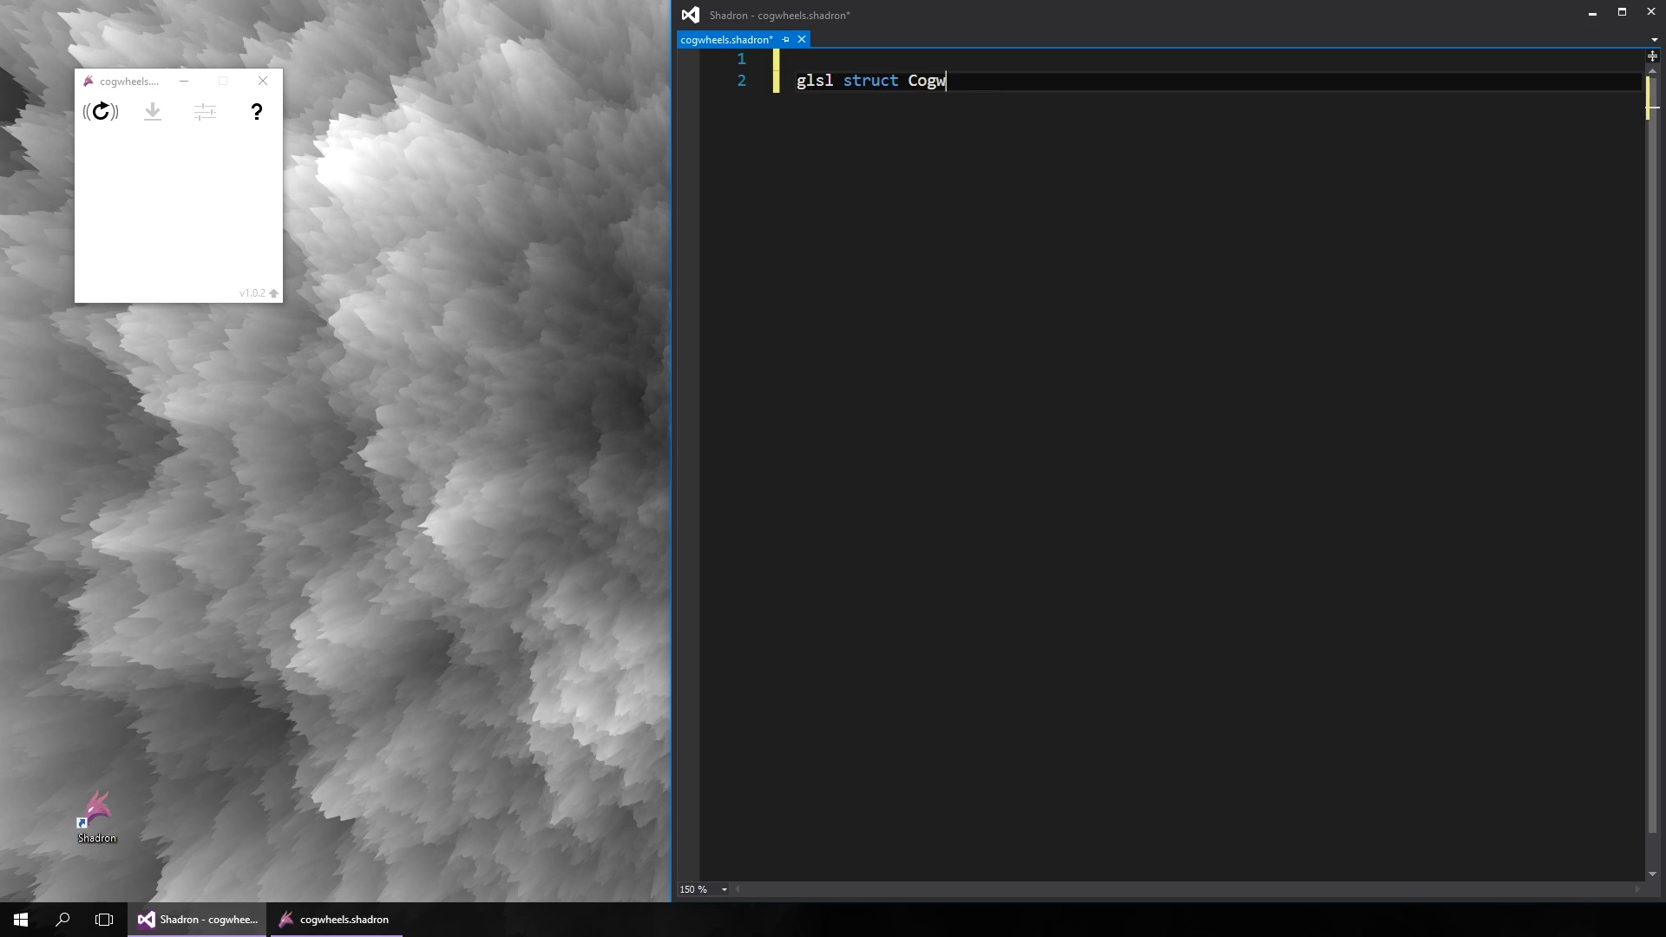
pyautogui.write('heel {')
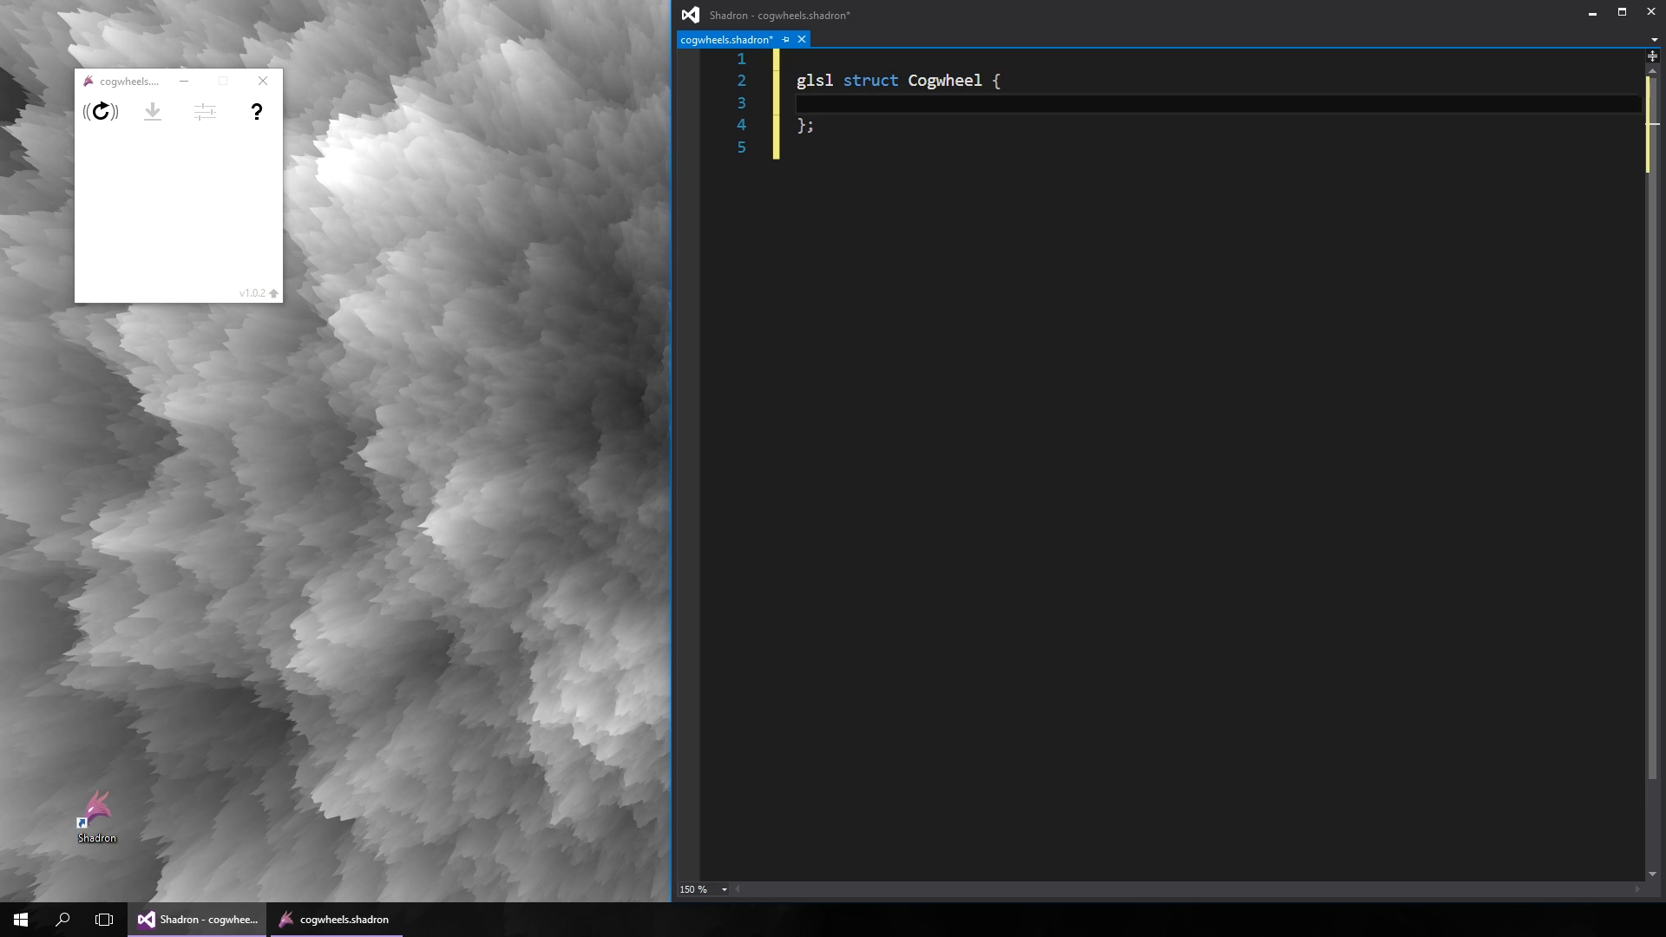
pyautogui.write('vec2 center;')
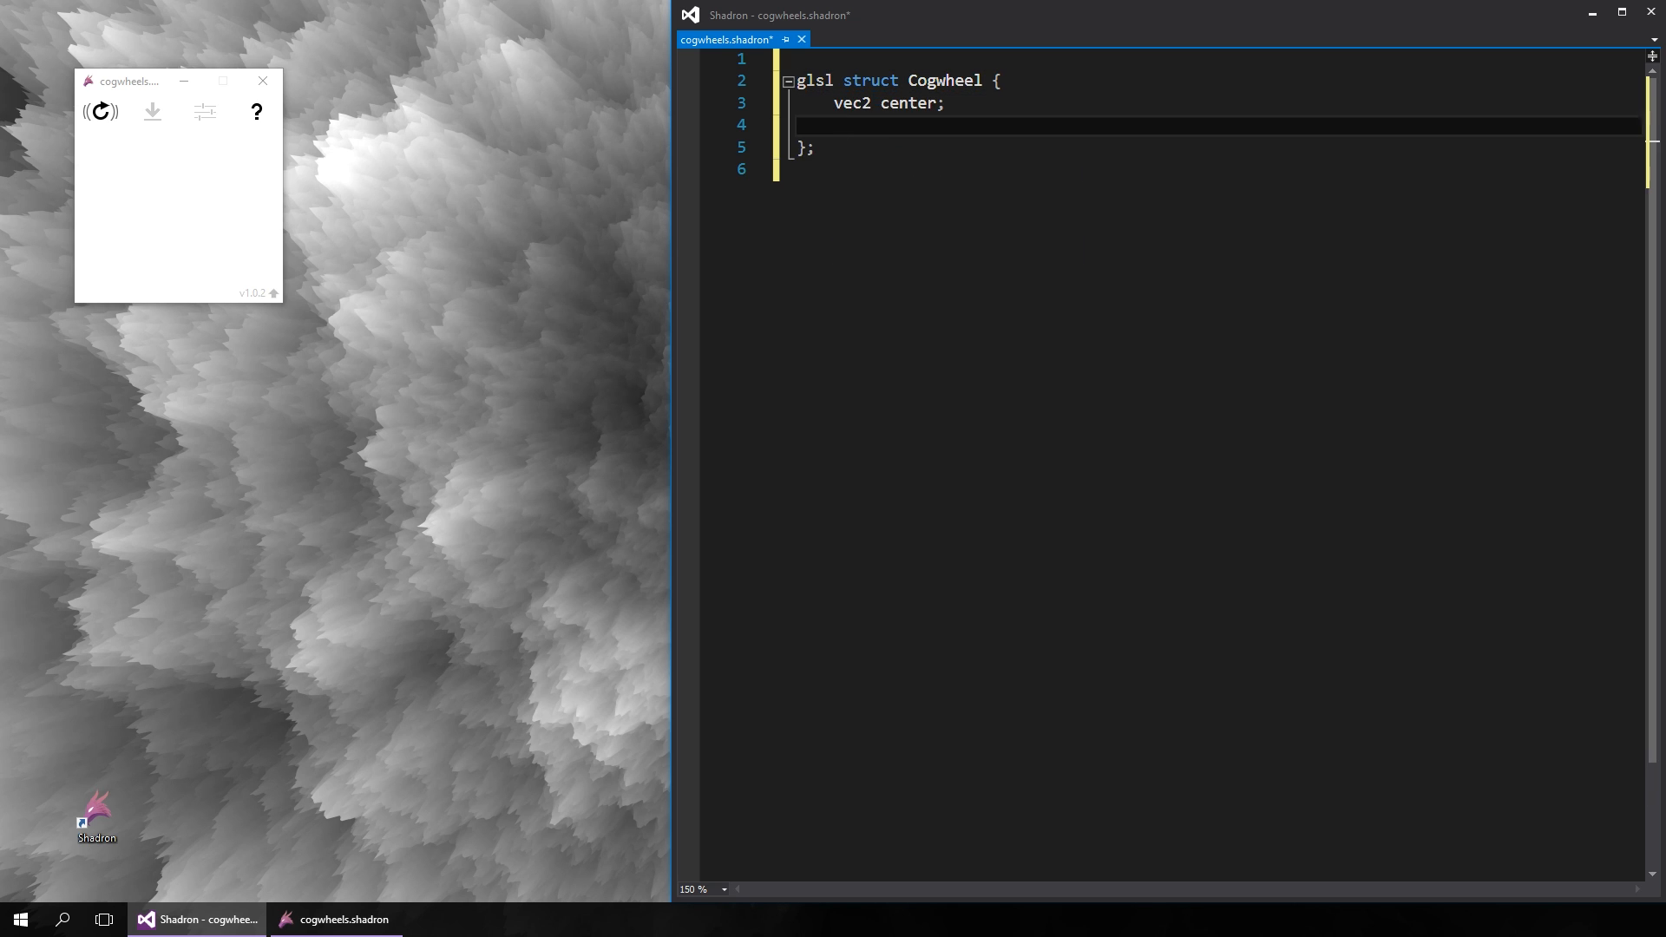
pyautogui.write('float r;')
pyautogui.write('float toothSi')
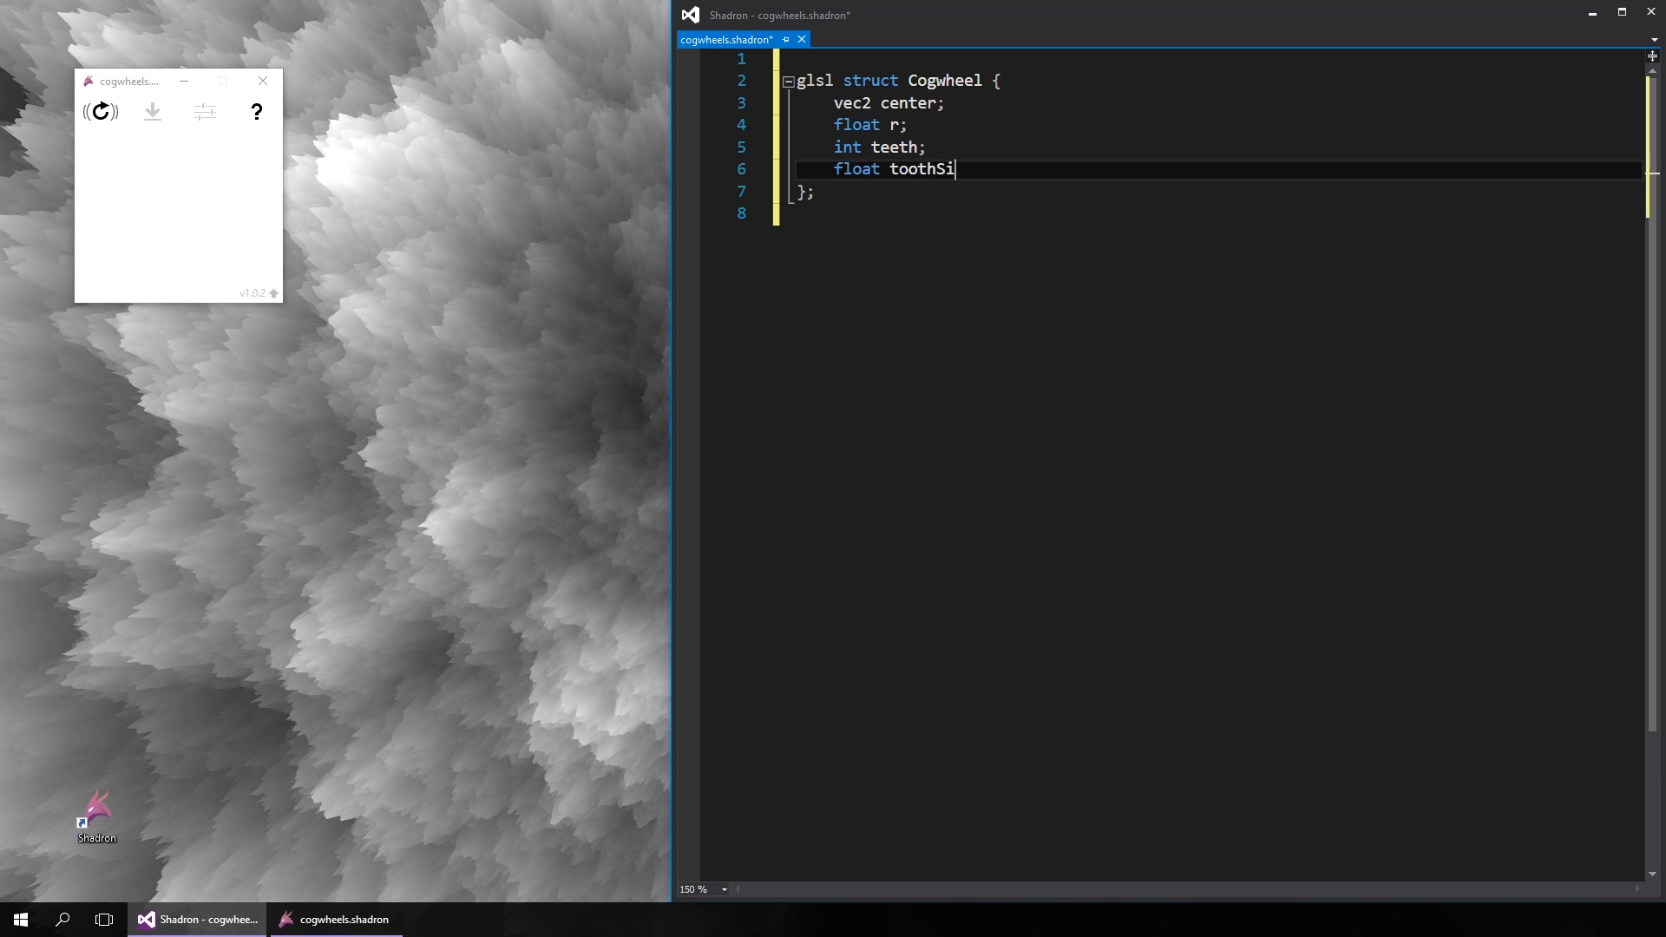
pyautogui.write('ze;')
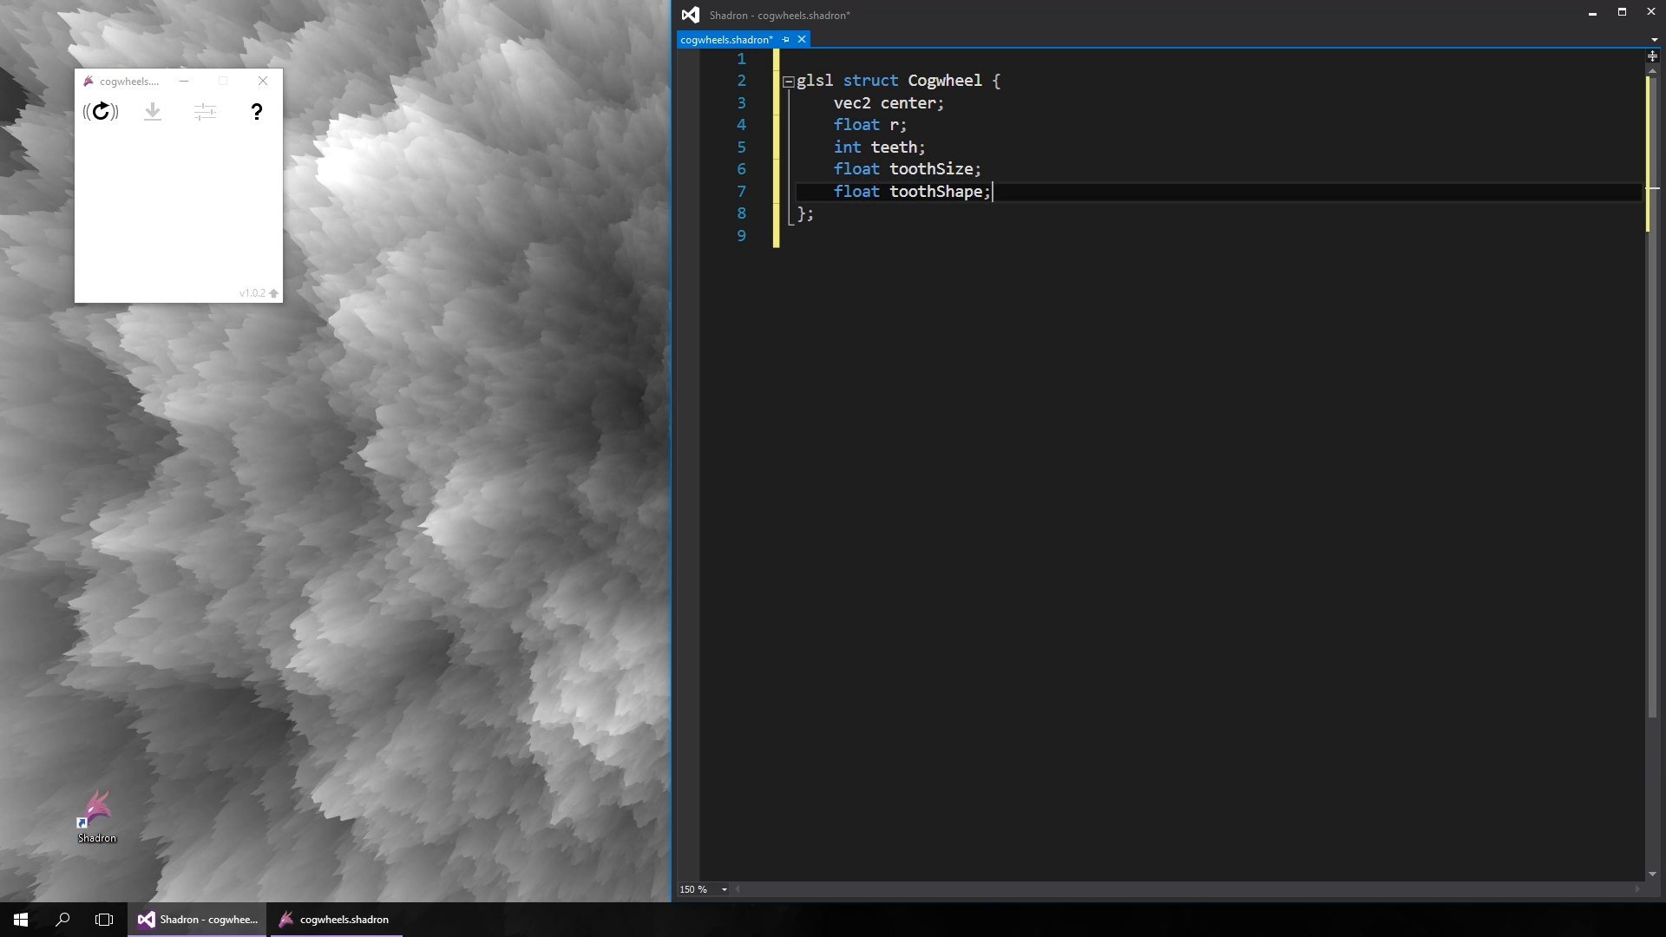
pyautogui.write('float r')
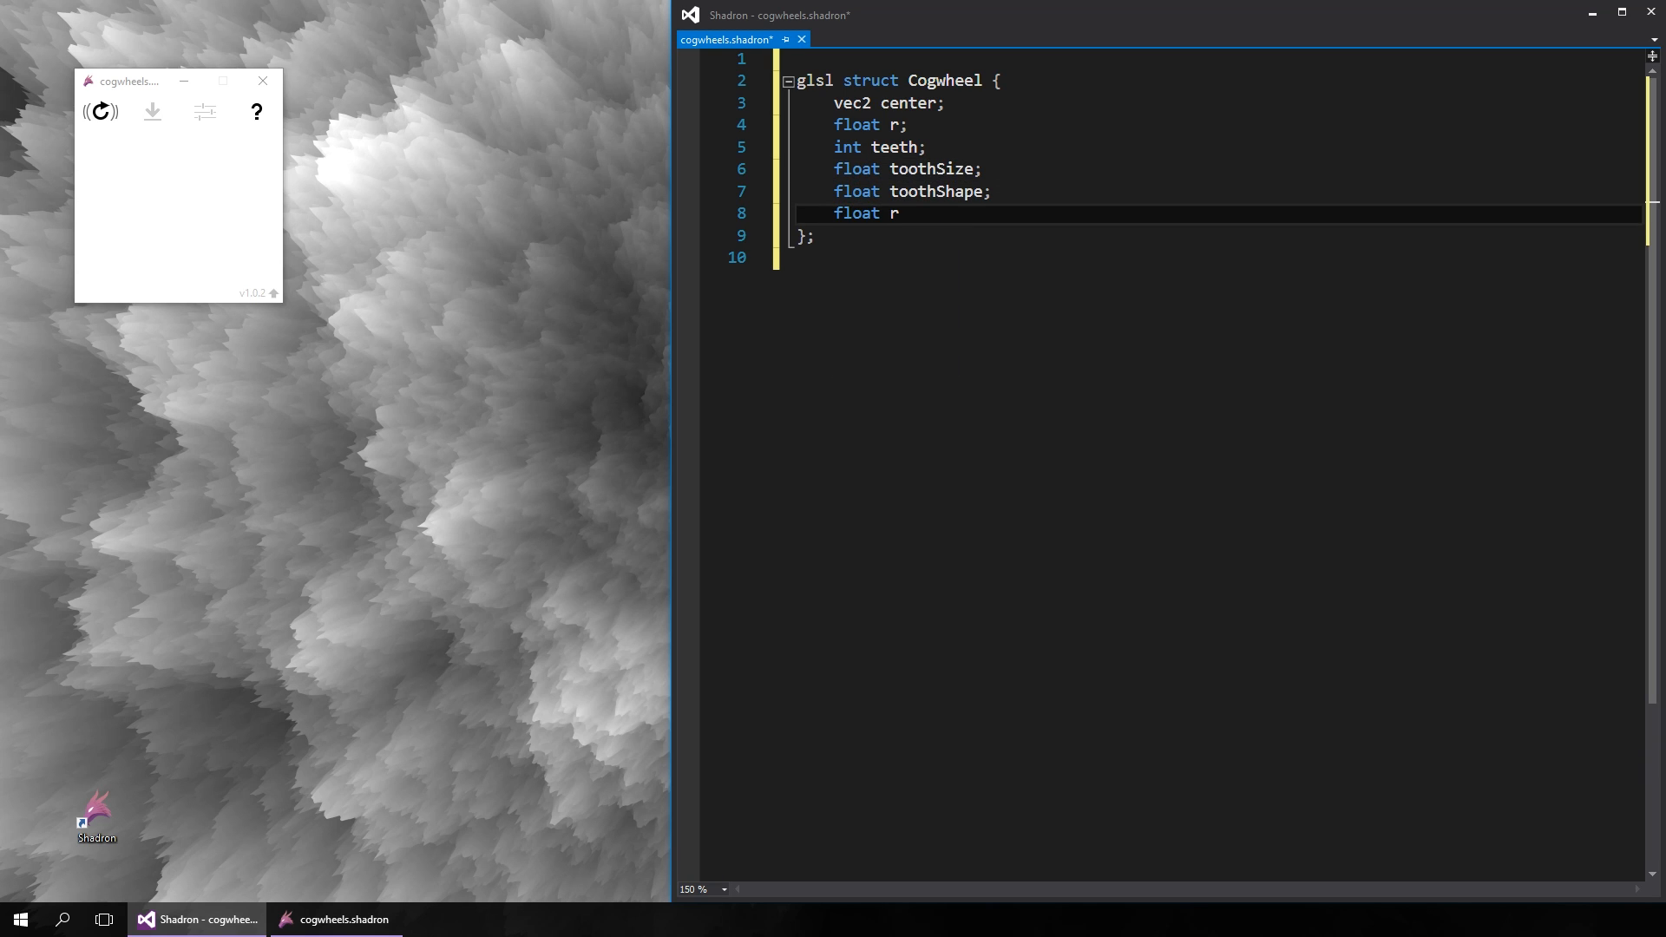
pyautogui.write('Axle;')
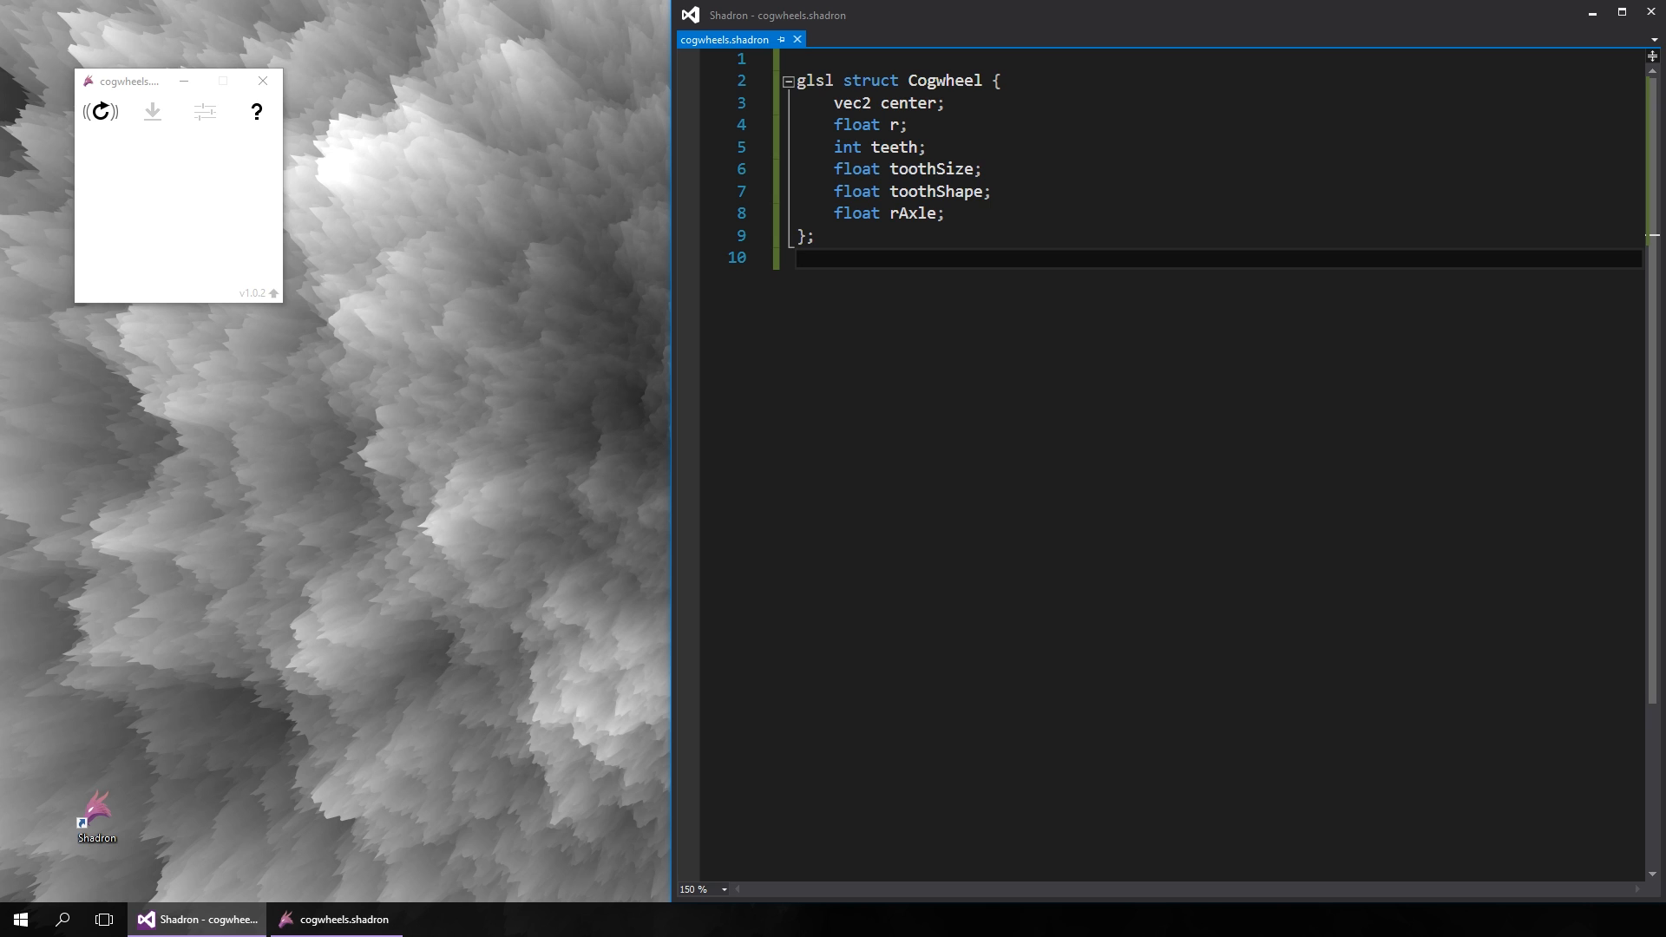
# - Declare params with defaults for each field, starting with center = vec2(0.5, 0.5)
pyautogui.write('param vec2 center = vec2(0.5, 0.5);')
pyautogui.write('param float rAxle = 0.05;')
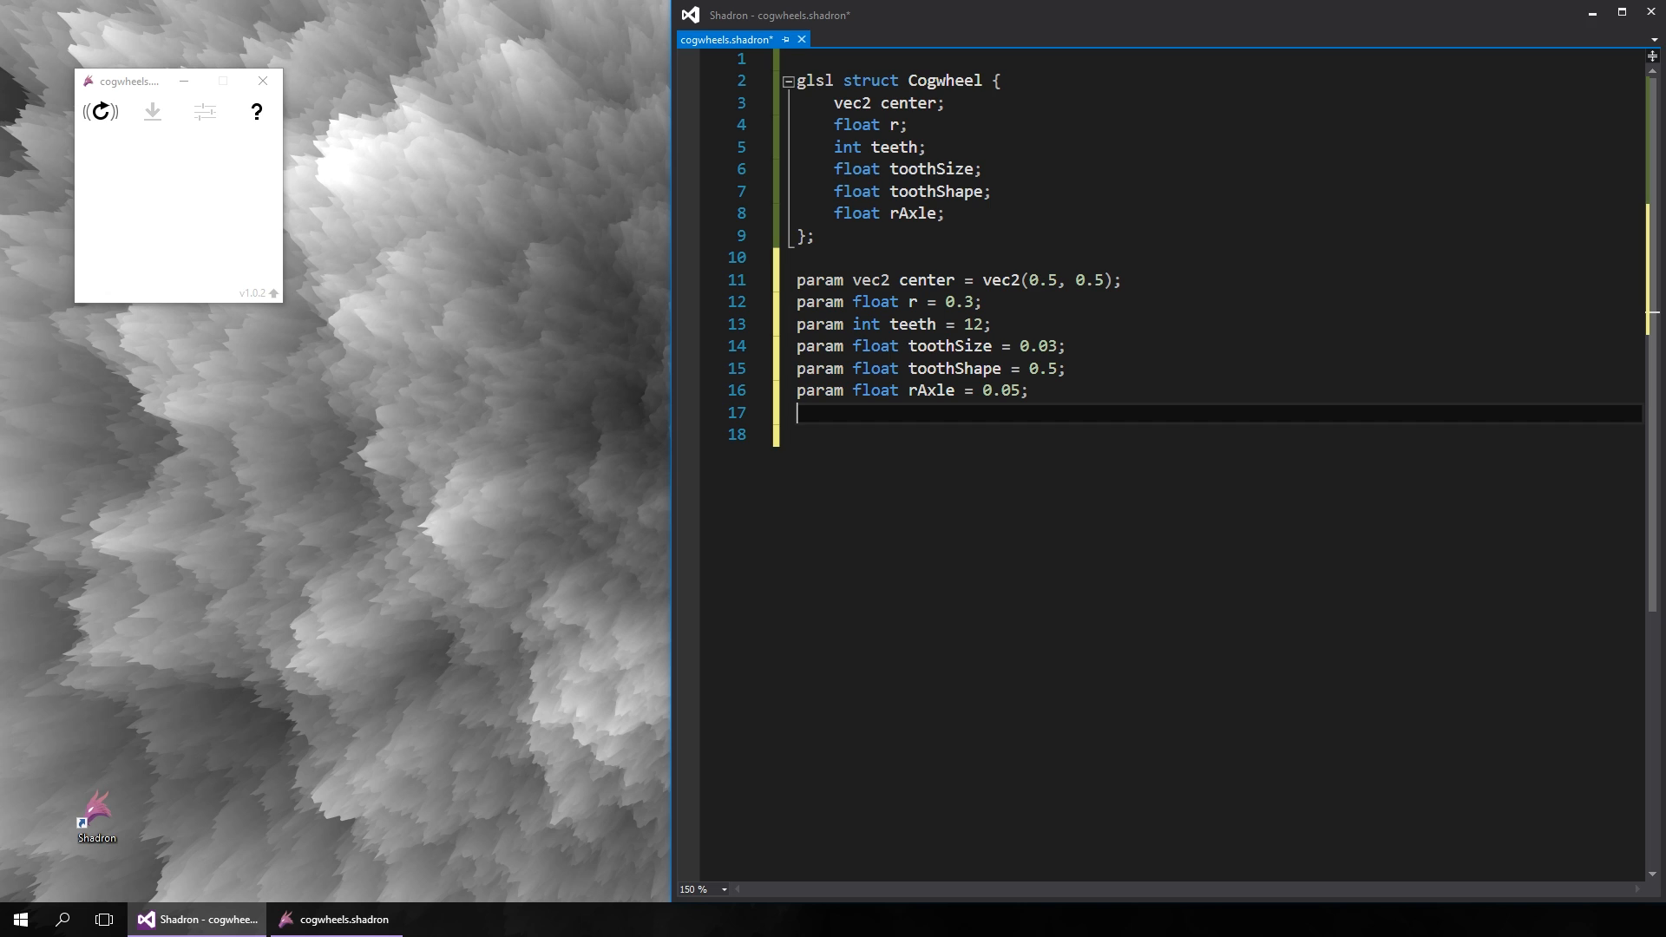
# - Write glsl vec4 preview(vec2 pos) filling a Cogwheel c from the params
pyautogui.write('glsl')
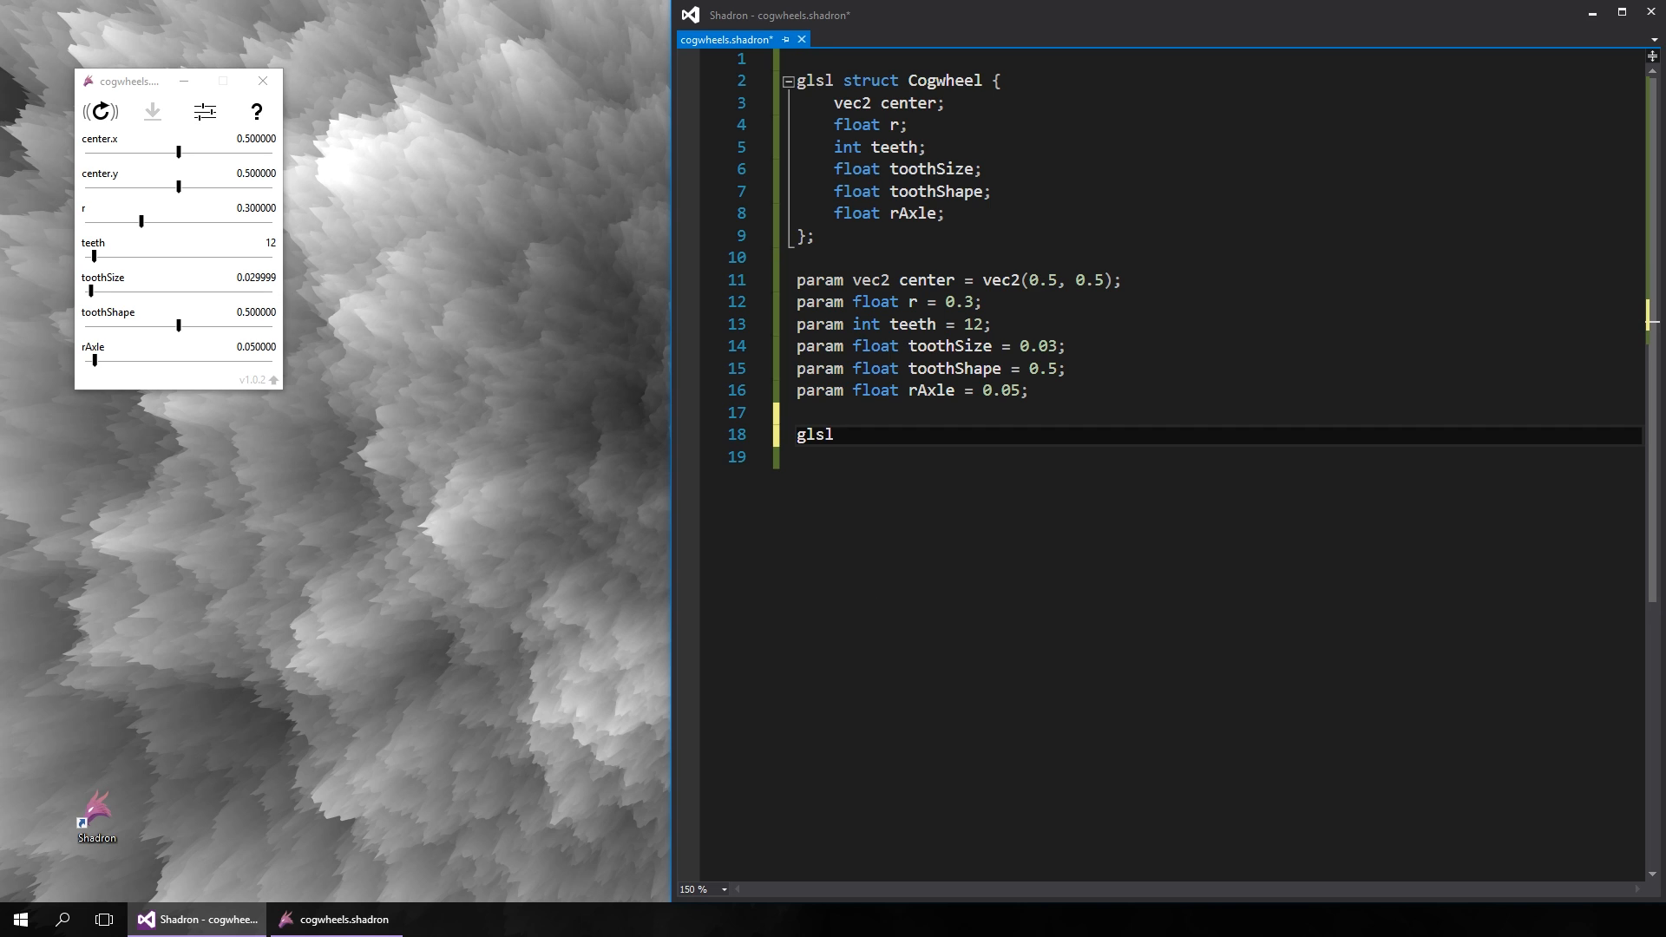
pyautogui.write('vec4 preview()')
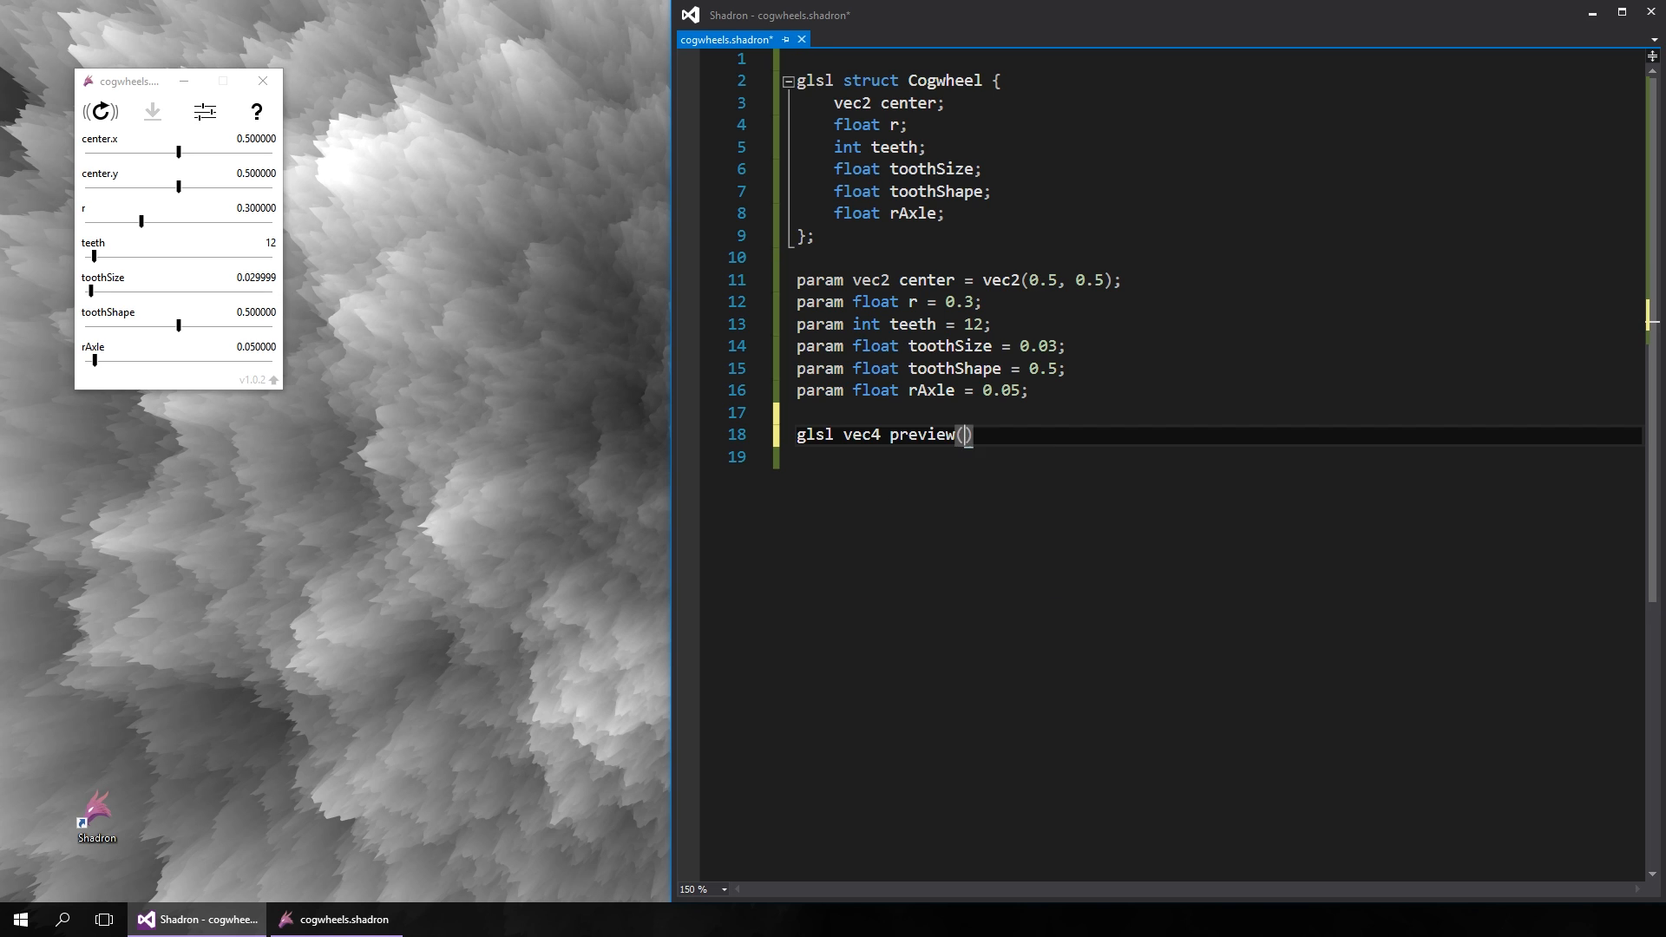
pyautogui.write('vec2 pos) {')
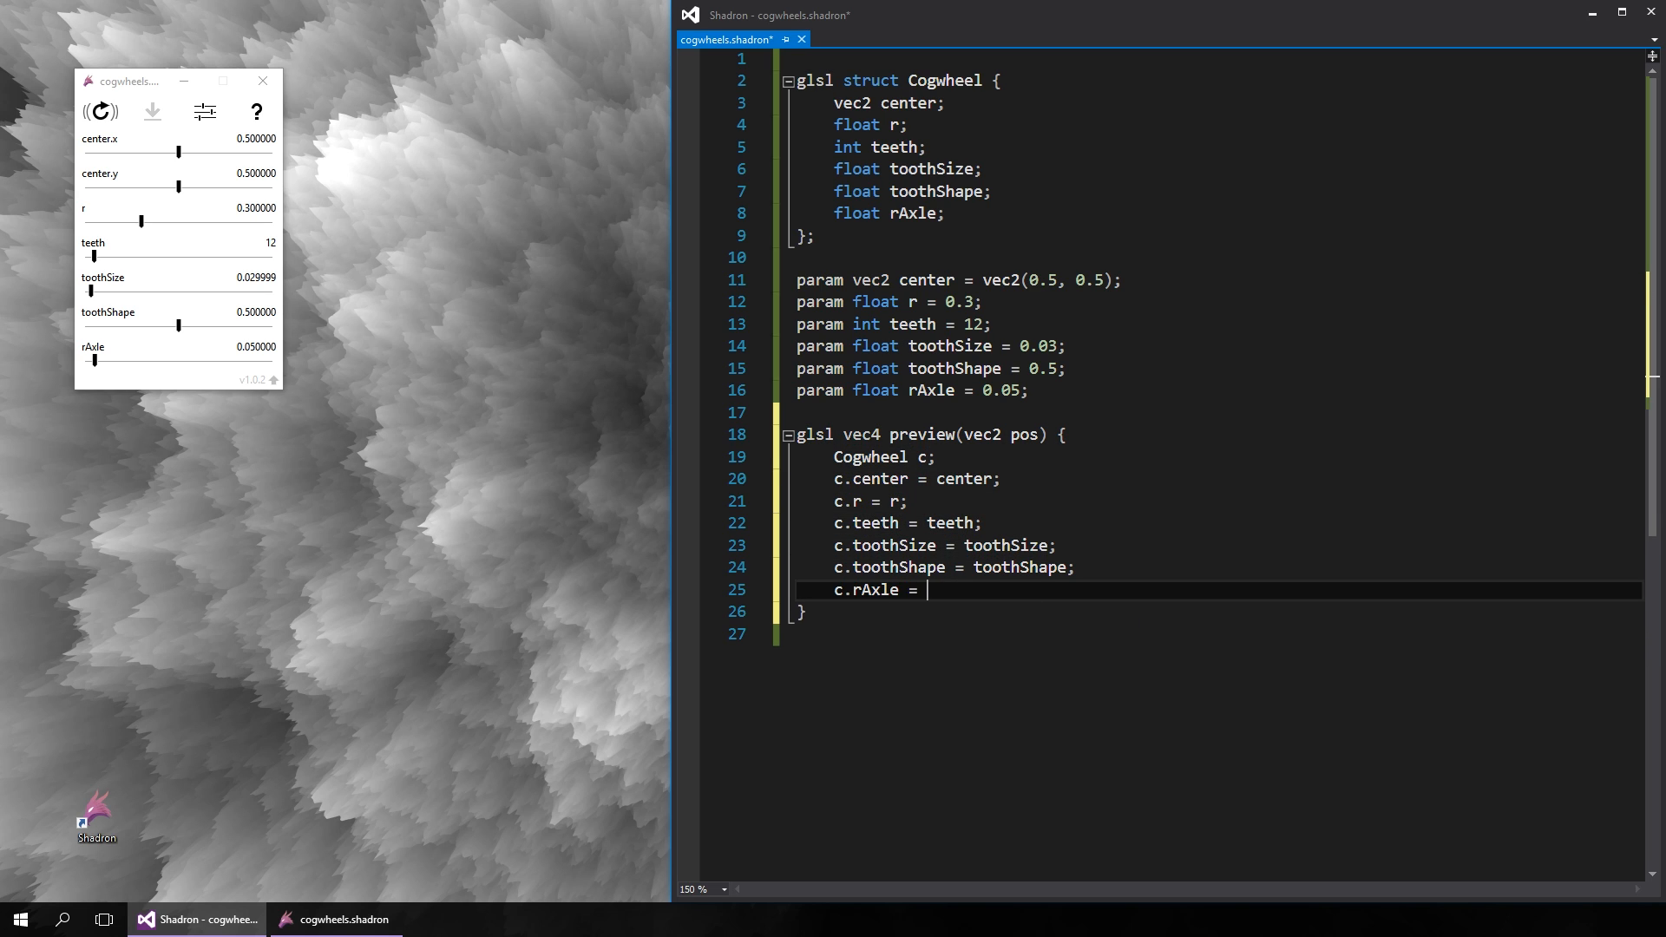
pyautogui.write('rAxle;')
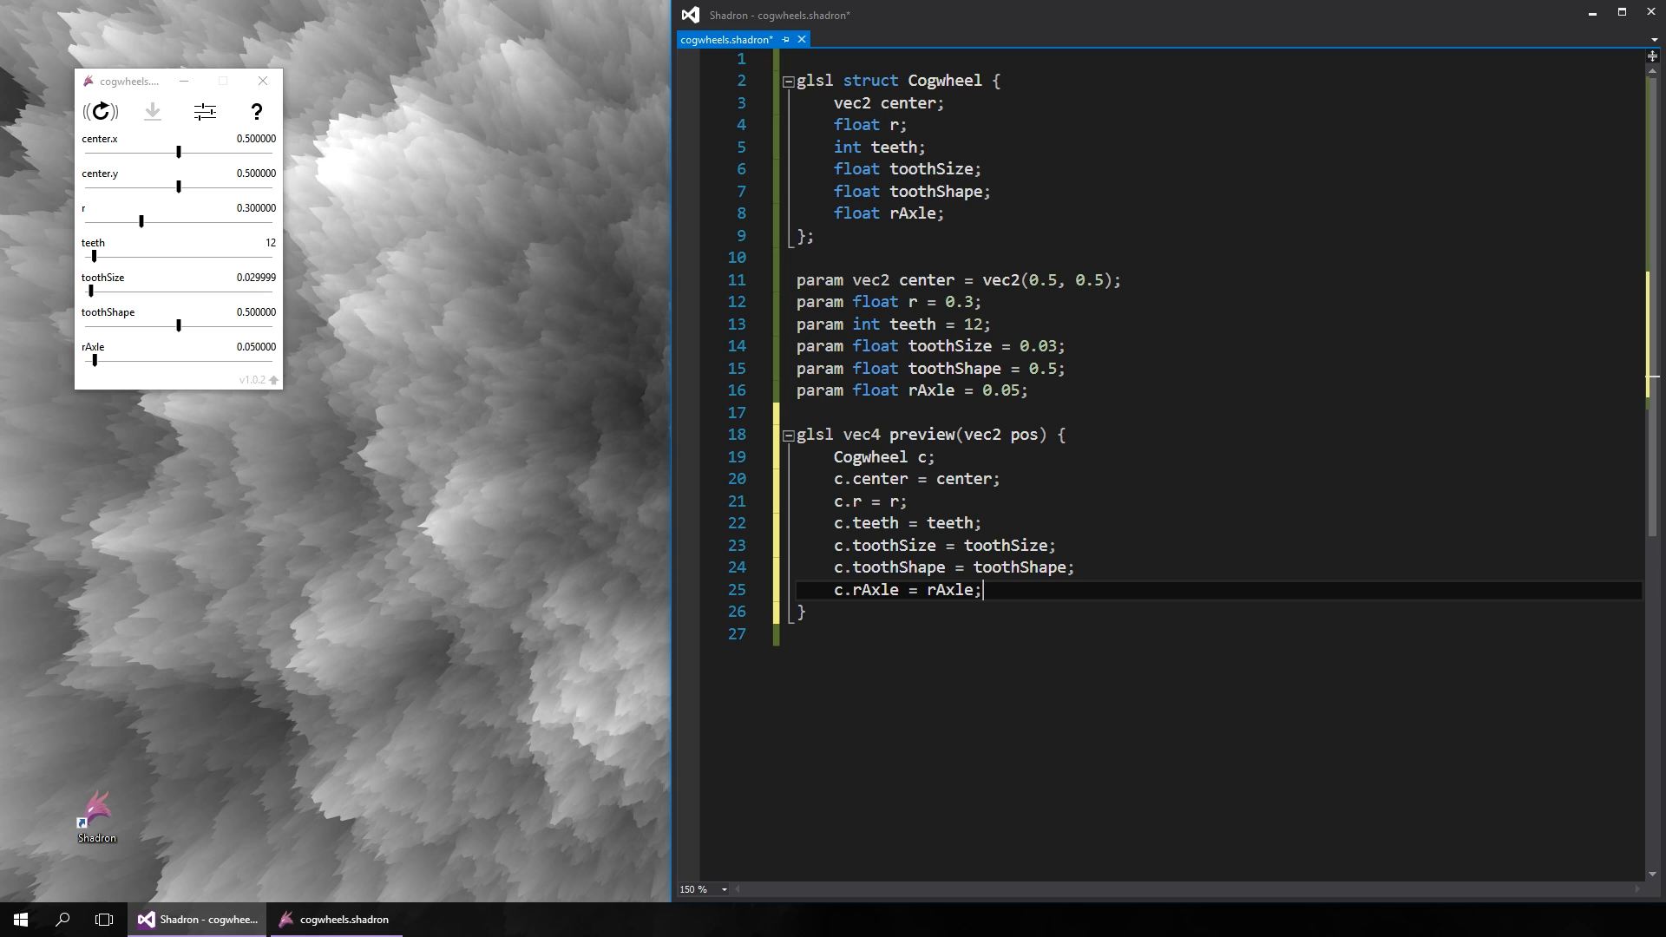
pyautogui.press('Enter')
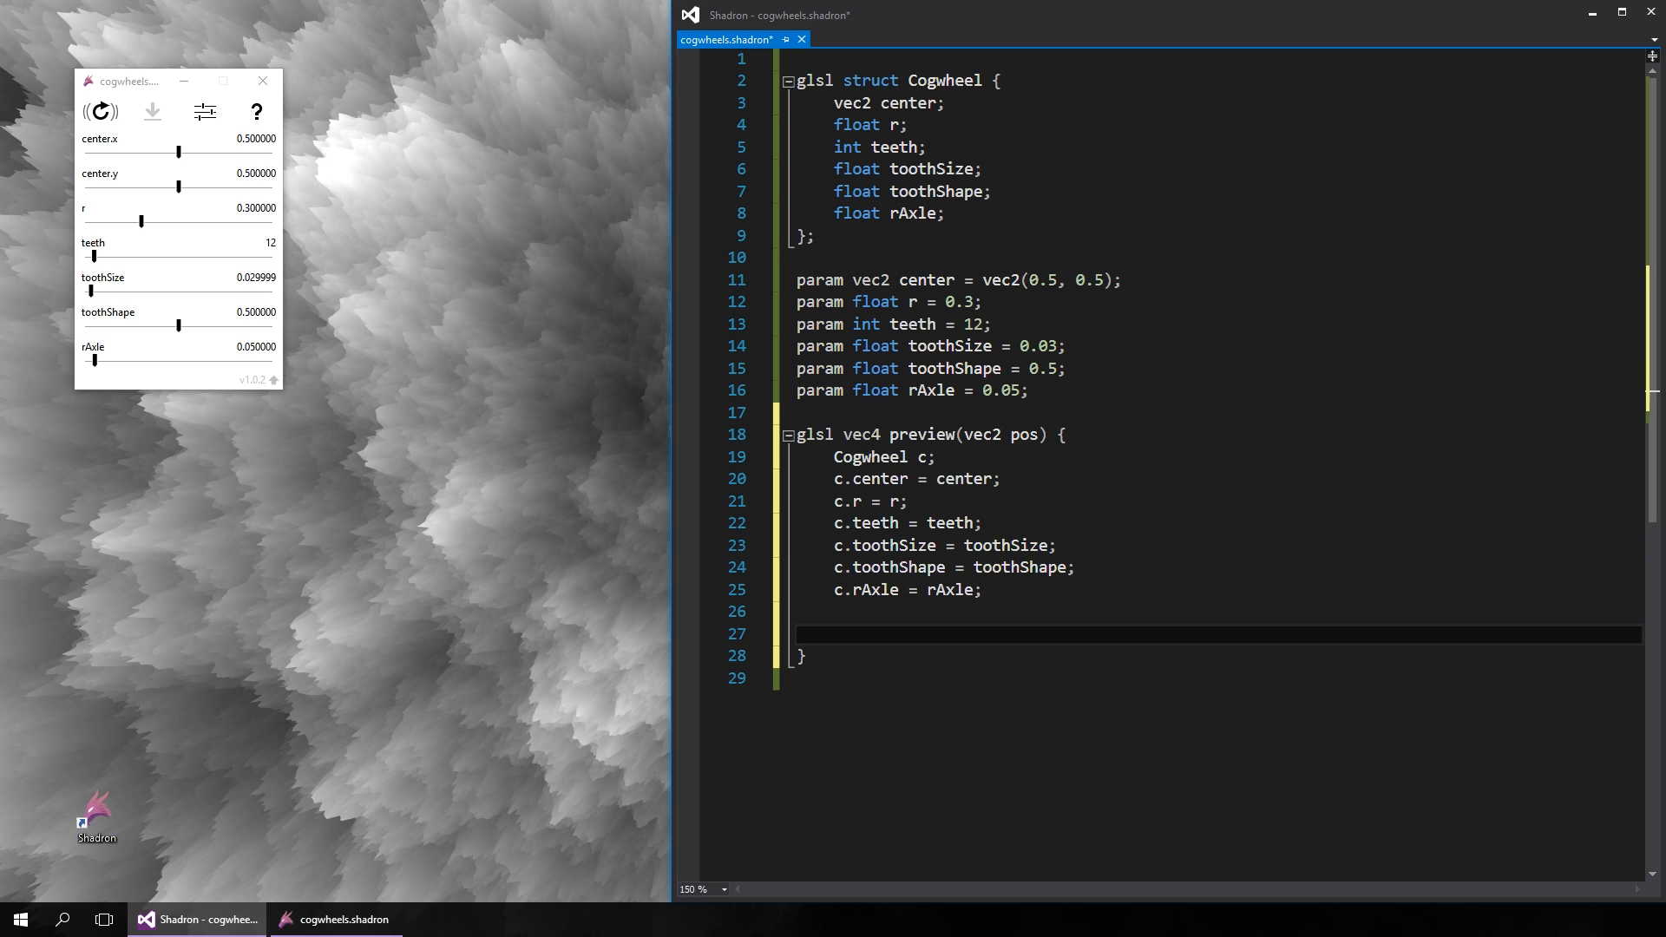
# - Sample the cogwheel into a black vec4 and declare image Preview = glsl(preview, 512, 512)
pyautogui.write('float sample = sampleCogwheel')
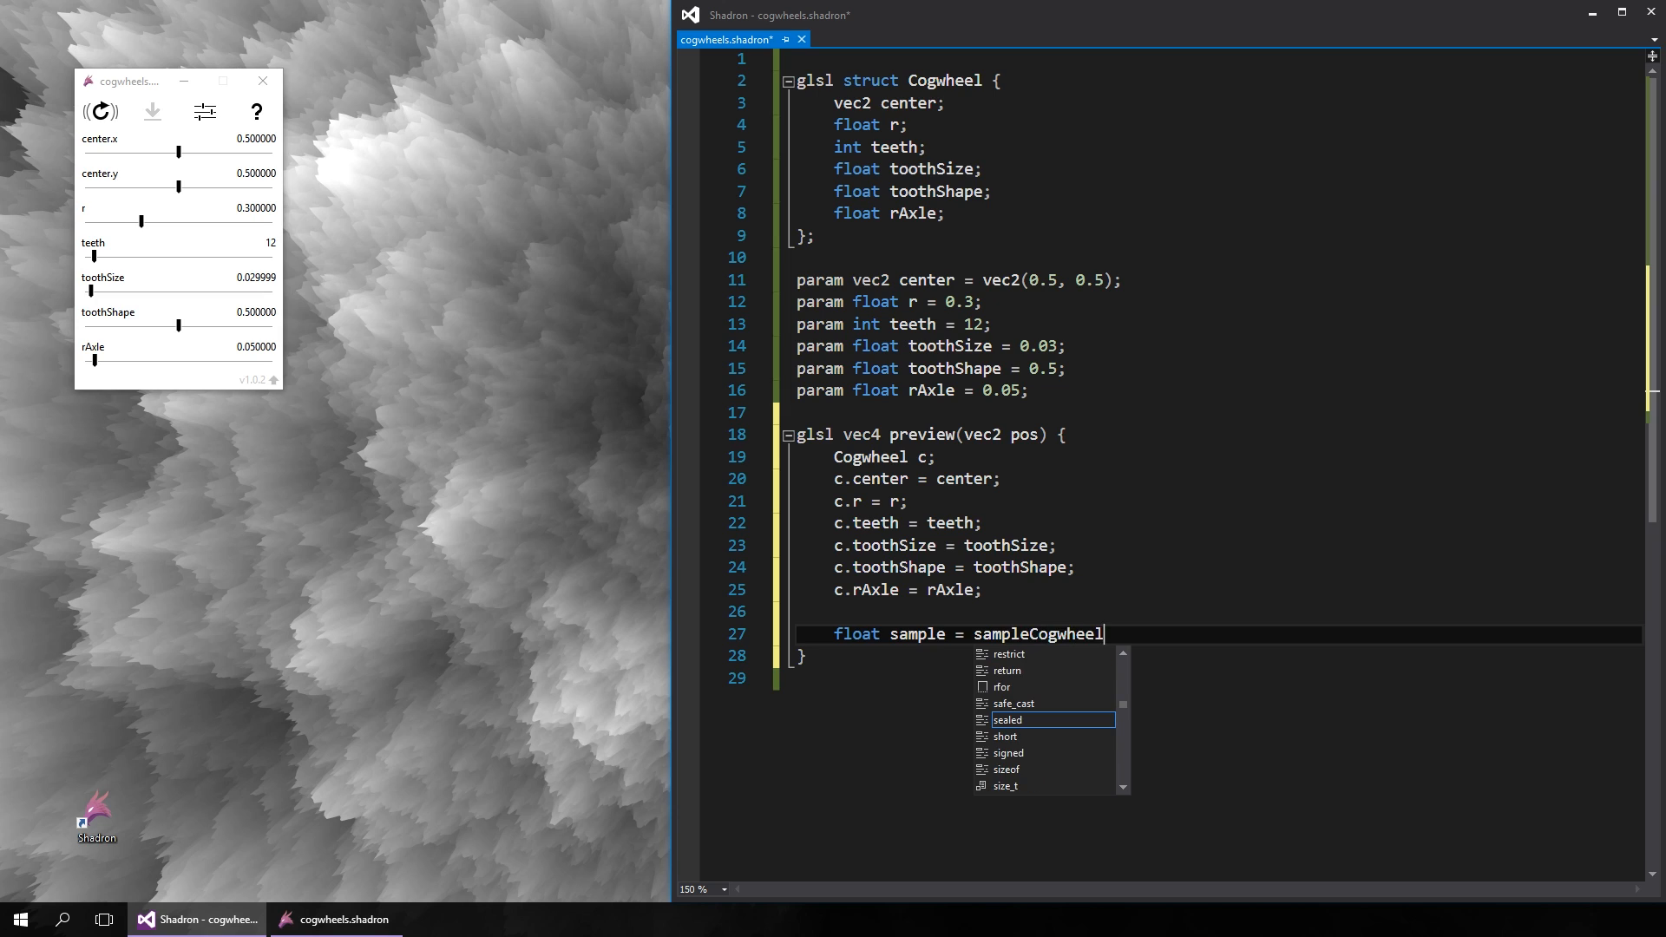
pyautogui.write('(c, pos);')
pyautogui.write('return vec4')
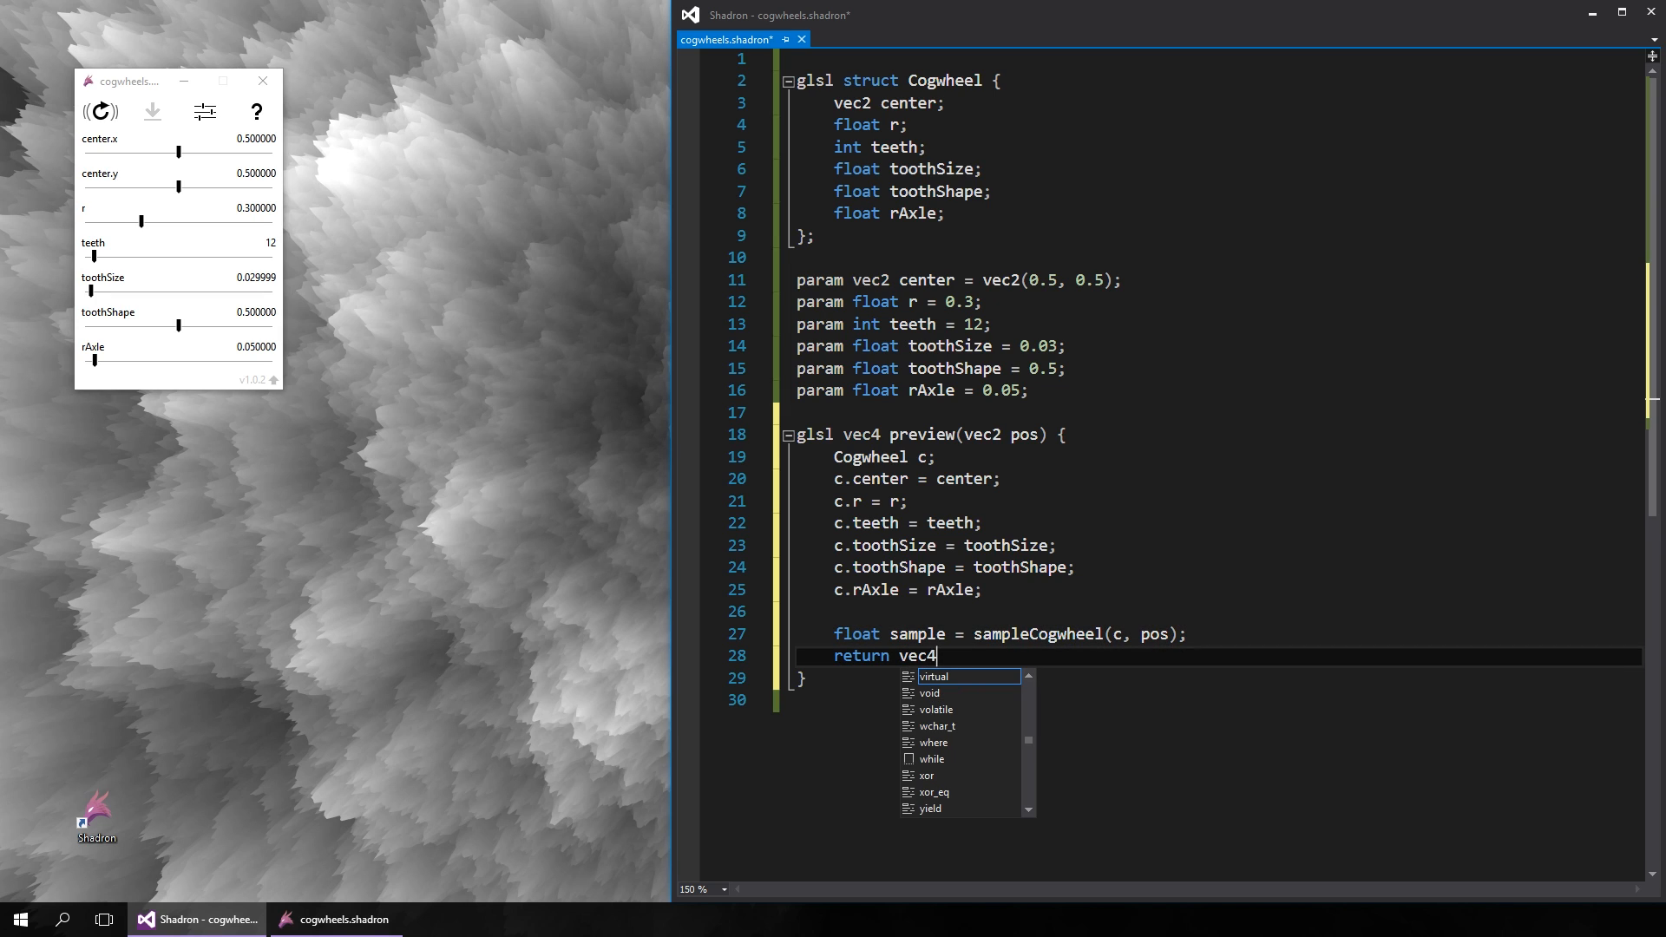
pyautogui.write('(0.0, 0.0, 0.0, sample);')
pyautogui.write('image')
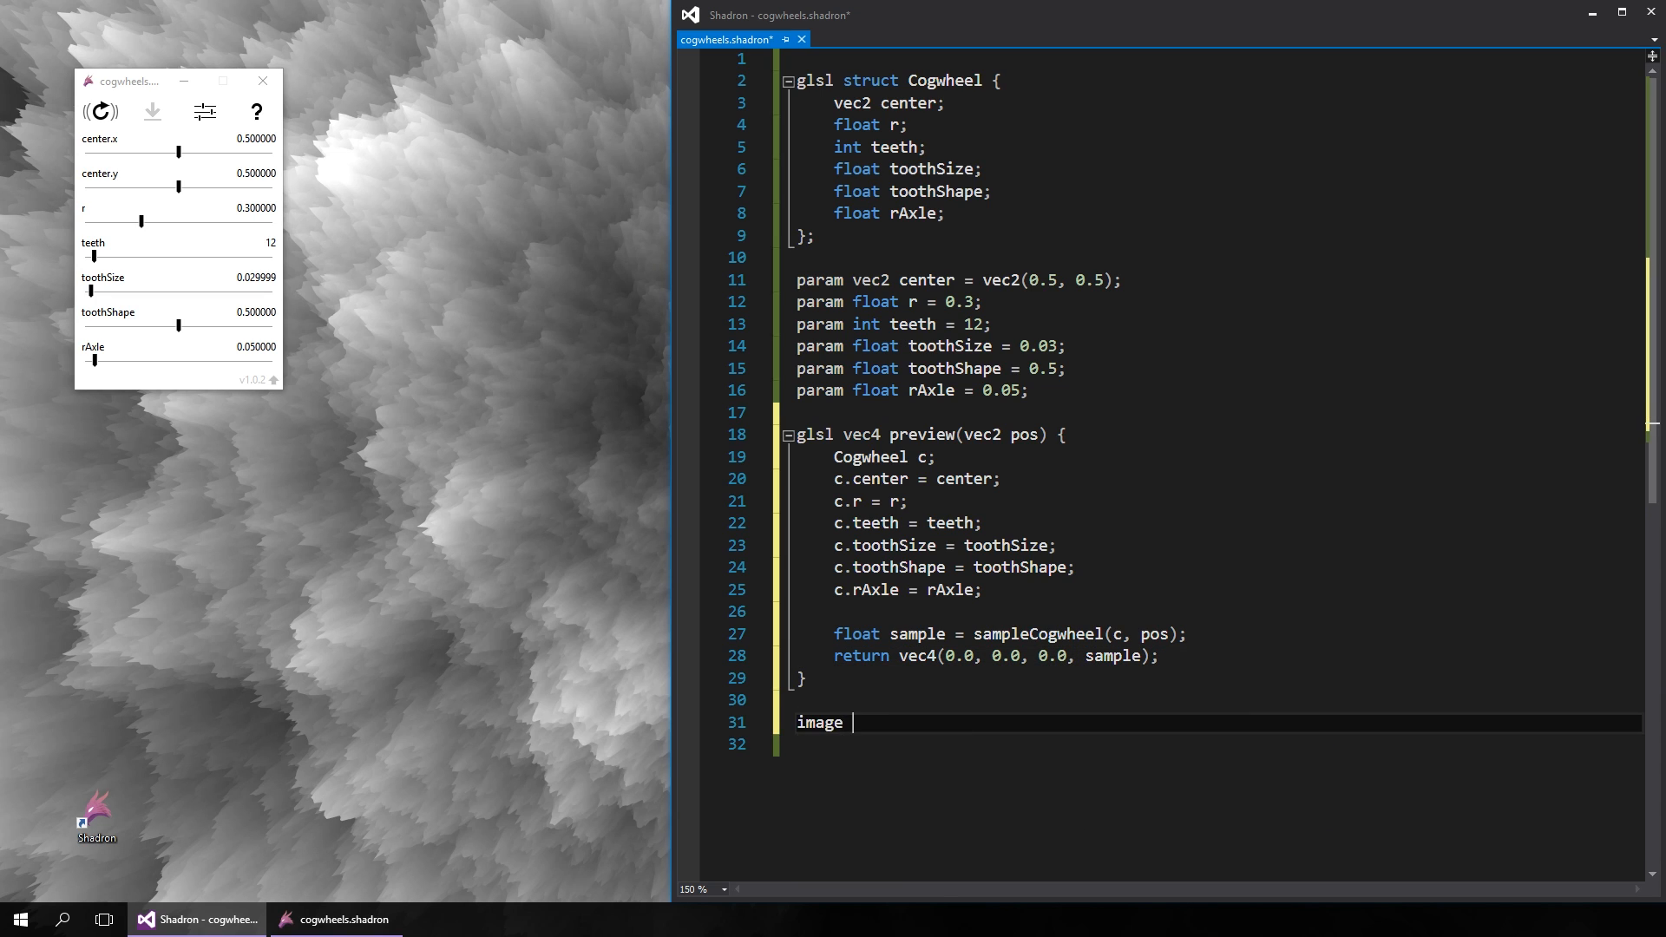
pyautogui.write('Preview = glsl(preview, 512, 512);')
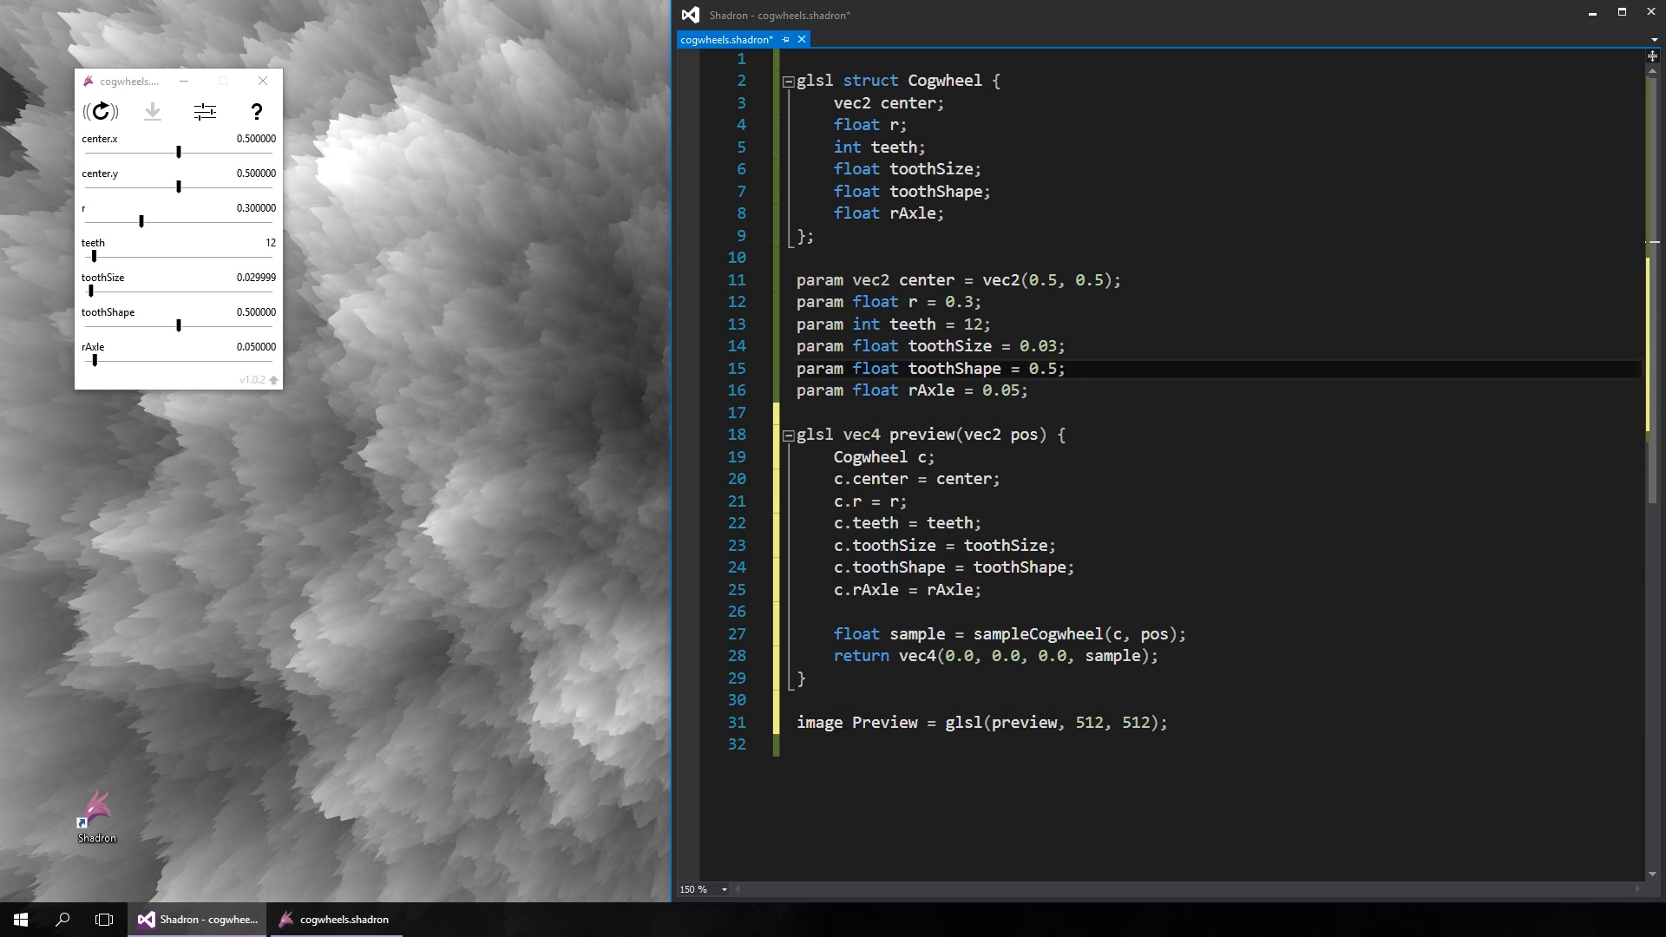
# - Add glsl float sampleCogwheel(Cogwheel c, vec2 pos) returning 0.0
pyautogui.write('glsl float sam')
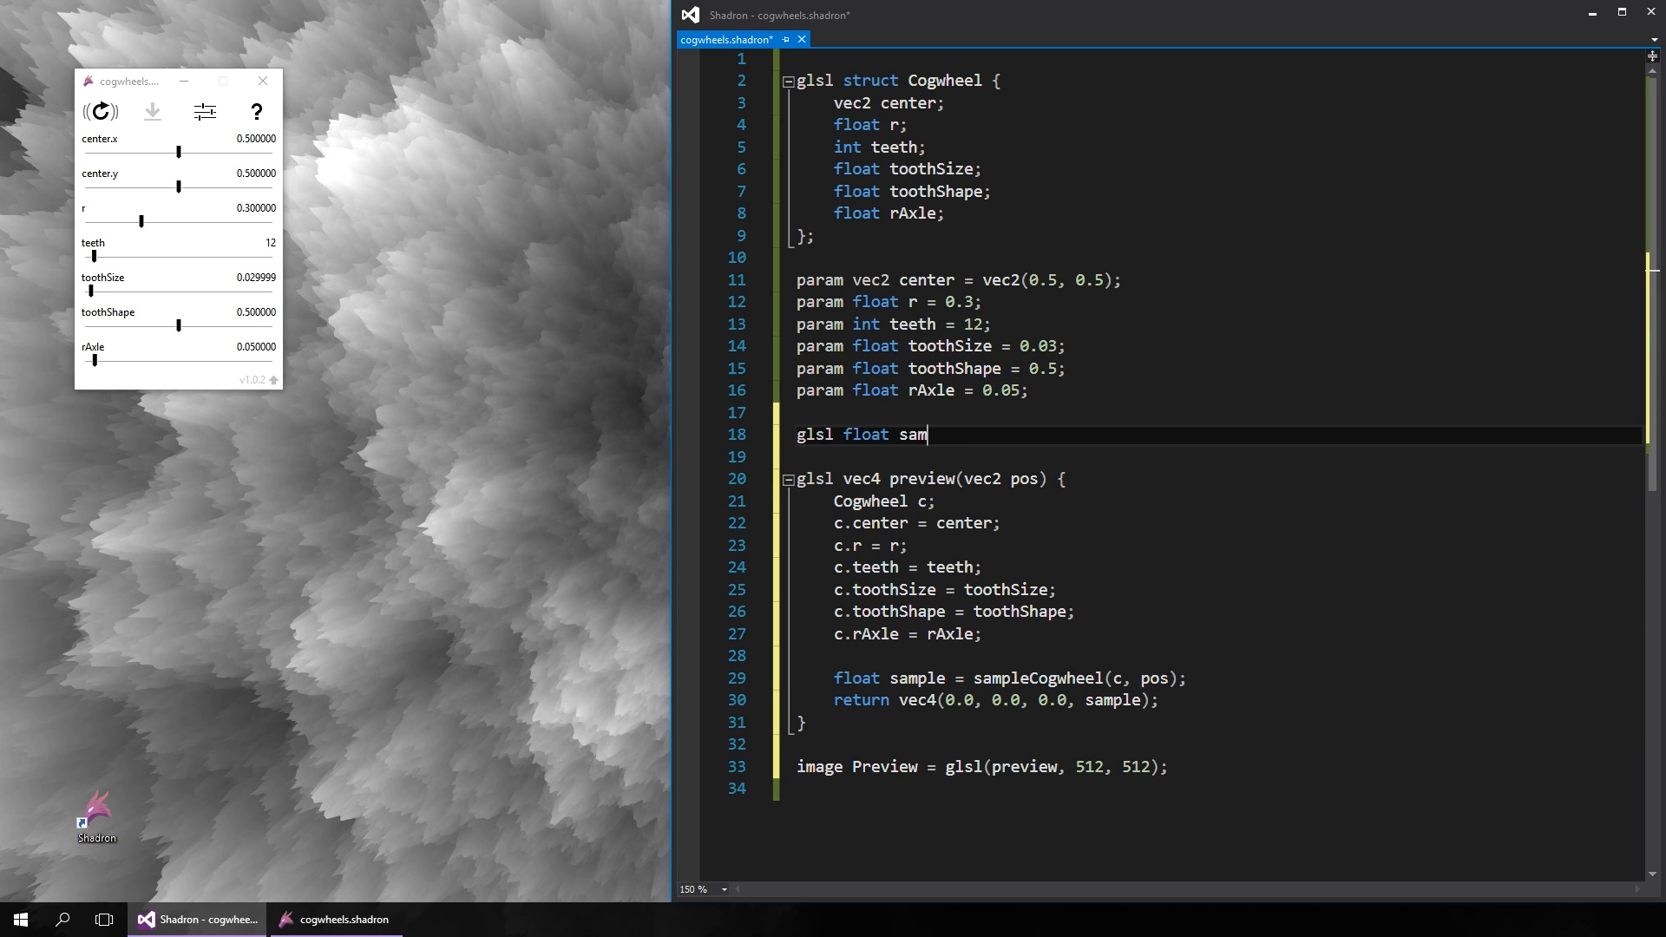
pyautogui.write('pleCogwheel(Cogwheel c')
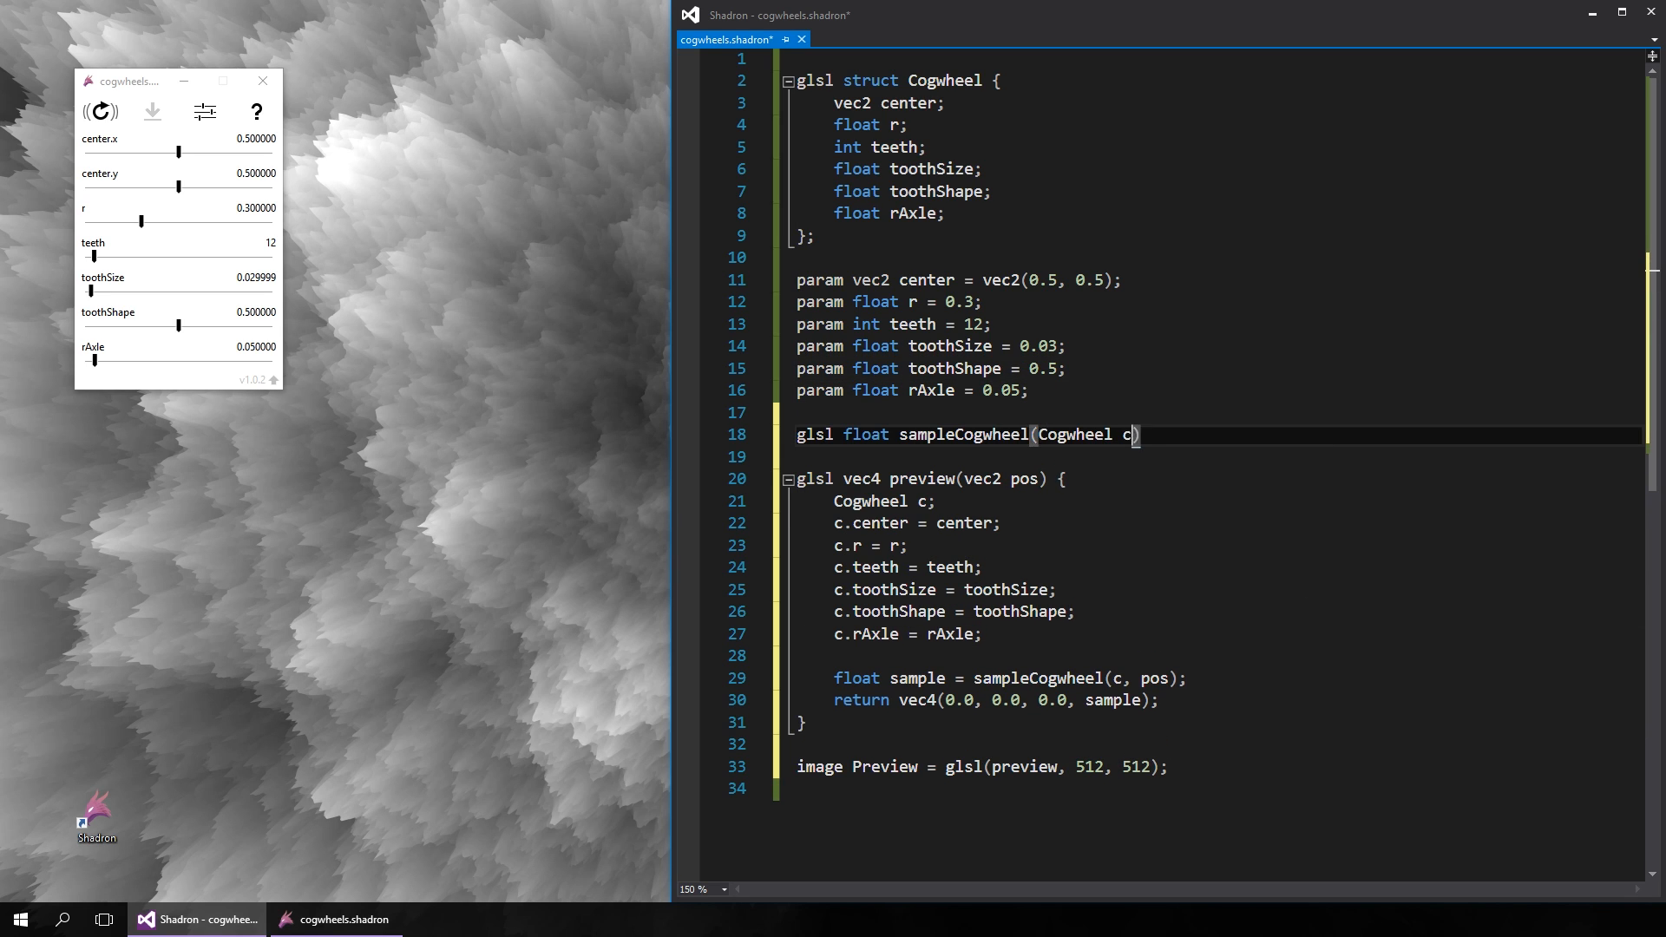
pyautogui.write(', vec2 pos) {')
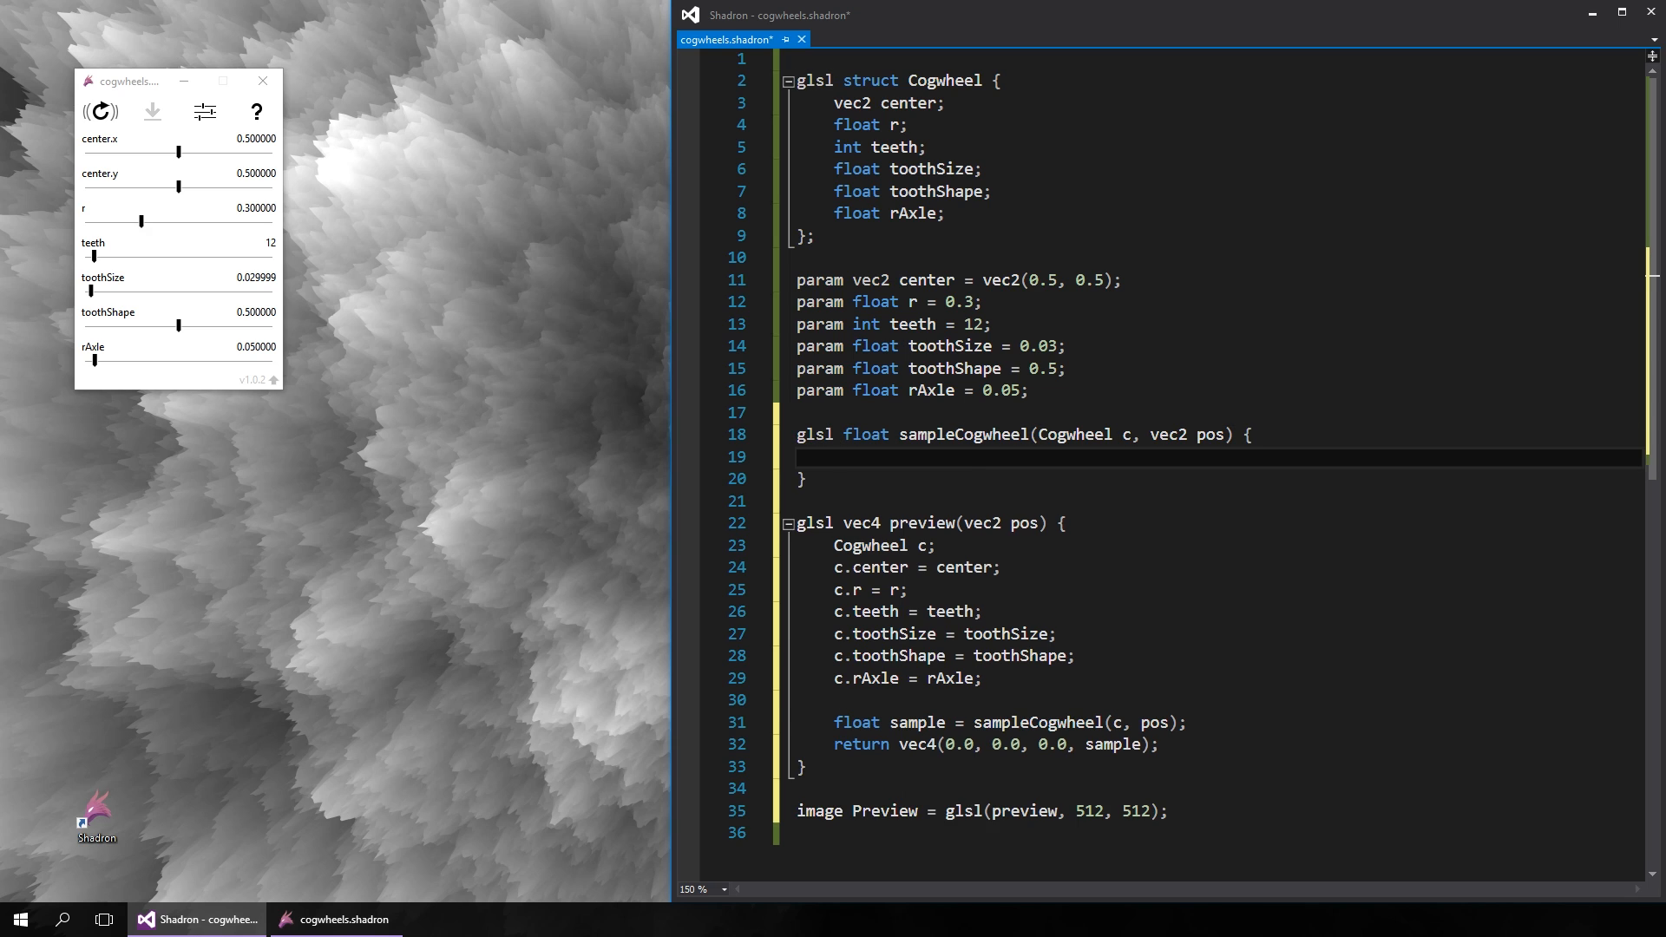
pyautogui.write('return 0.0;')
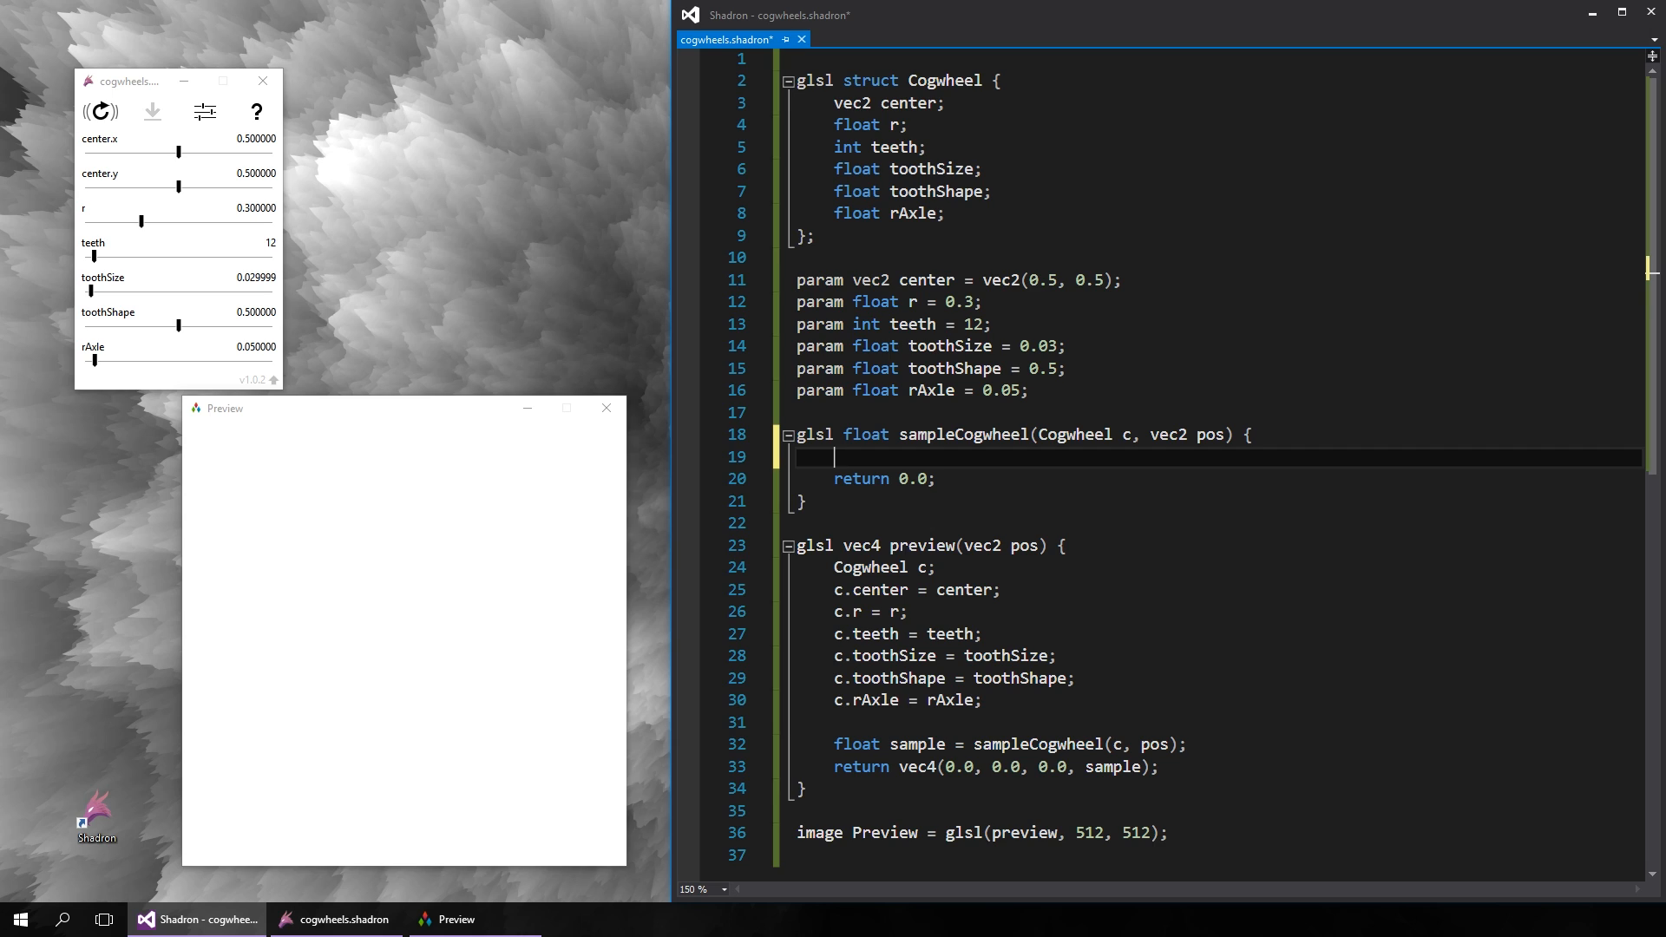
# - Offset pos by c.center and compute the radius and atan angle inside sampleCogwheel
pyautogui.write('pos -= c.cent')
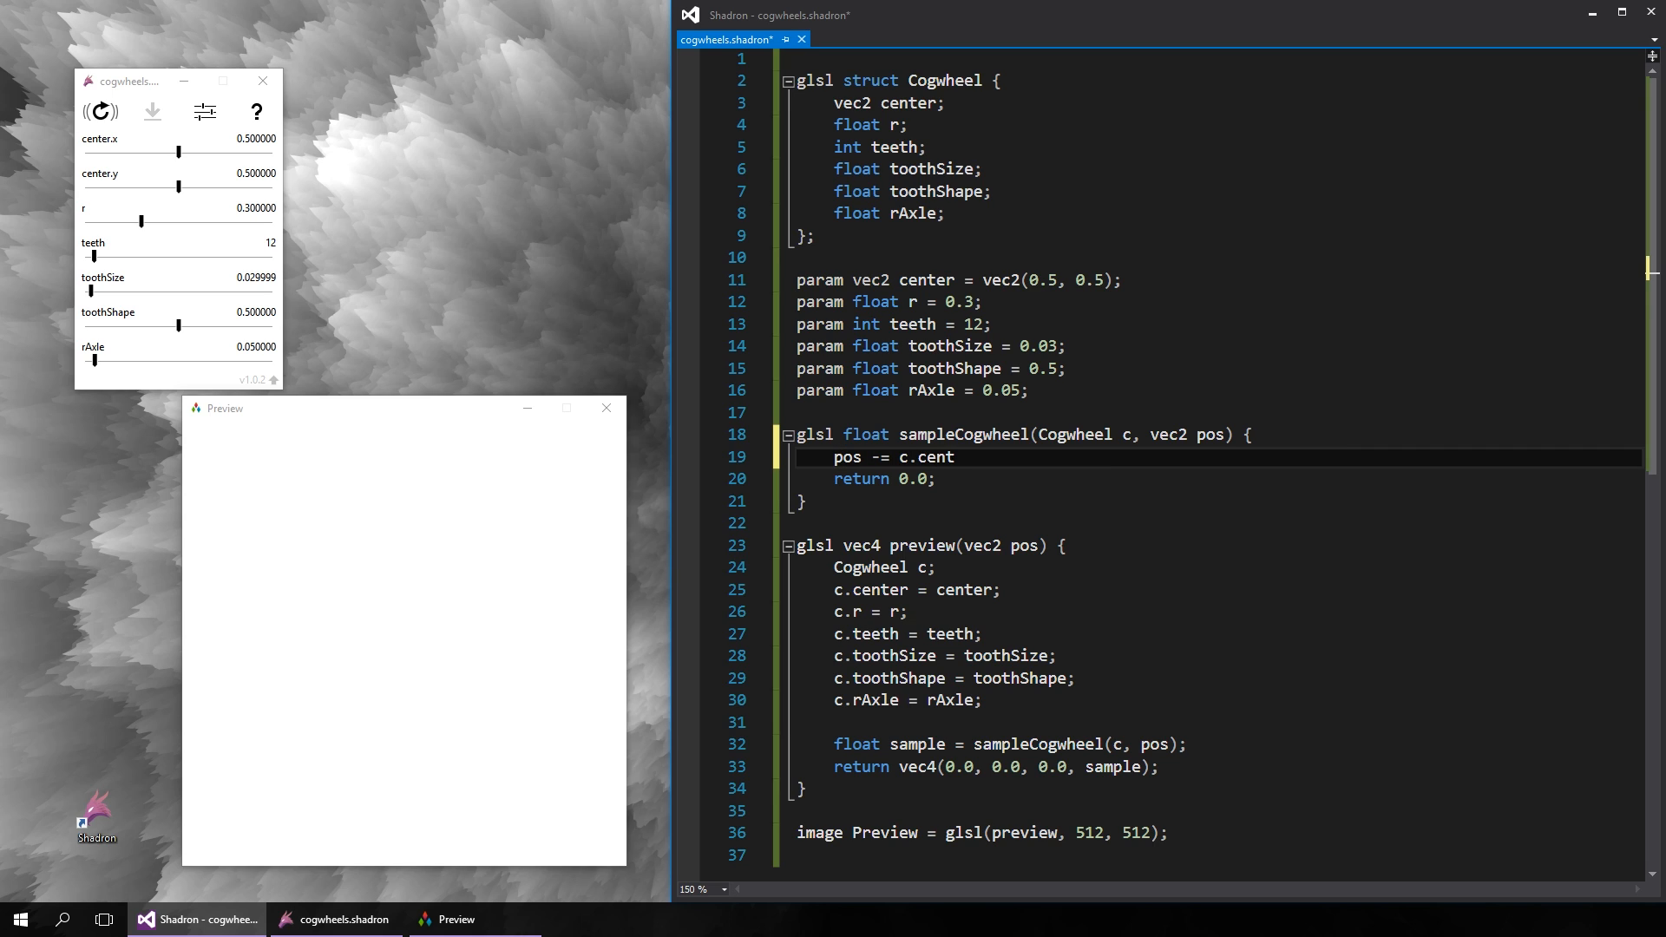
pyautogui.write('er;')
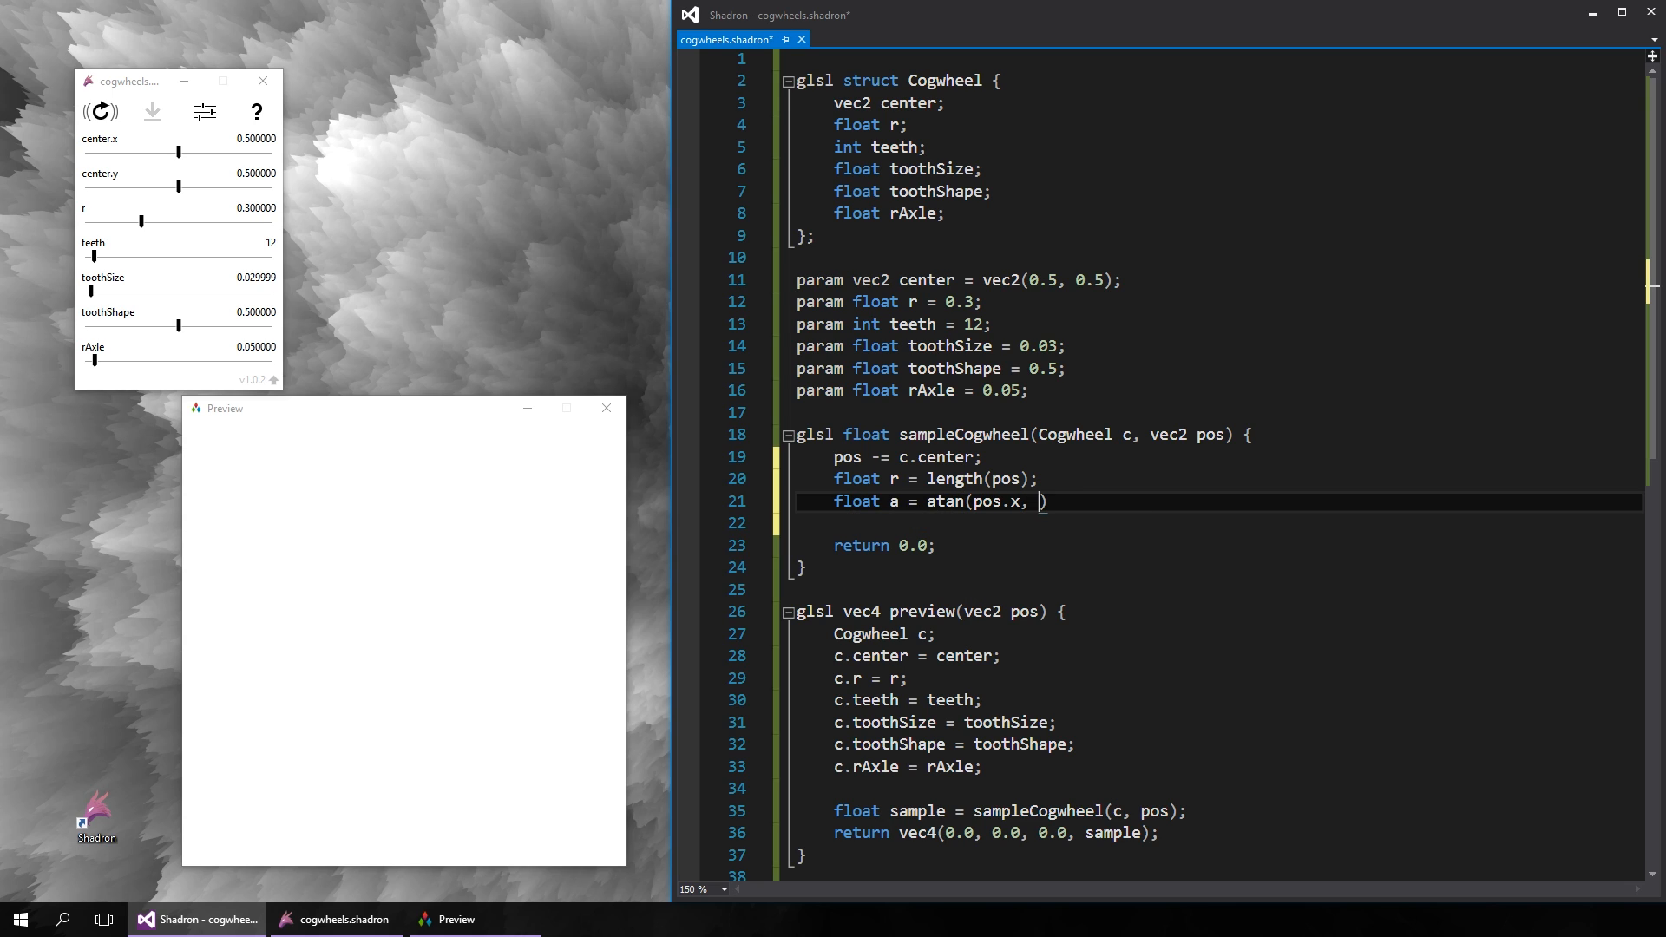
pyautogui.write('pos.y);')
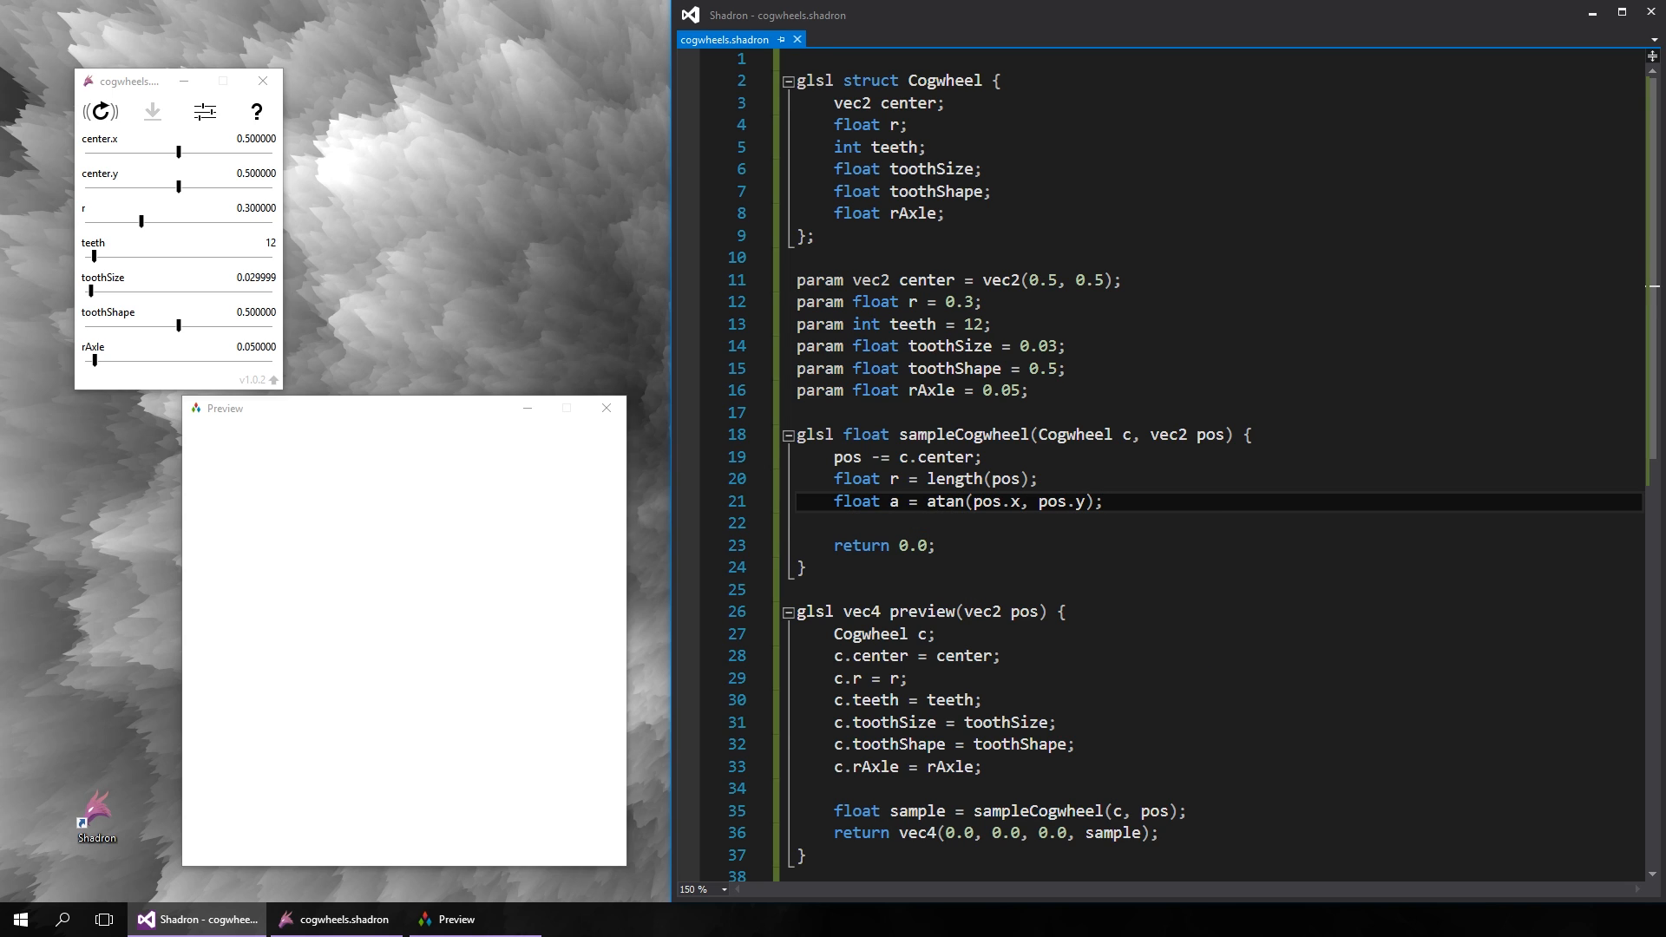
# - Make sampleCogwheel return 1.0 - step(c.r, r) so the Preview shows a black disc
pyautogui.write('if (r < c.r)')
pyautogui.write('return 1.0;')
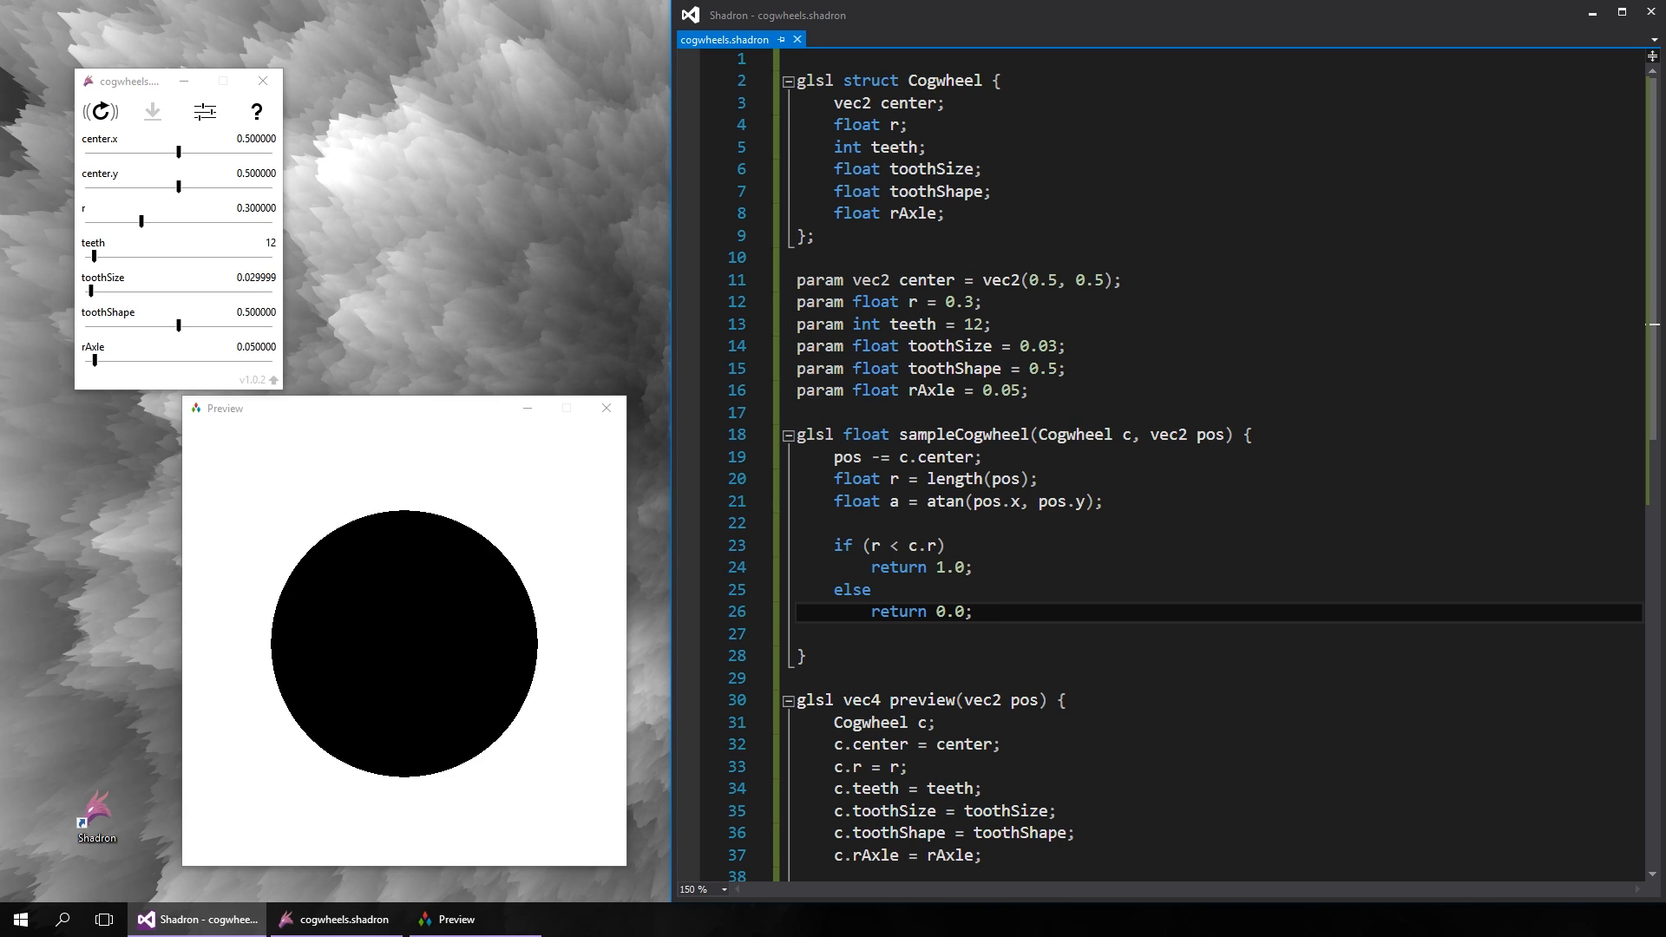
pyautogui.click(971, 611)
pyautogui.write('return step')
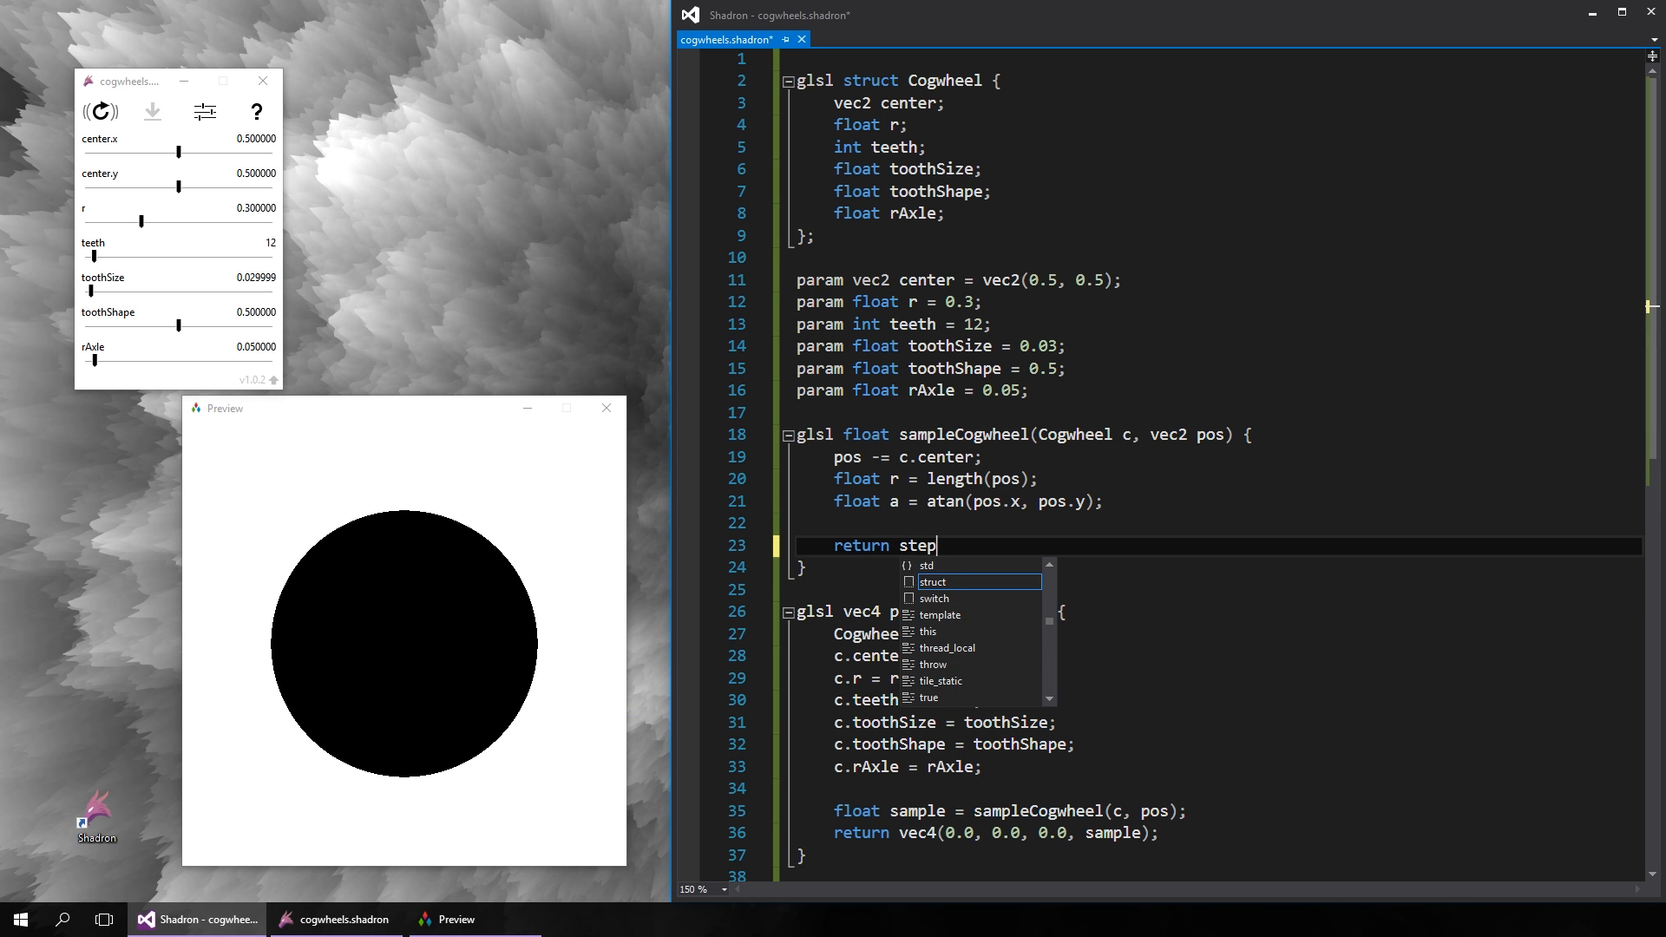
pyautogui.write('(c.r, r);')
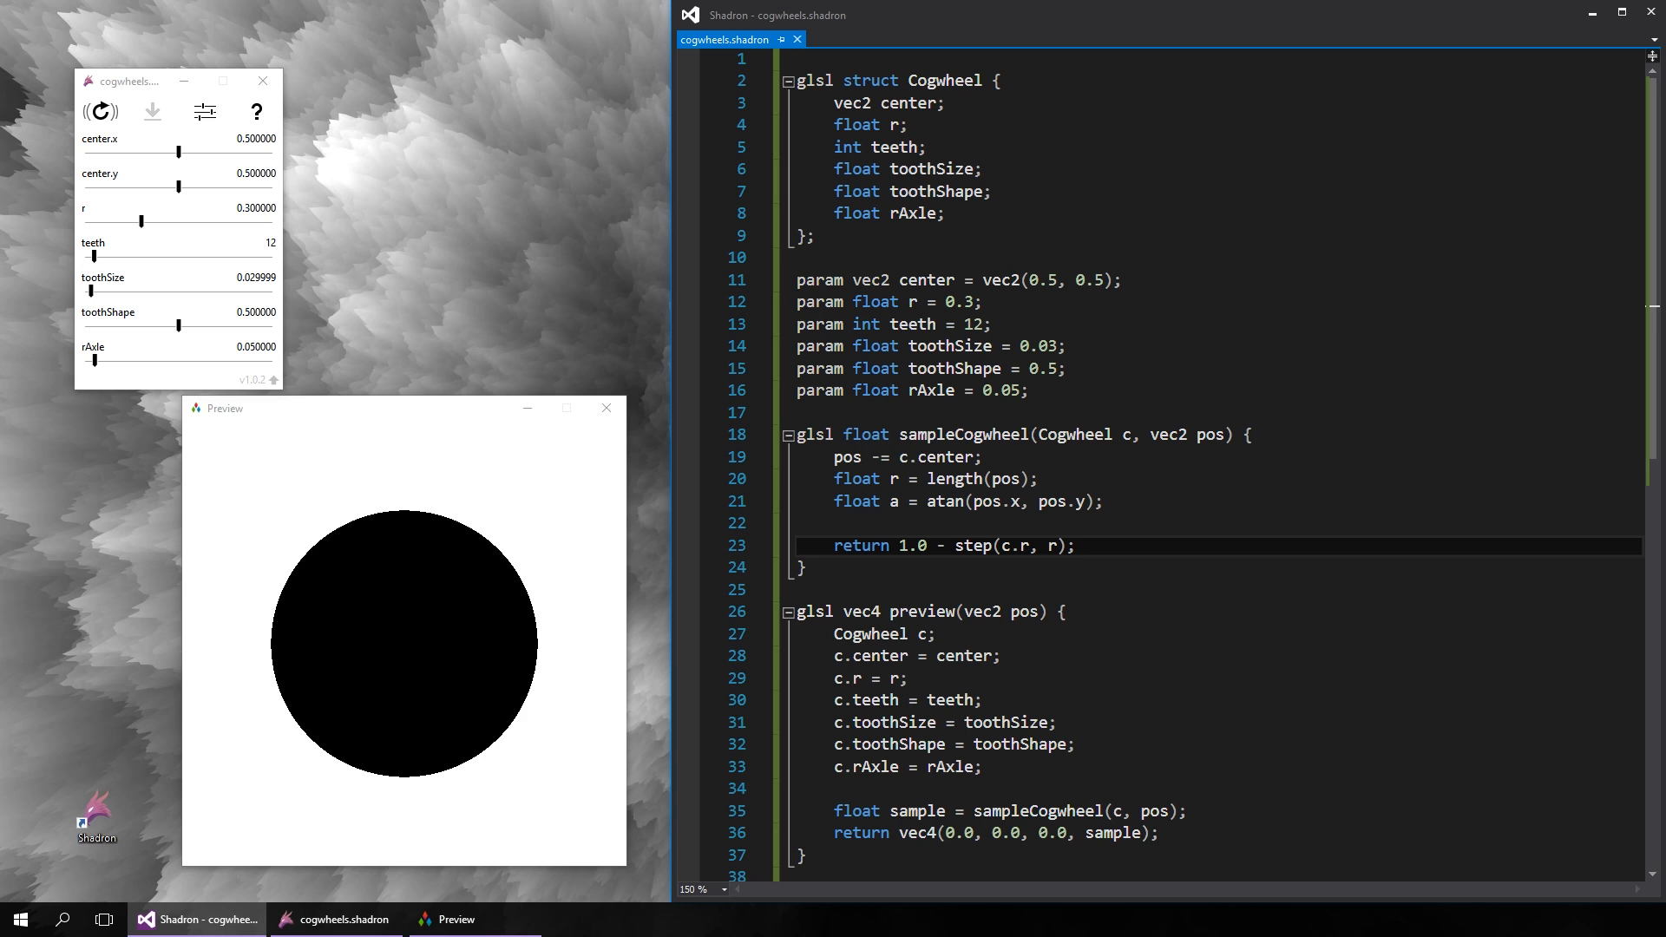
pyautogui.click(1074, 545)
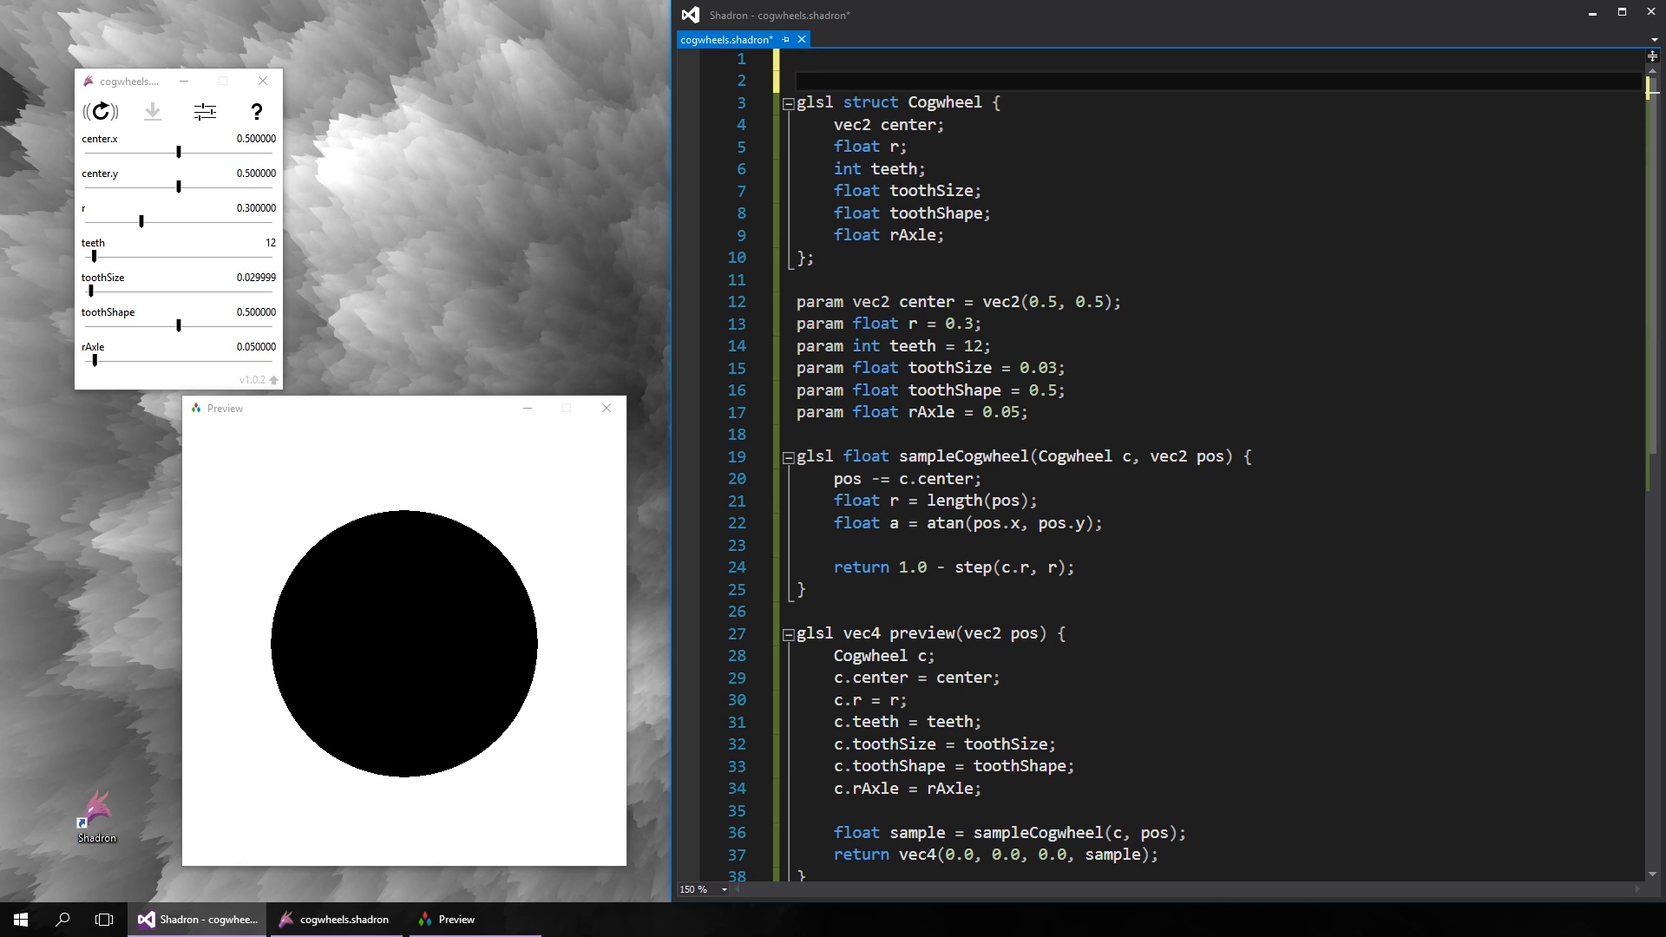
# - Include multisample and begin a math_constants include at the top of the script
pyautogui.write('#include <multisample>')
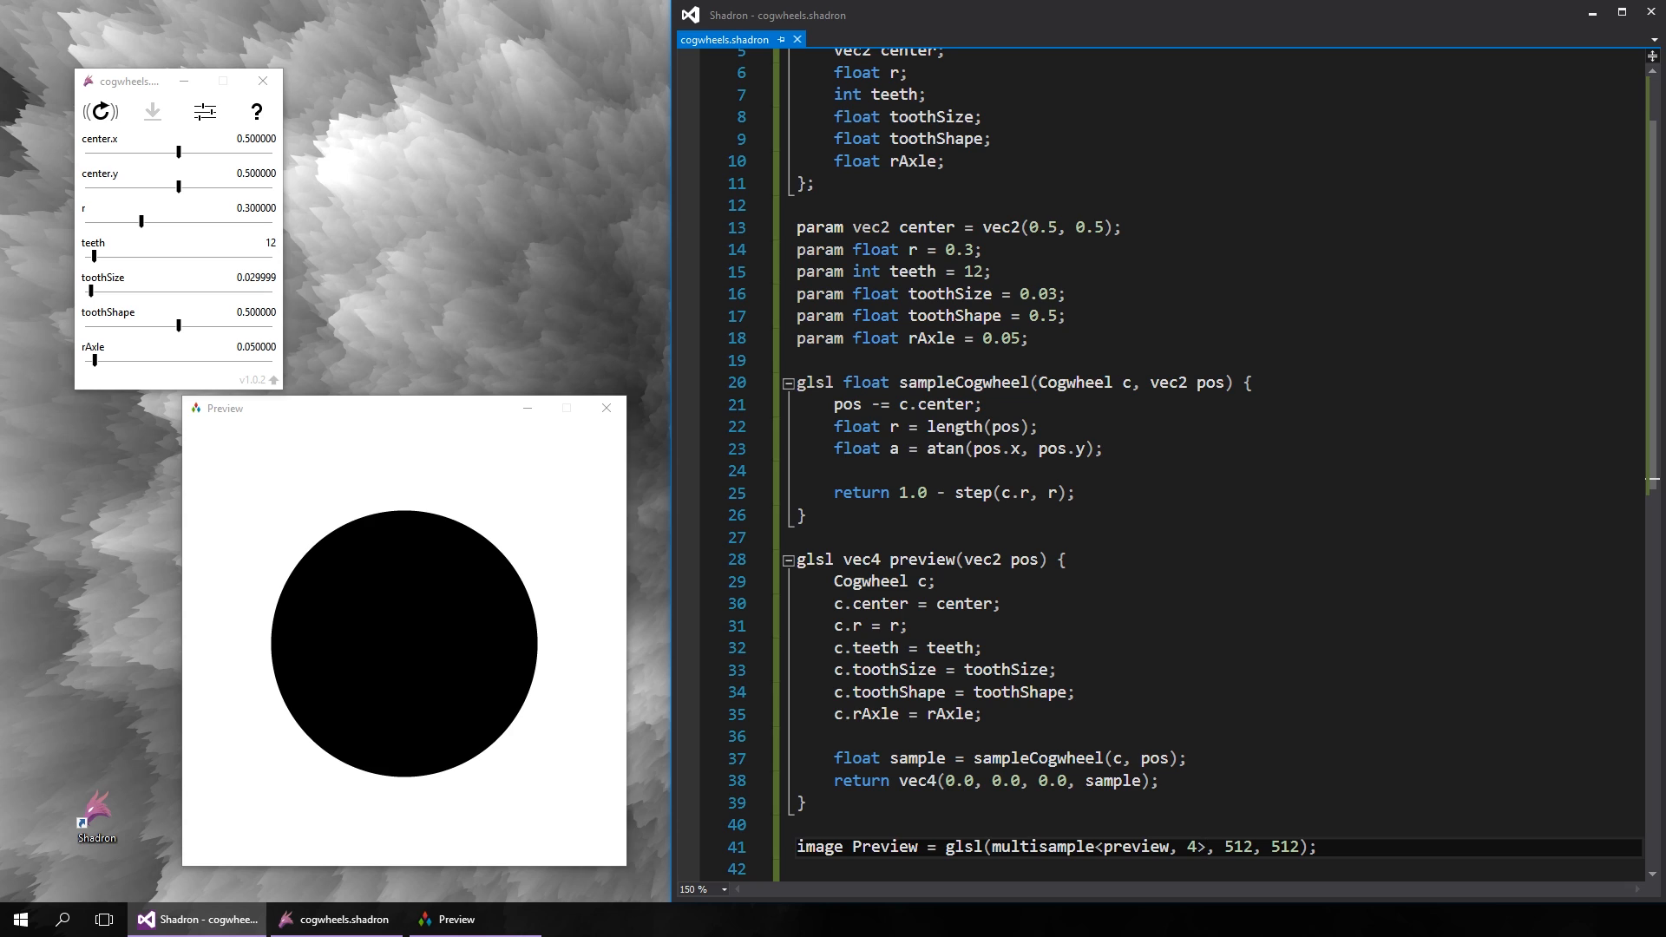
pyautogui.click(1203, 847)
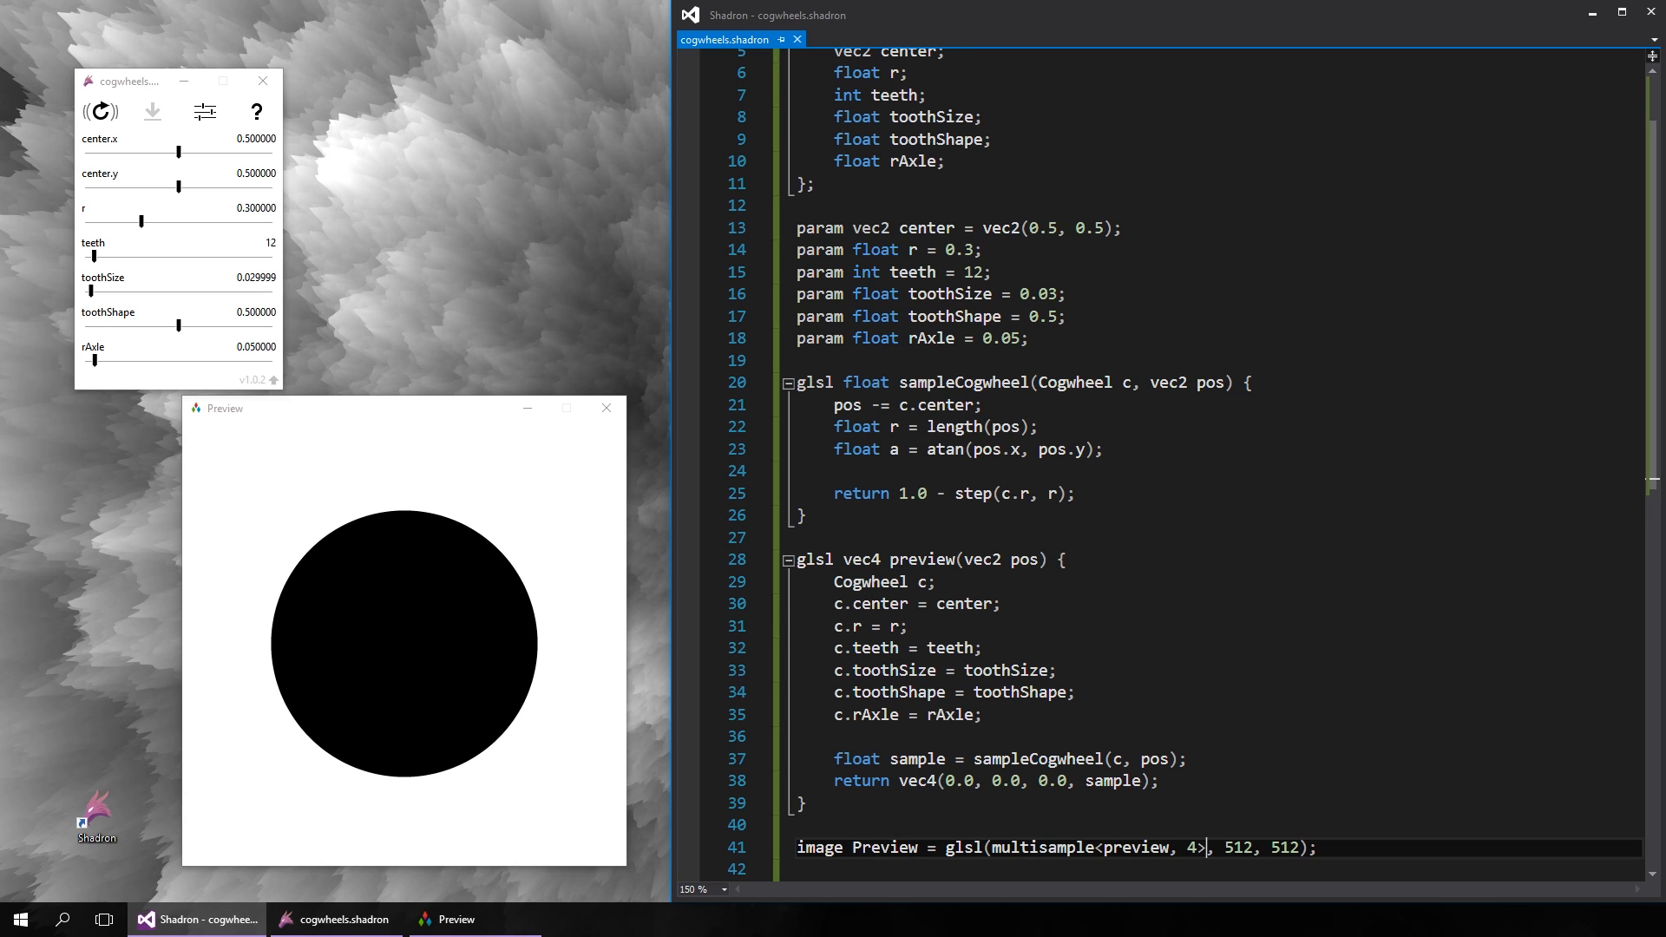
pyautogui.write('#include <math_constants>')
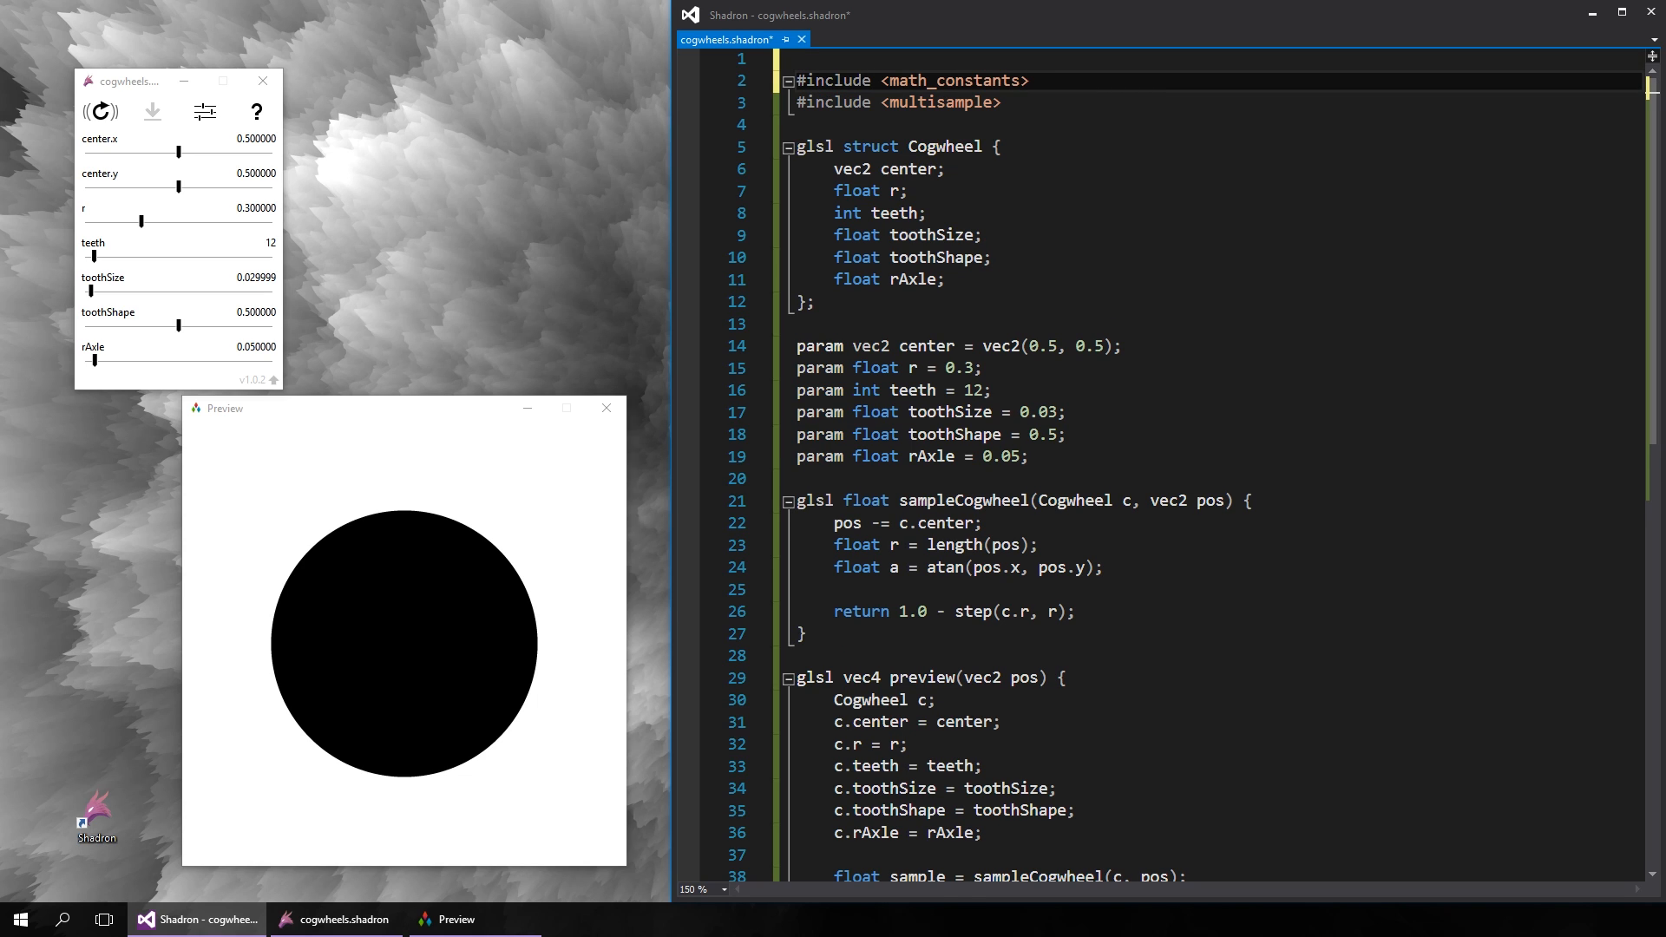
# - Add float phase = fract(0.5/PI * a) after the angle computation
pyautogui.click(813, 302)
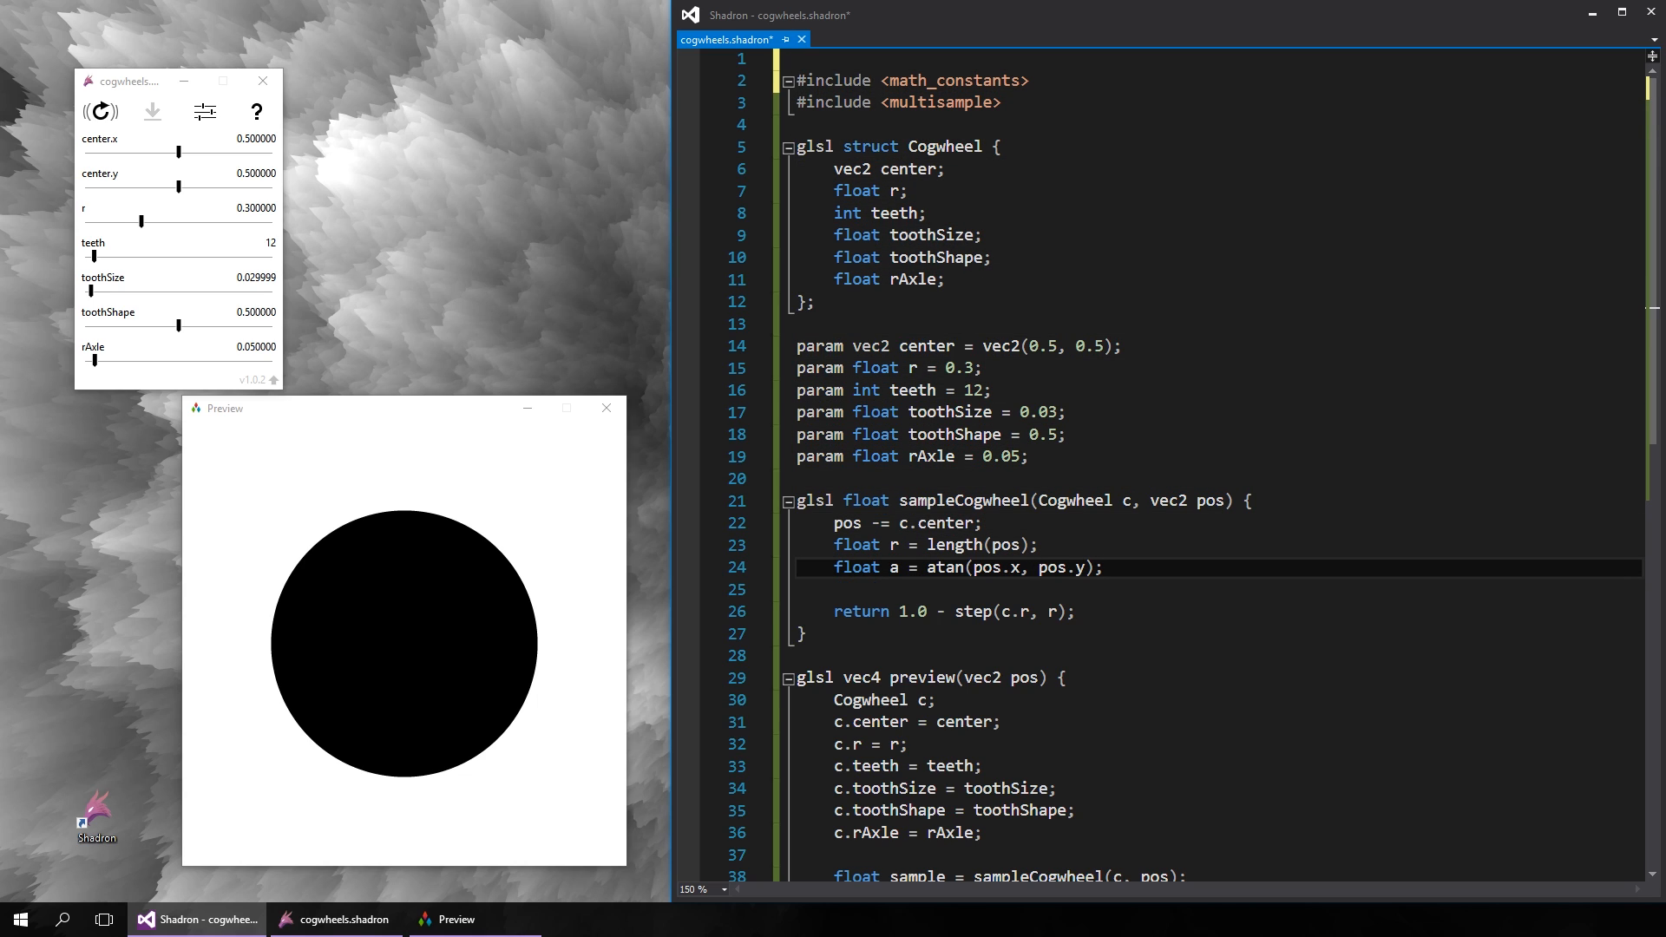
pyautogui.write('float phase')
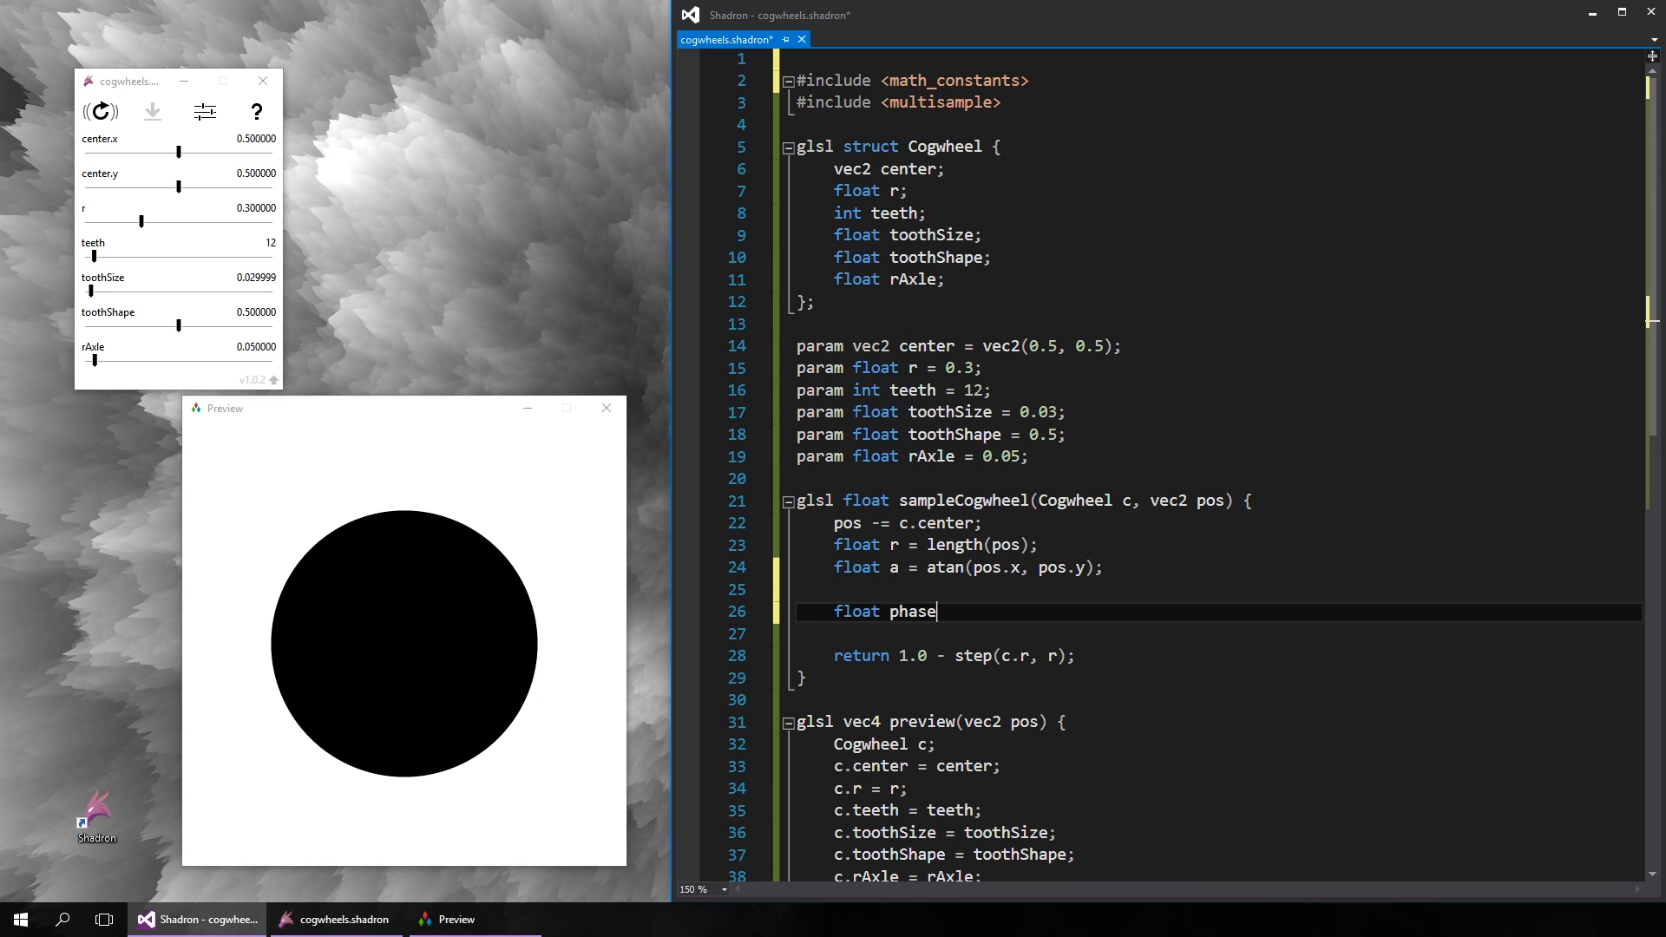
pyautogui.write('= fract')
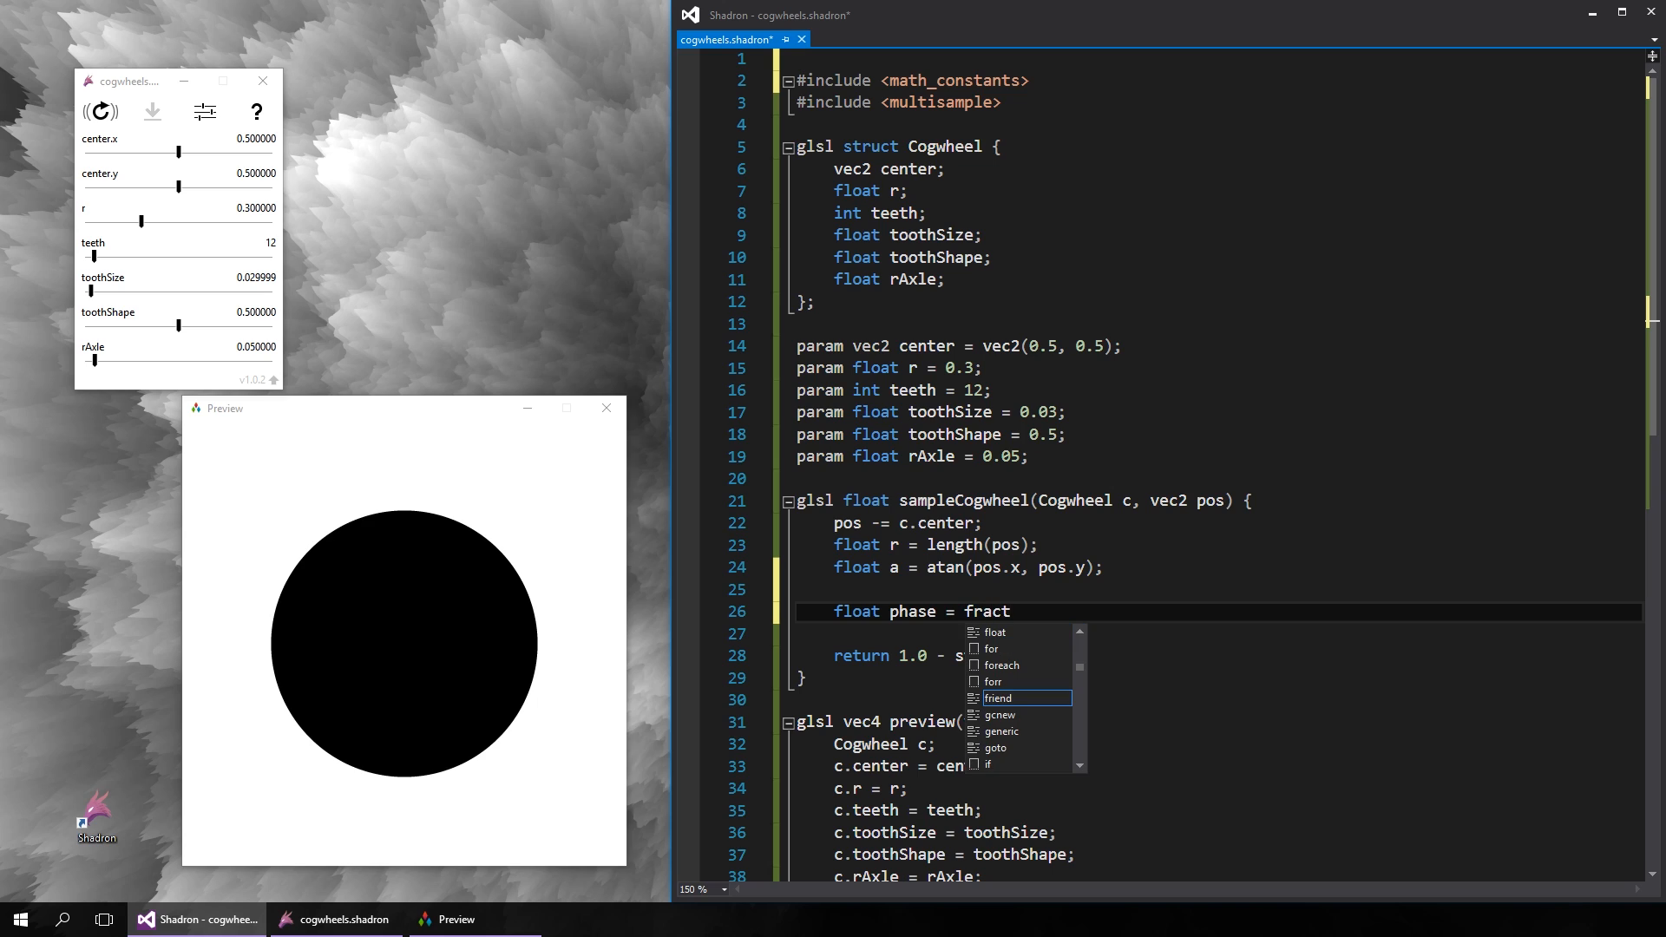
pyautogui.write('(0.5/')
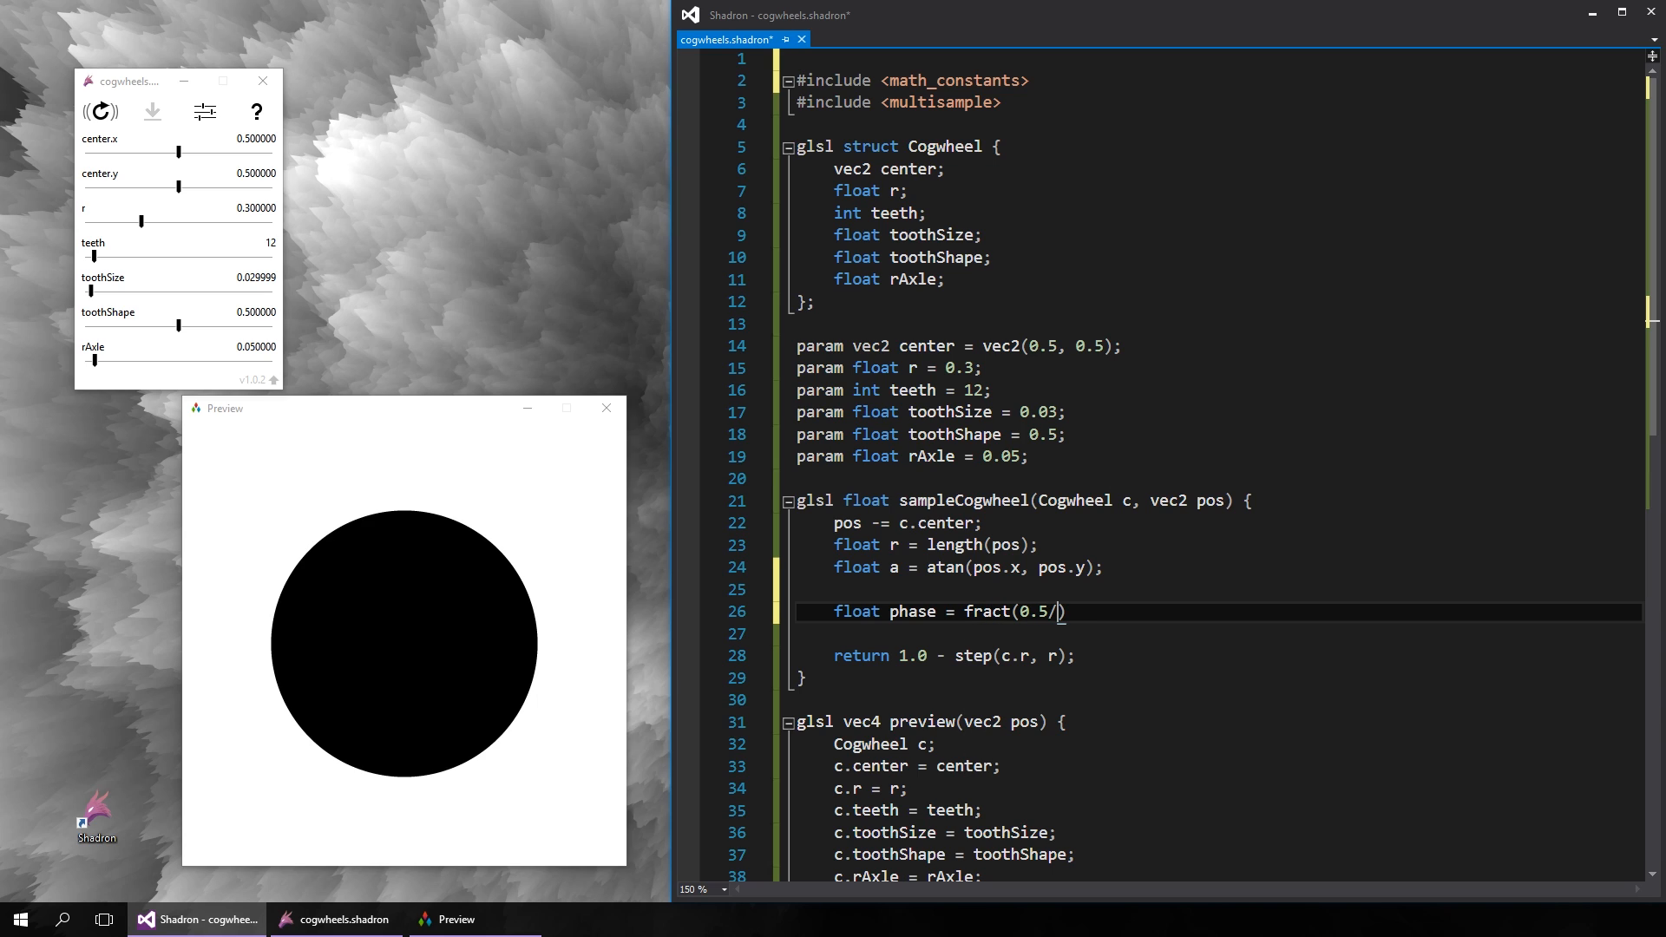
pyautogui.write('PI * a)')
pyautogui.click(1212, 632)
pyautogui.write('return phase;')
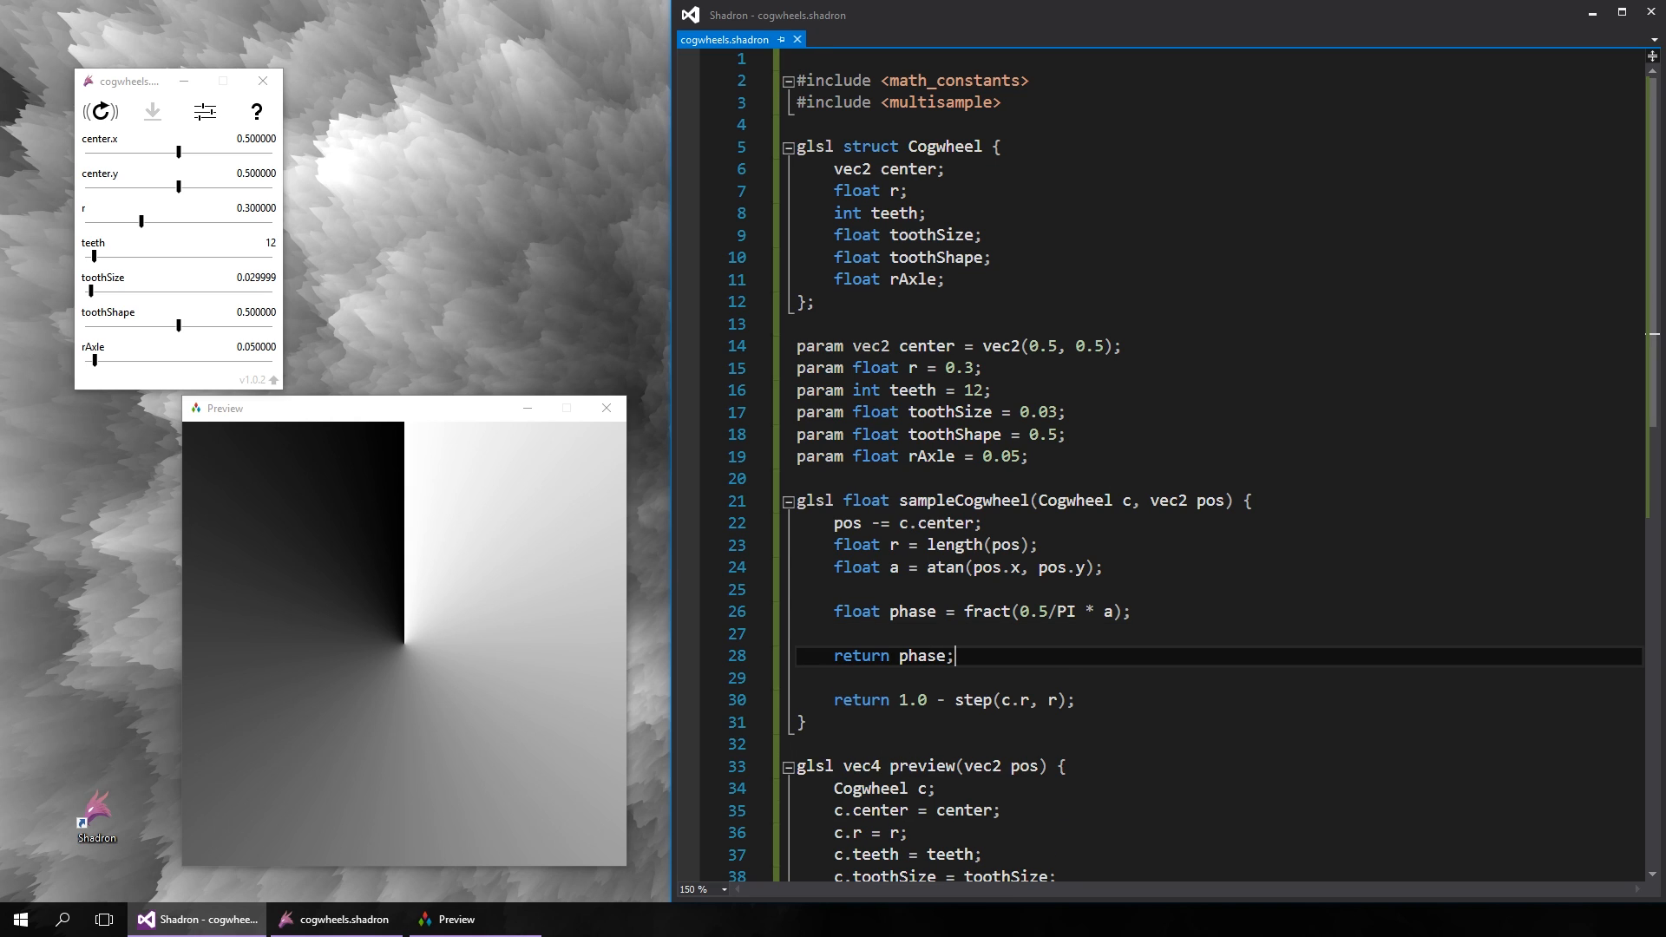
# - Multiply the phase formula by float(c.teeth) to get twelve wedges
pyautogui.click(1020, 611)
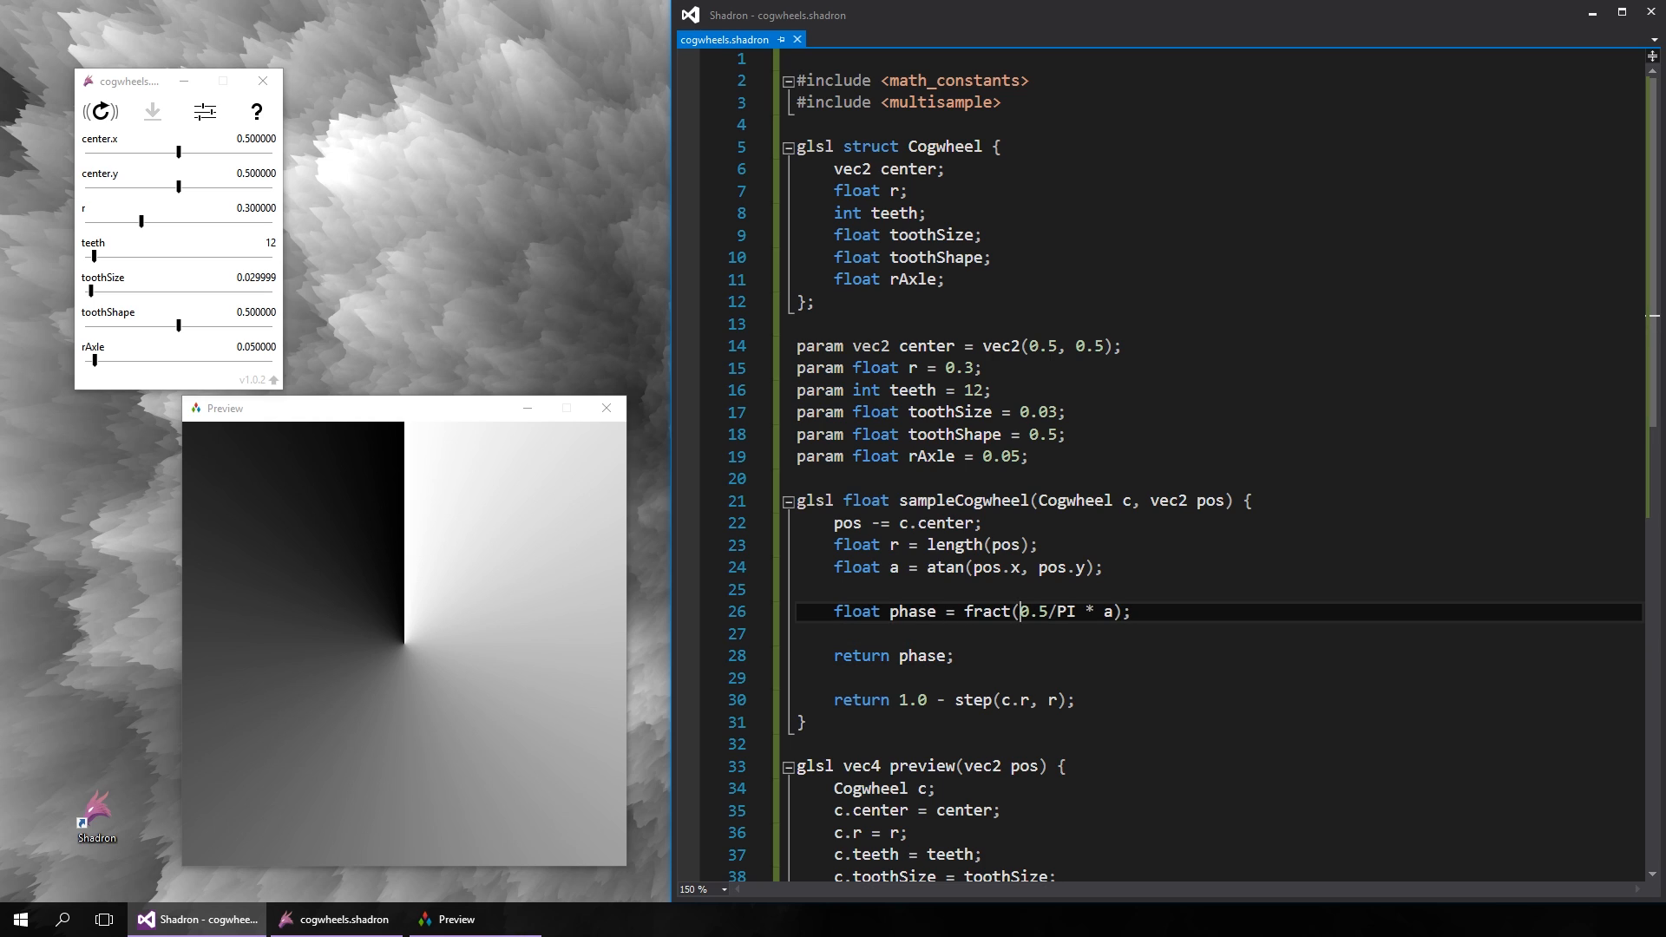
pyautogui.write('float( *')
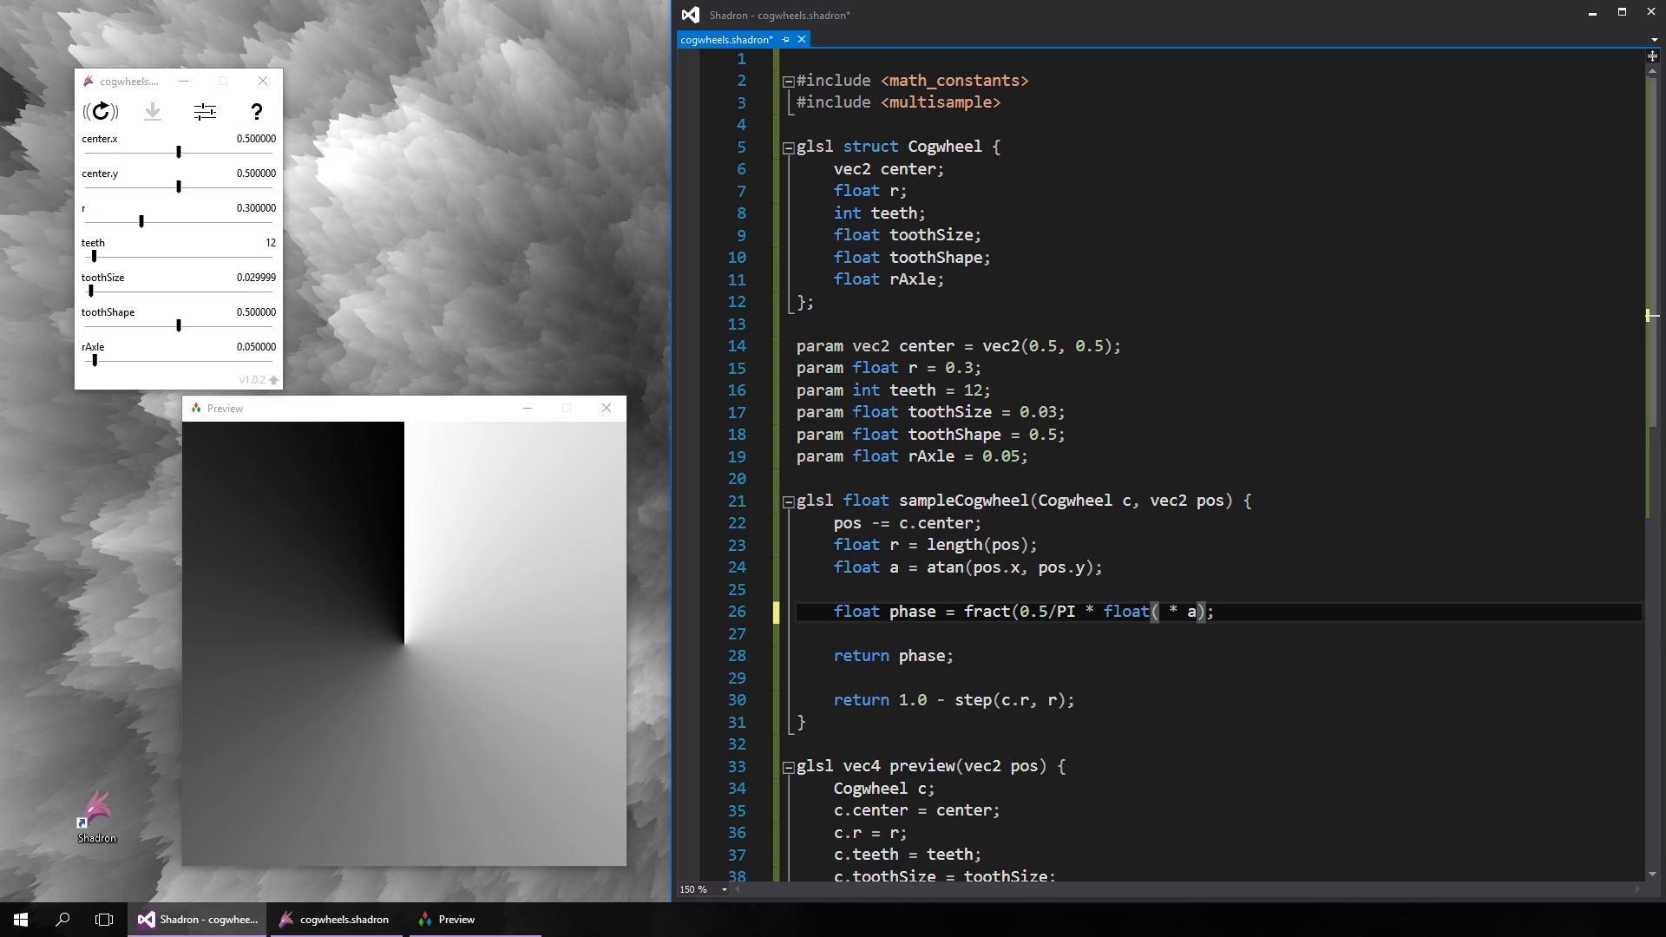
pyautogui.write('c.teeth')
pyautogui.click(1212, 631)
pyautogui.write('float toothHeight =')
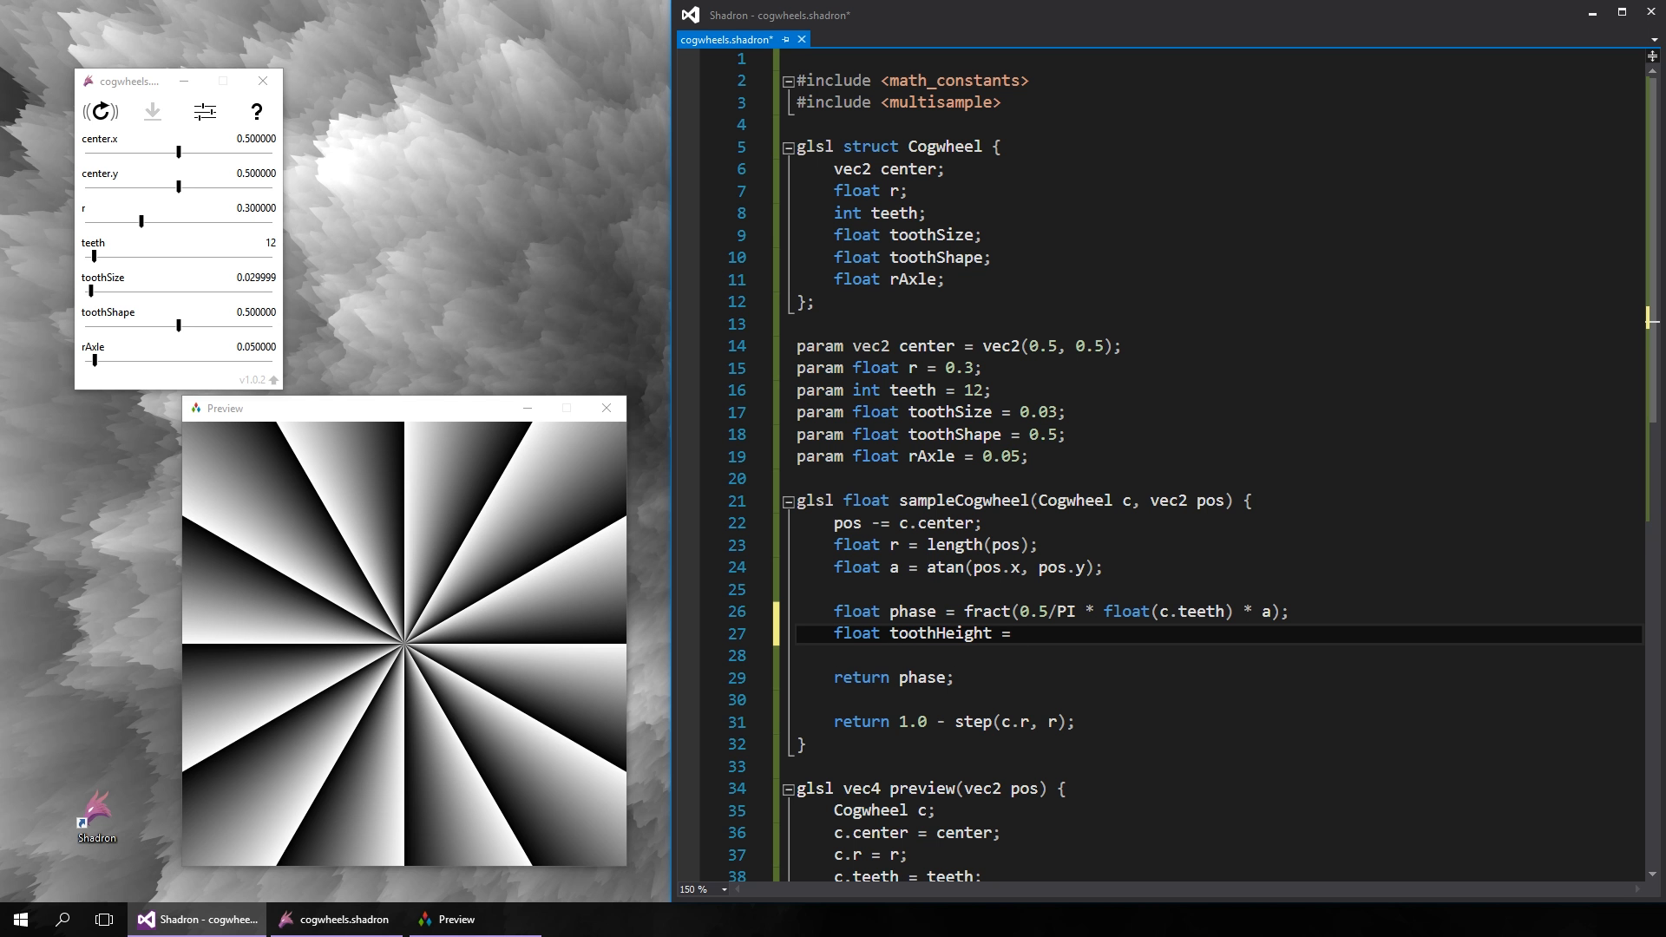
# - Compute toothHeight, radius, body and axle = step(c.rAxle, r), returning min(body, axle)
pyautogui.write('4.0 * abs(phase - 0.5) - 1.0;')
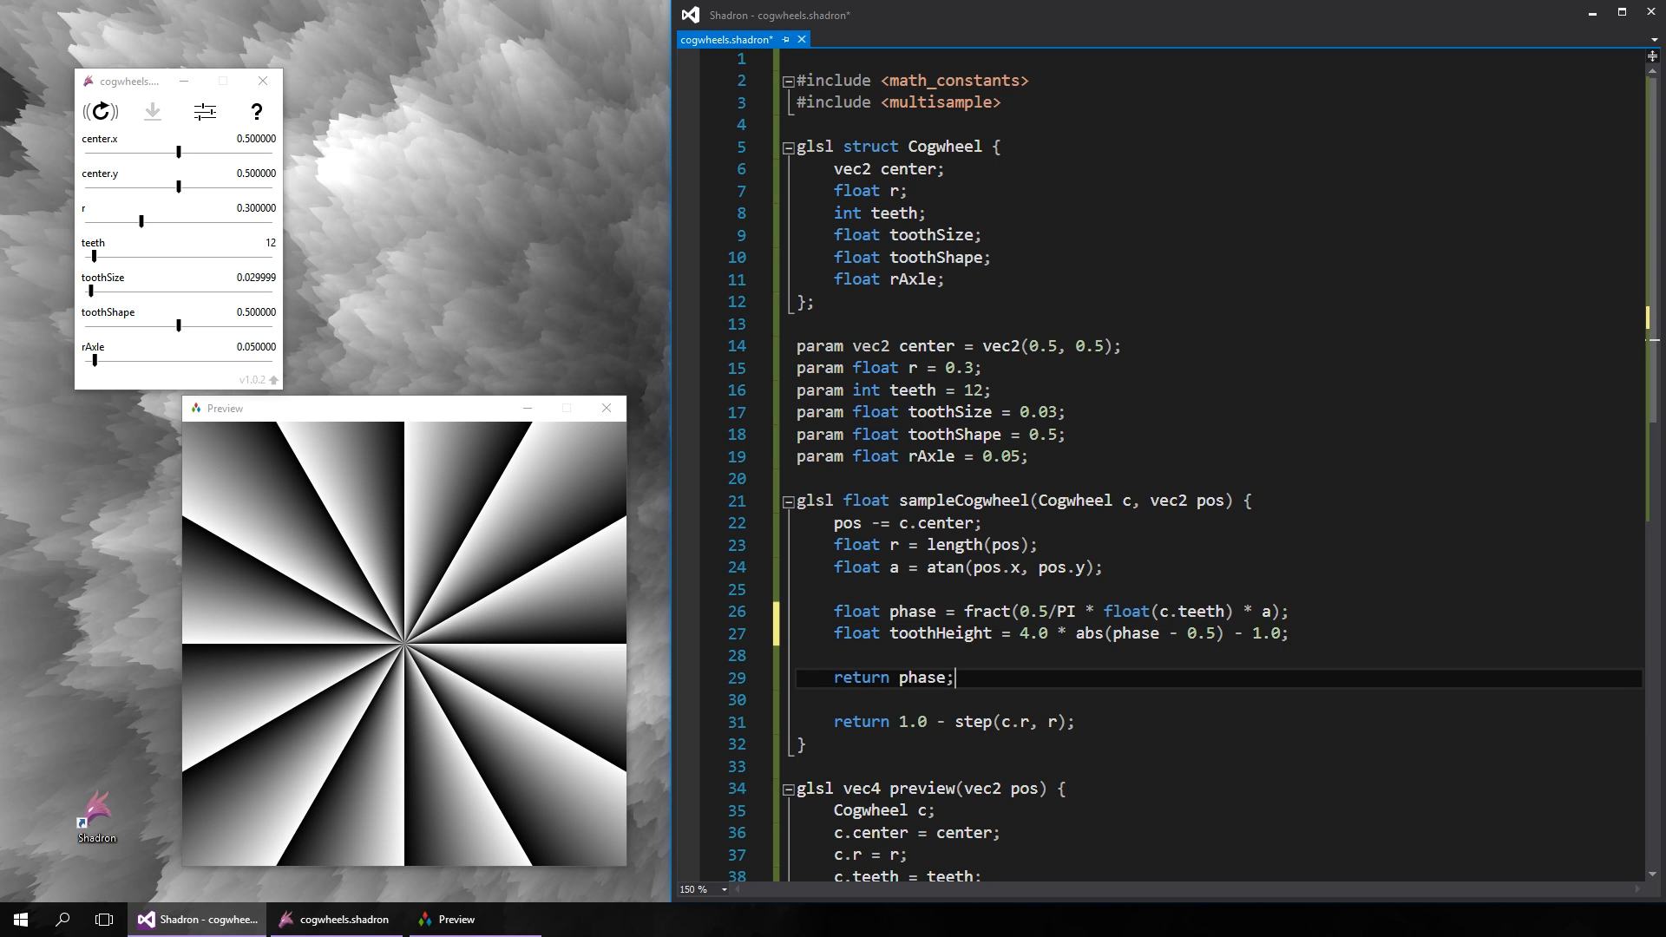
pyautogui.write('float radius = c.r + c.toothSize * toothH')
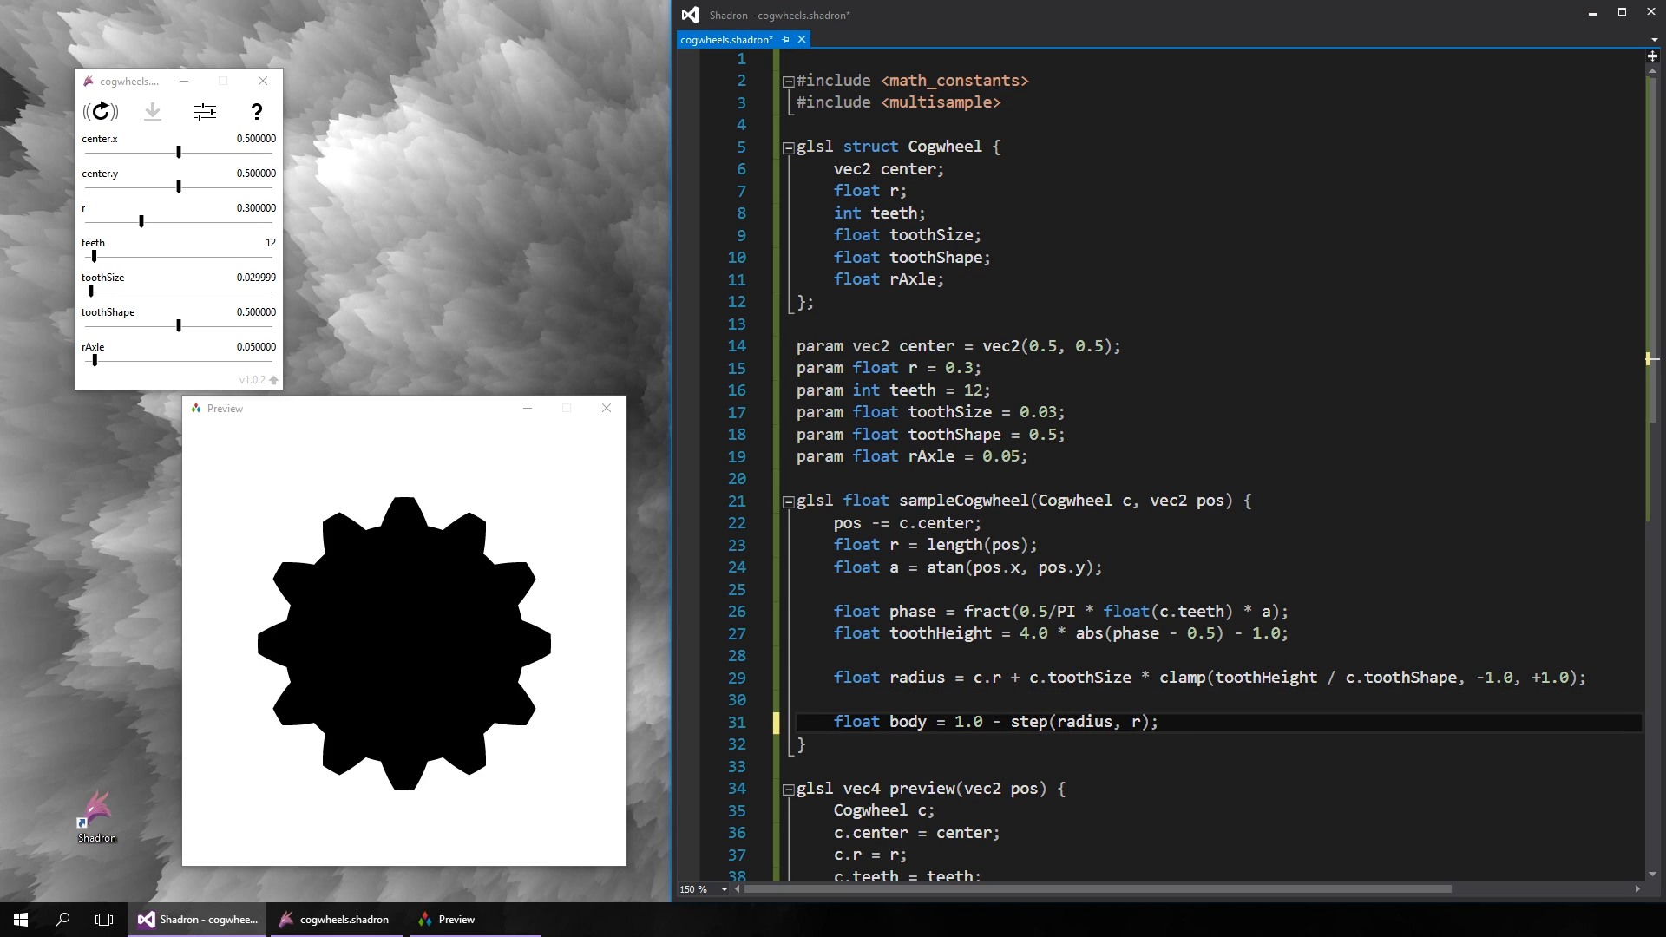
pyautogui.write('float axle = step')
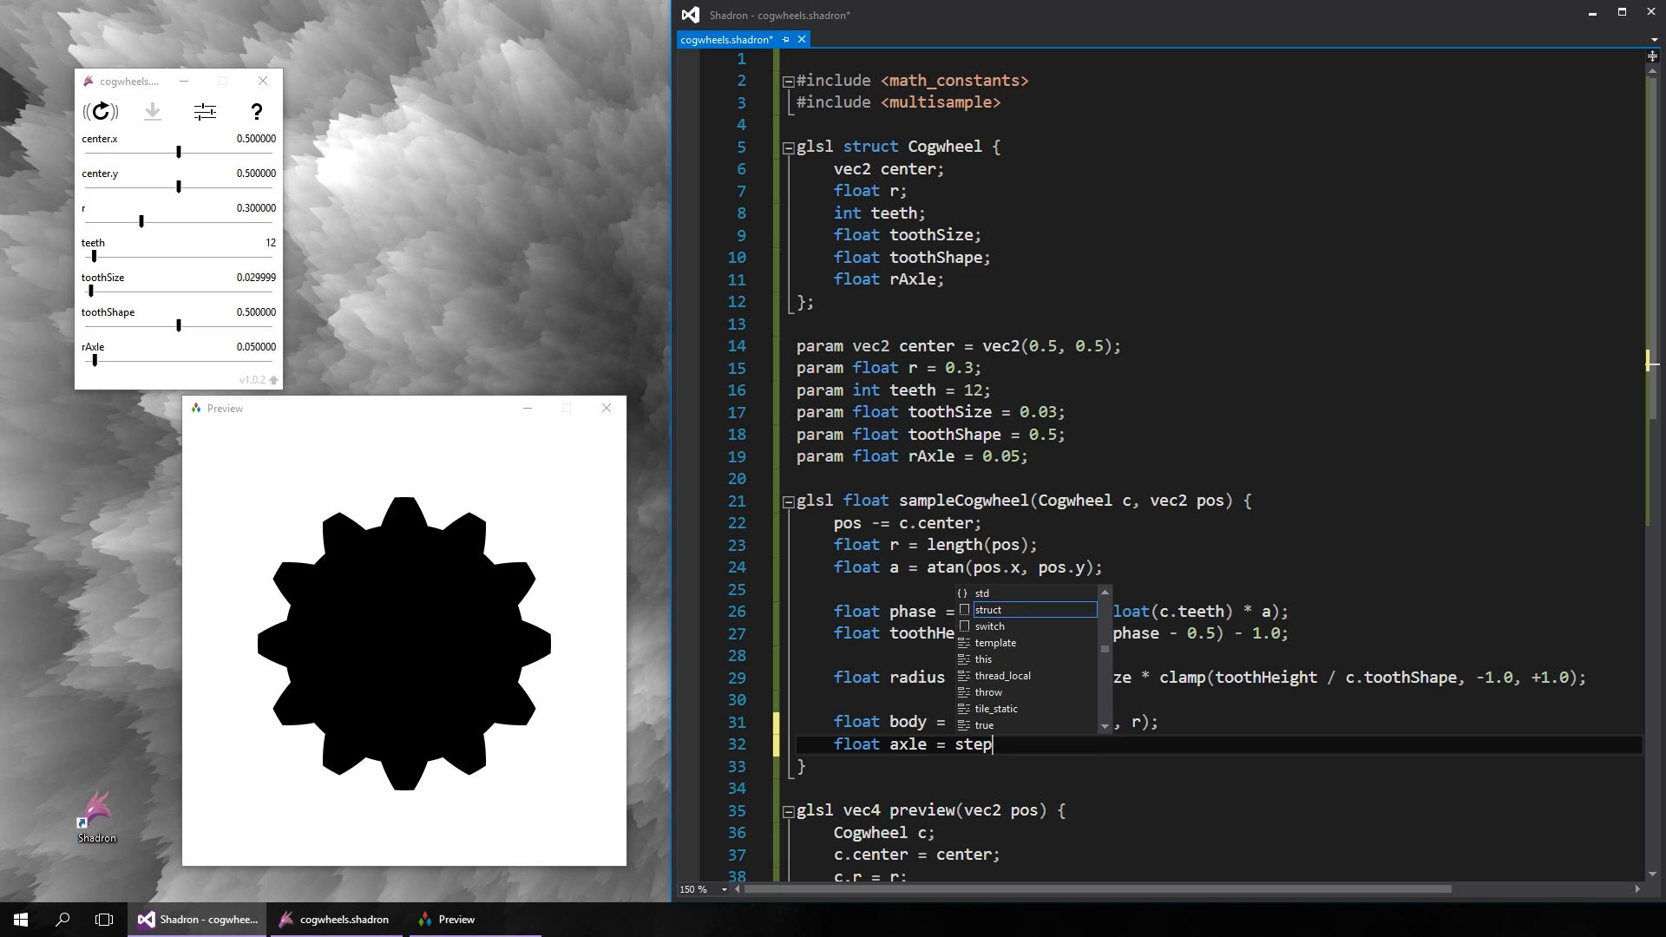
pyautogui.write('(c.rAxle, )')
pyautogui.write('return min(')
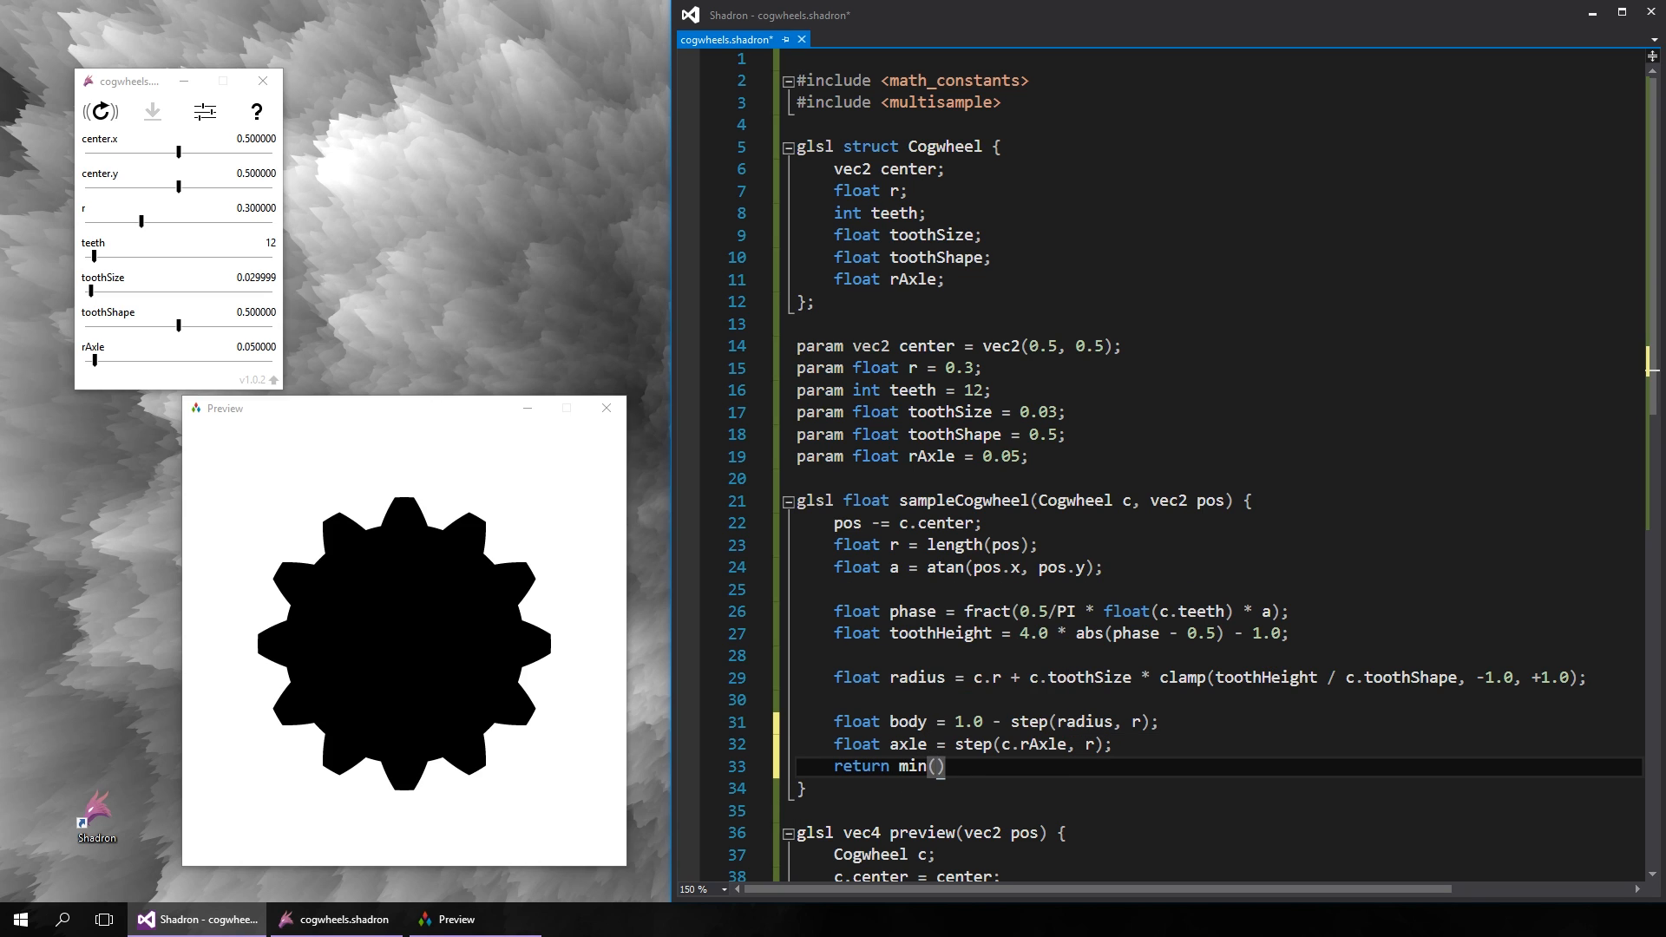
pyautogui.write('body, axle);')
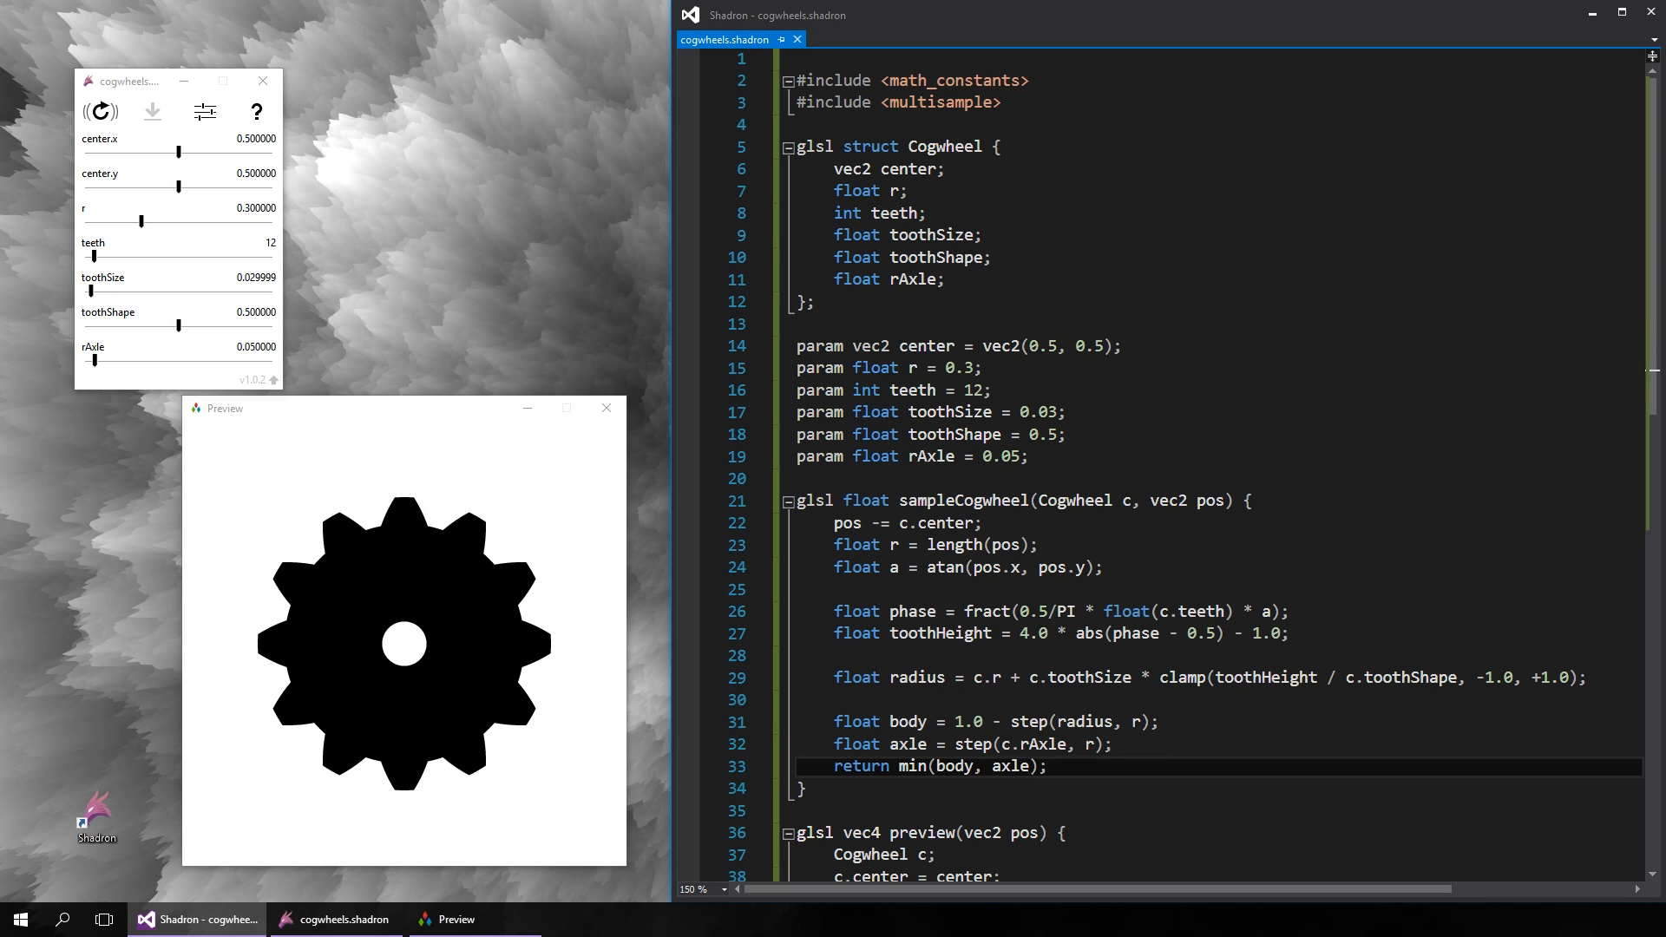
# - Drag the sliders to 26 teeth, tooth shape about 0.61 and a smaller axle hole
pyautogui.moveTo(144, 220); pyautogui.dragTo(125, 220)
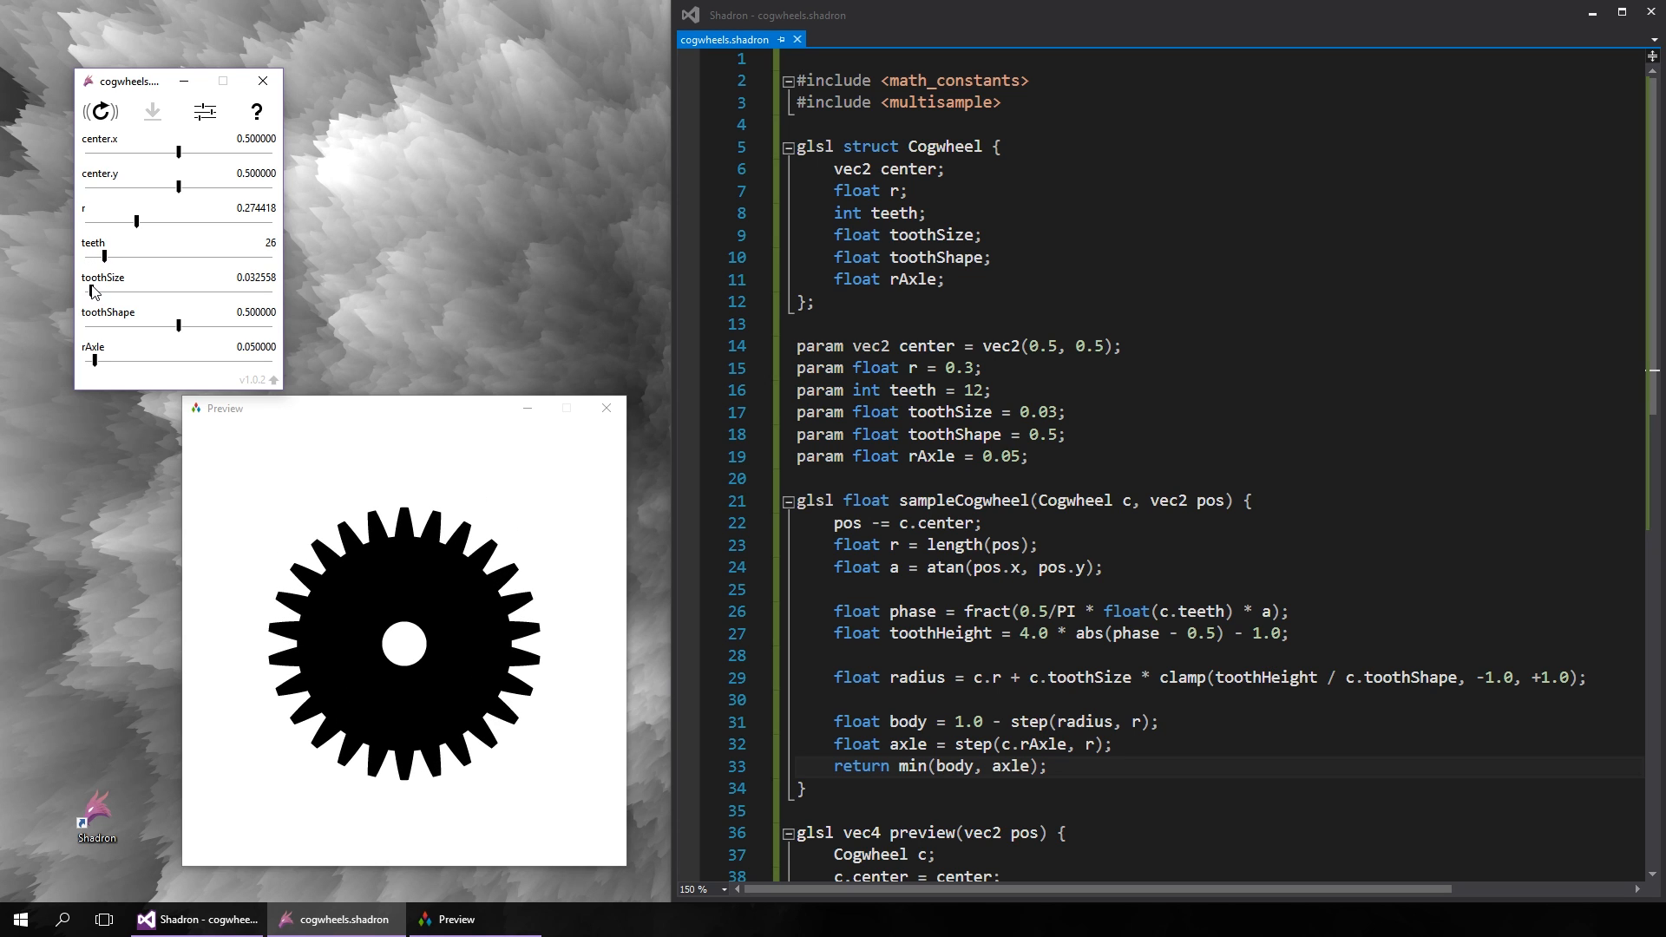
pyautogui.moveTo(193, 324); pyautogui.dragTo(253, 325)
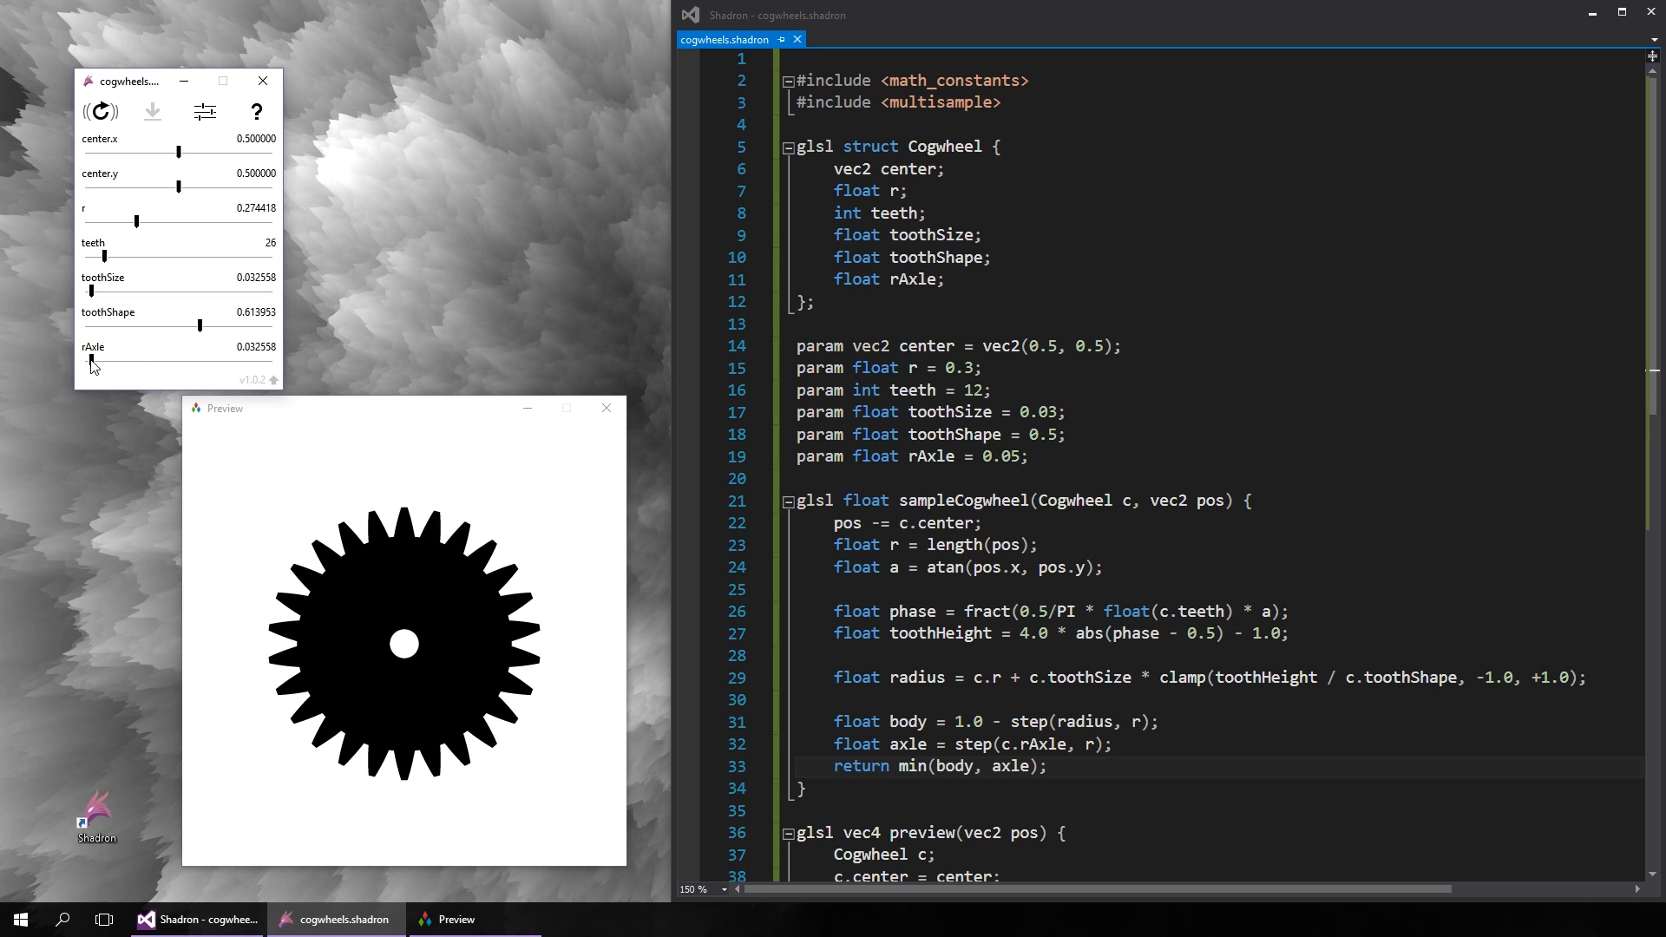
pyautogui.click(99, 111)
pyautogui.write('param int spokes = 5;')
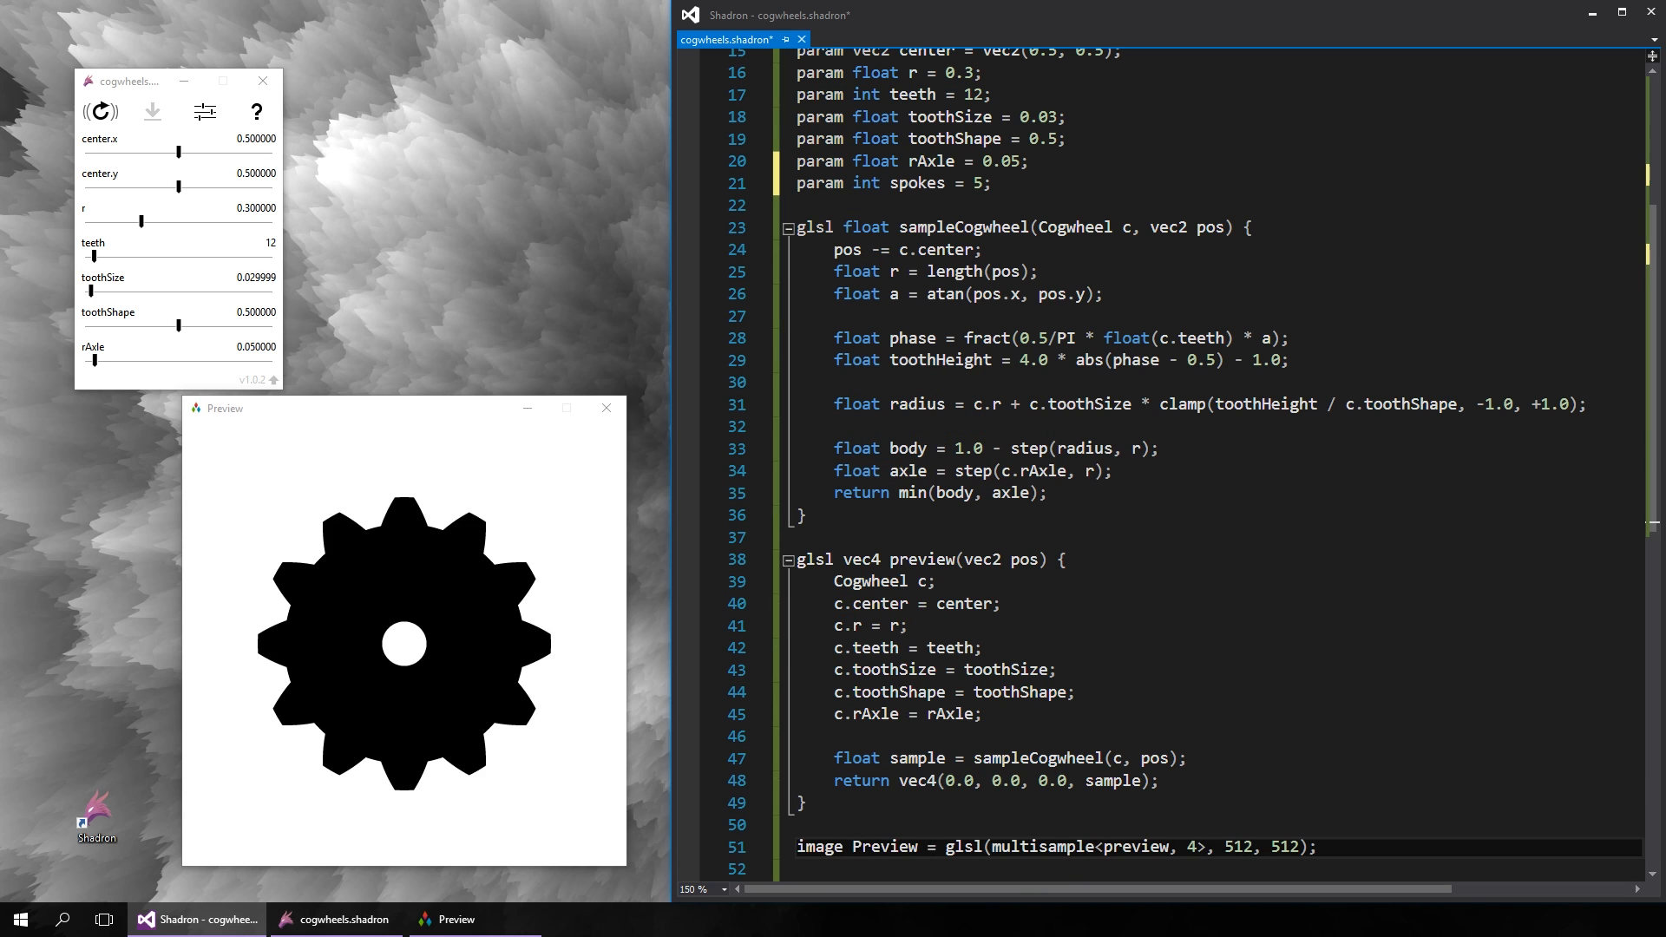
# - Assign c.spokes and compute a spokes value from abs(r*cos) of the angle
pyautogui.write('c.spokes = spokes;')
pyautogui.write('float spokes = 1.0 - step(c.toothSize + c.rAxle,')
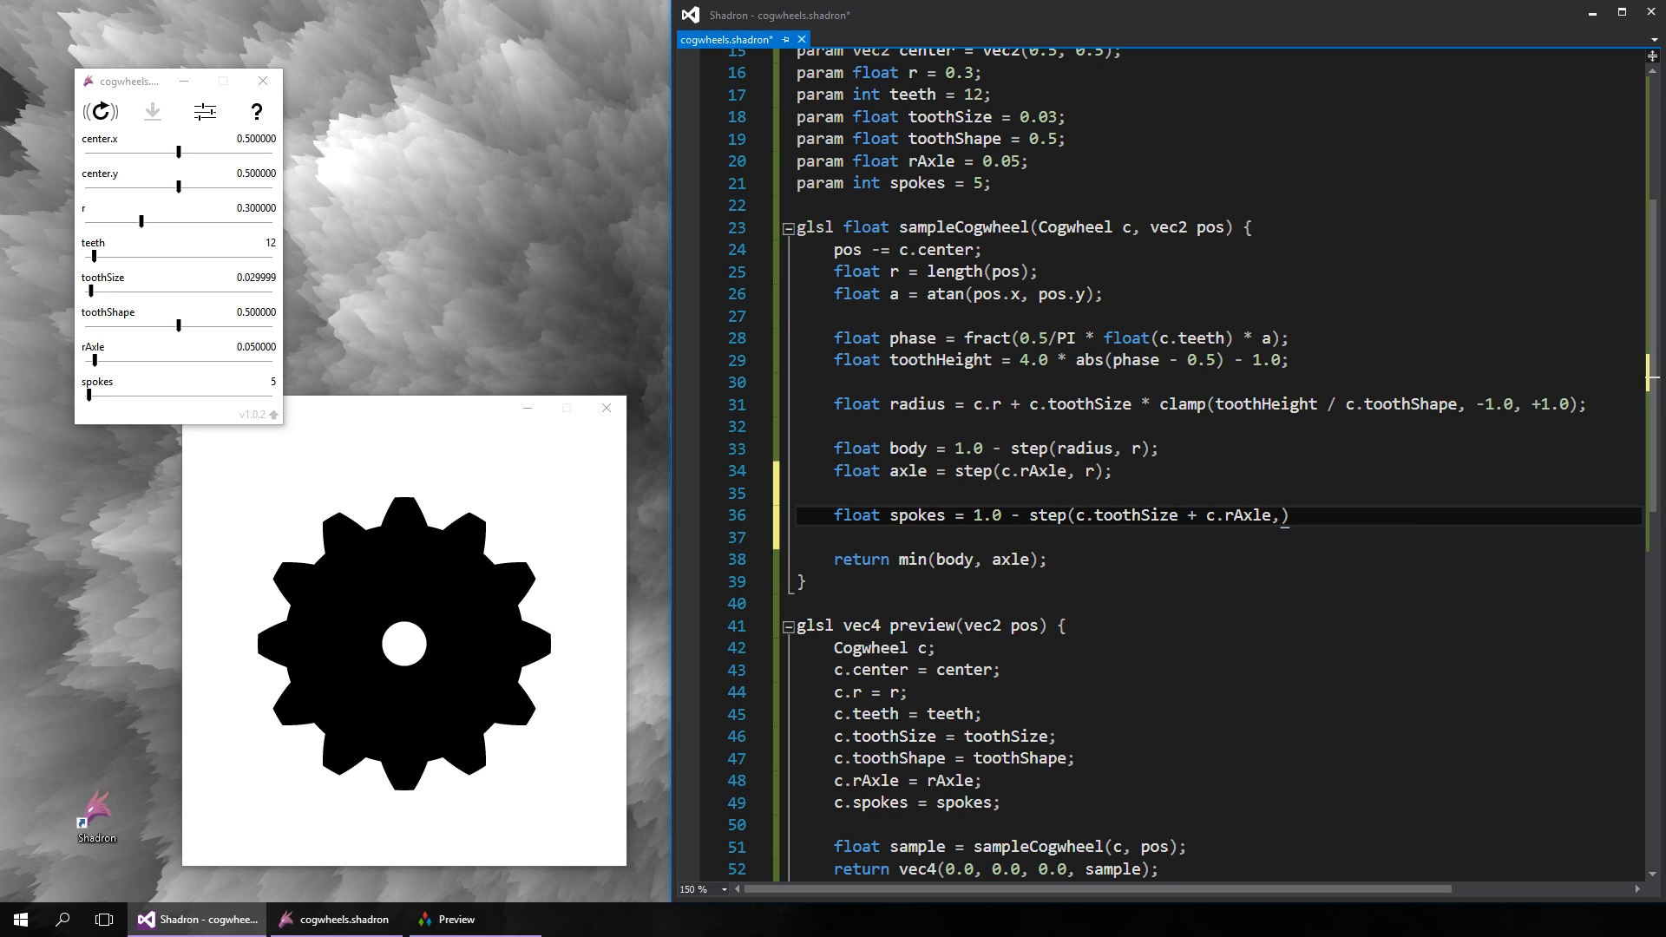
pyautogui.write('abs(r*cos))')
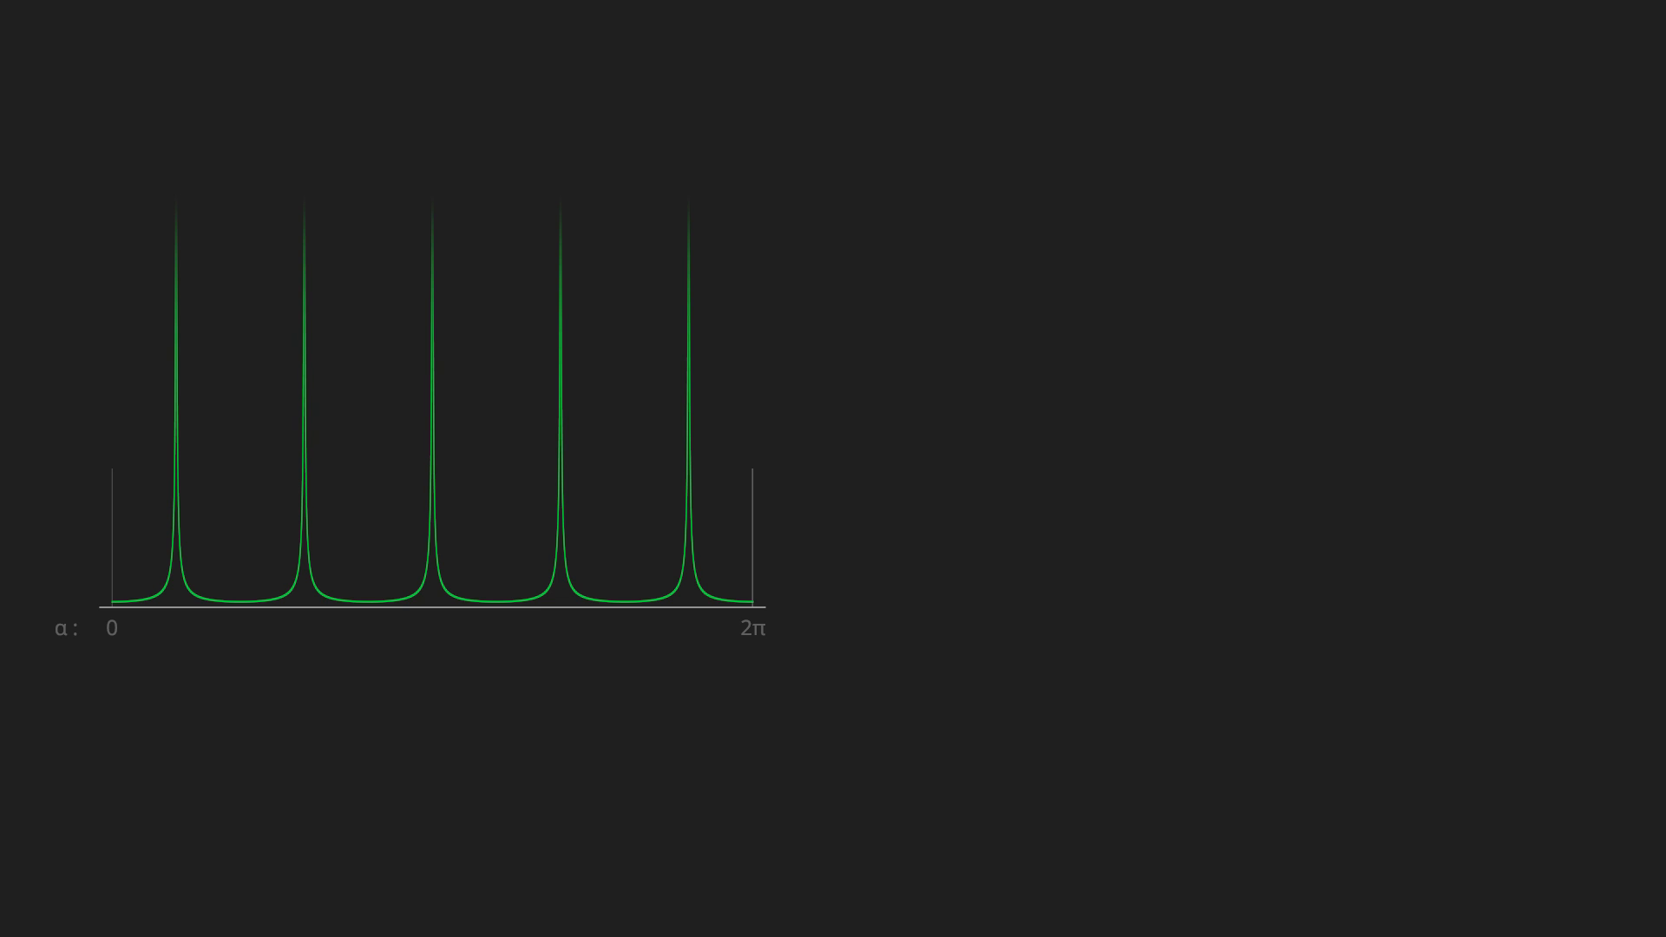
pyautogui.write('spokes = 1.0 - step(c.toothSize + c.rAxle, abs(r*cos(0.5*float(c.spokes)*a)));')
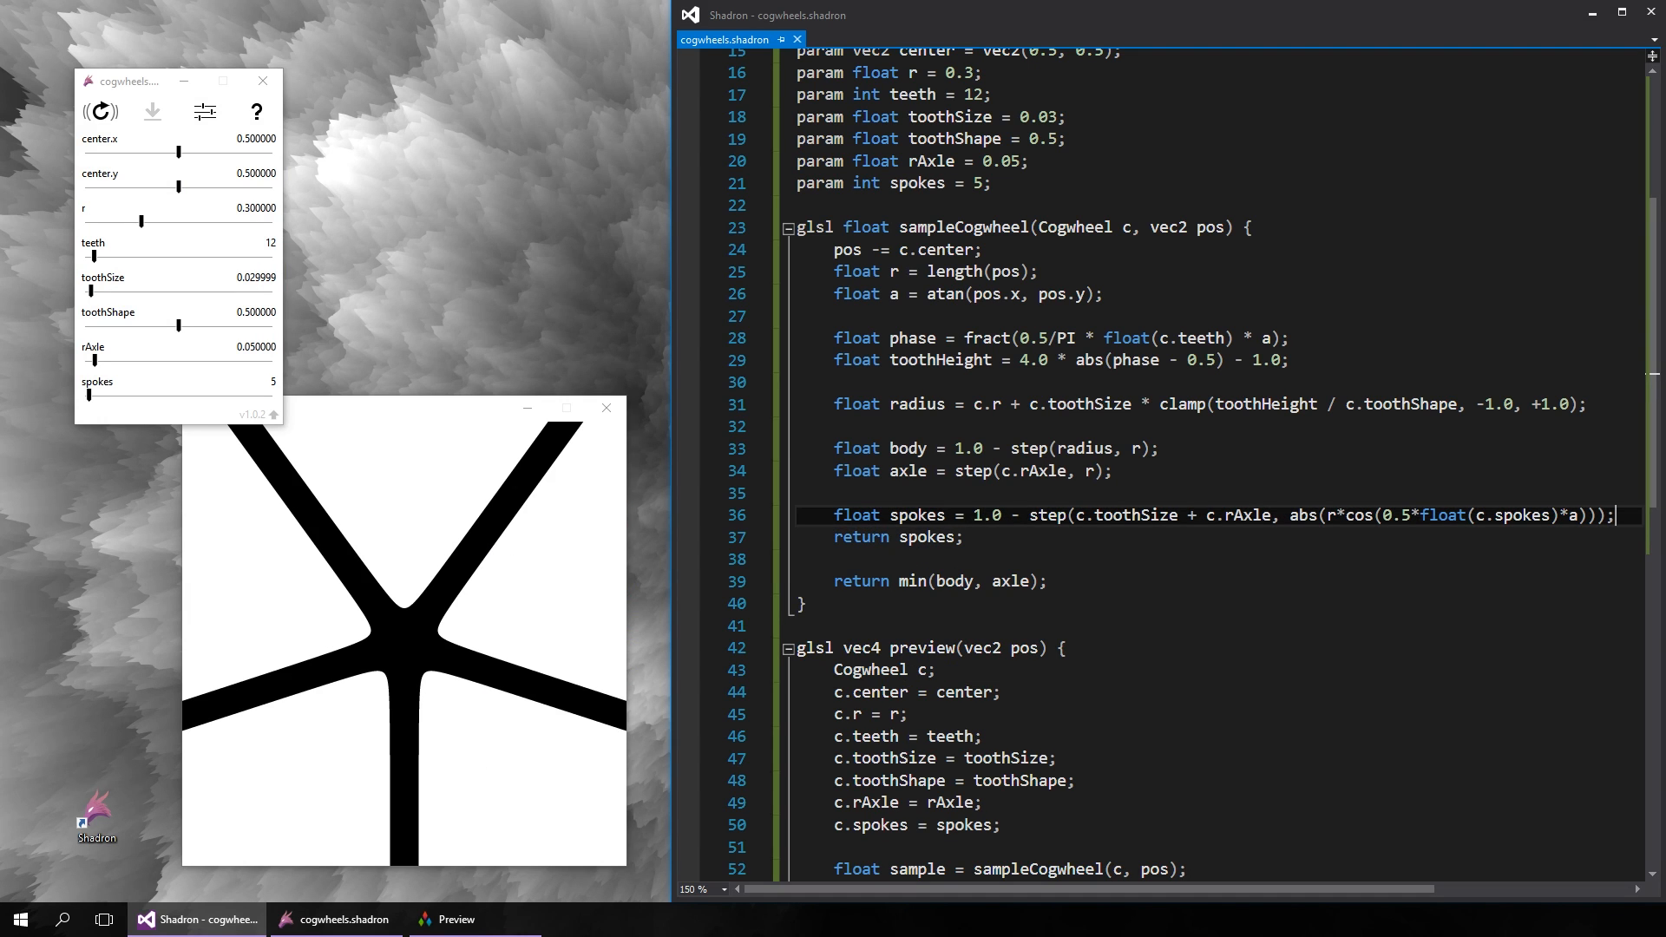
# - Add rim and inside values and return min(min(body, axle), inside) for a five-spoked gear
pyautogui.write('float rim = step(c.r)')
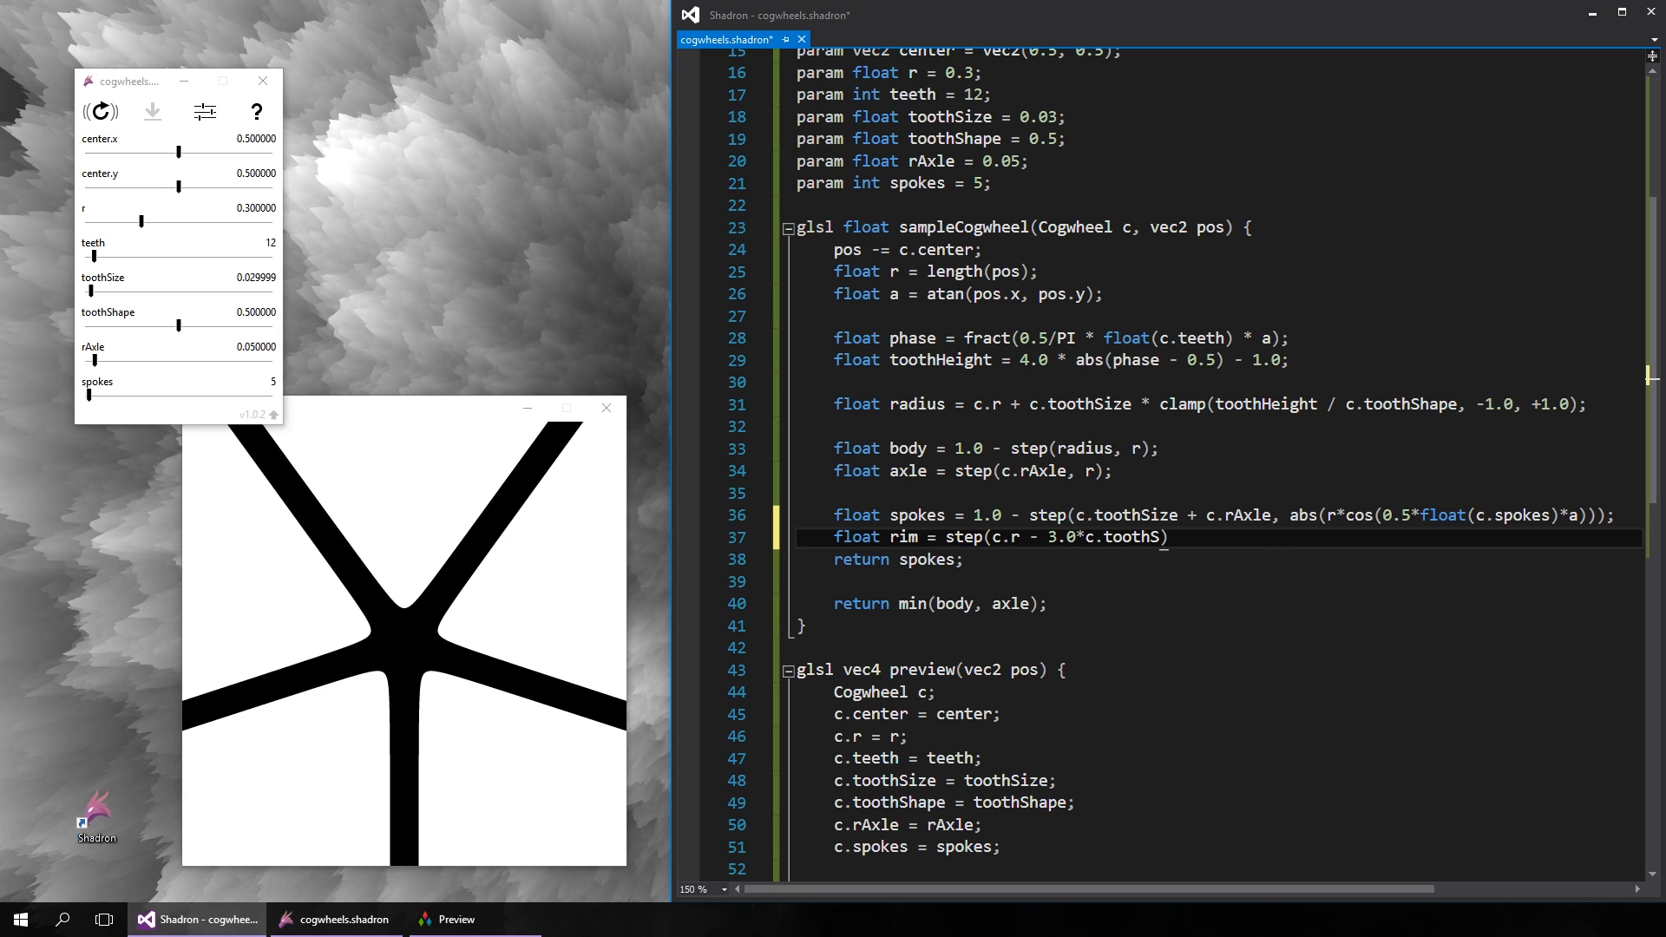
pyautogui.write('ize, r);')
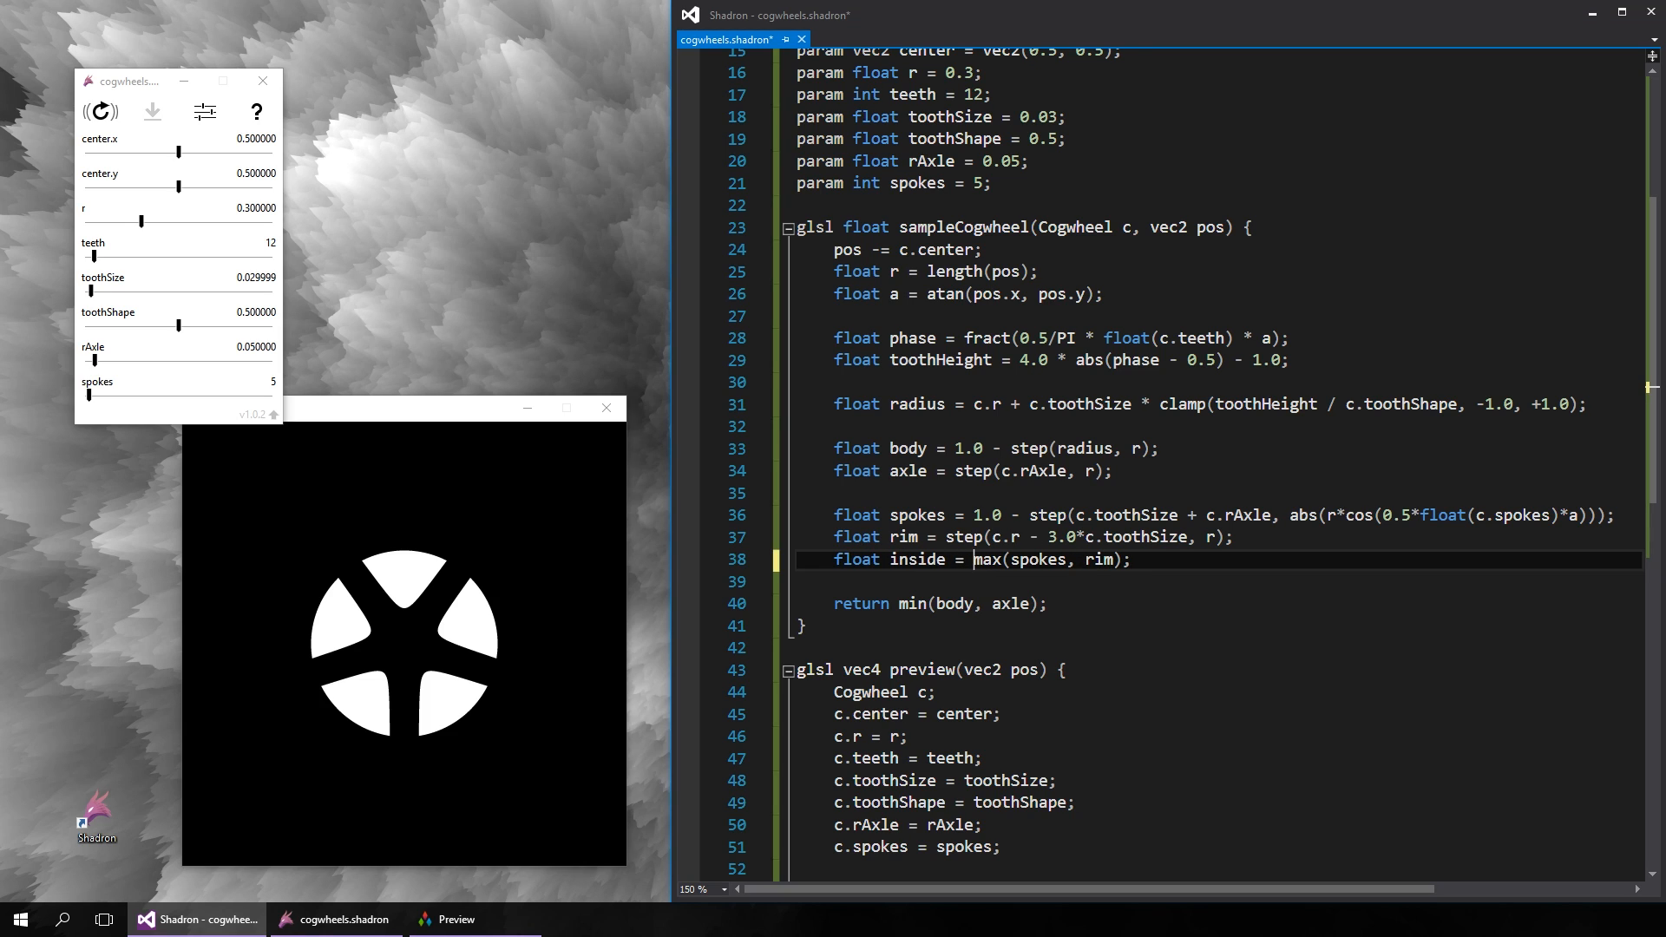
pyautogui.write('min(')
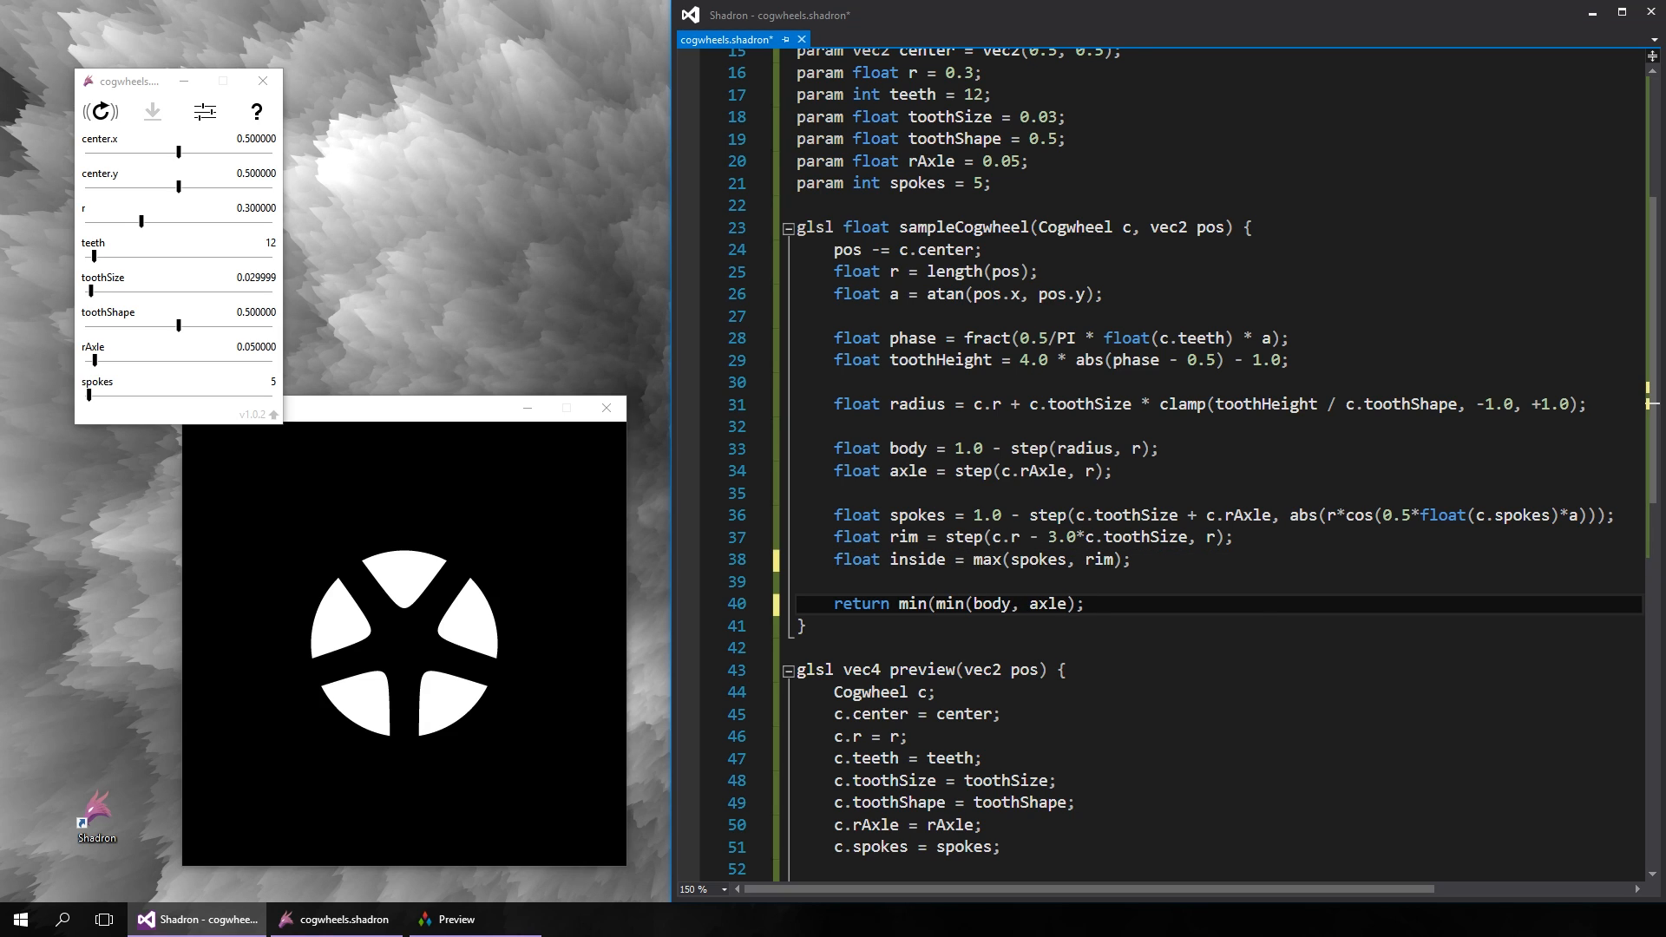
pyautogui.write(', inside)')
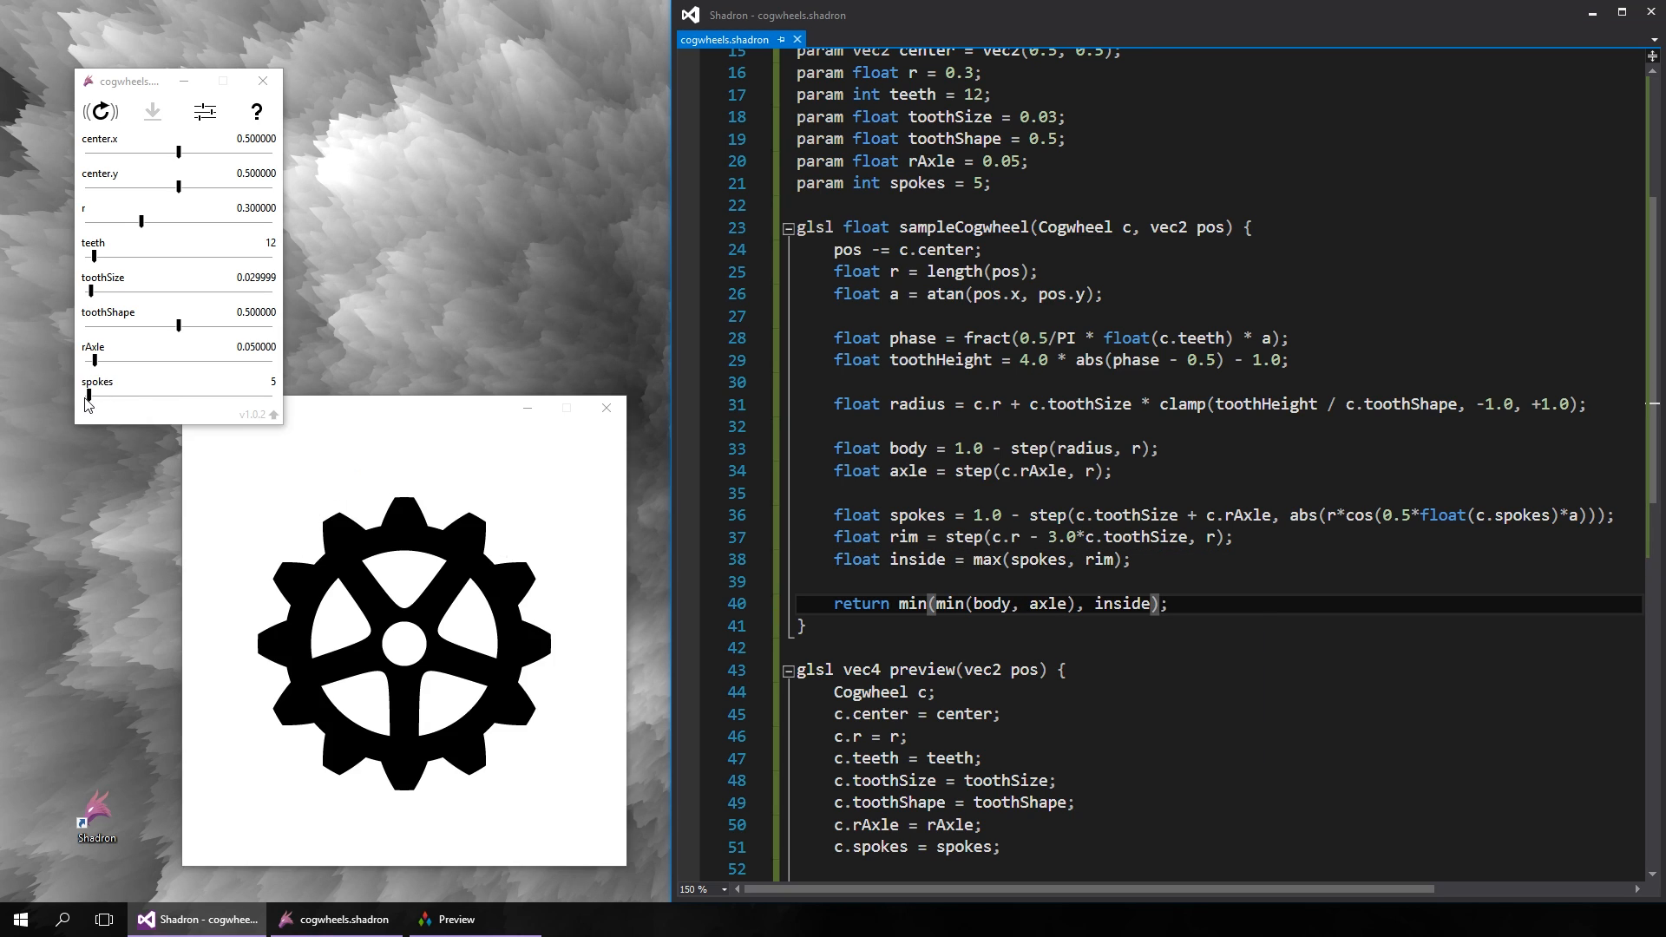
pyautogui.click(92, 406)
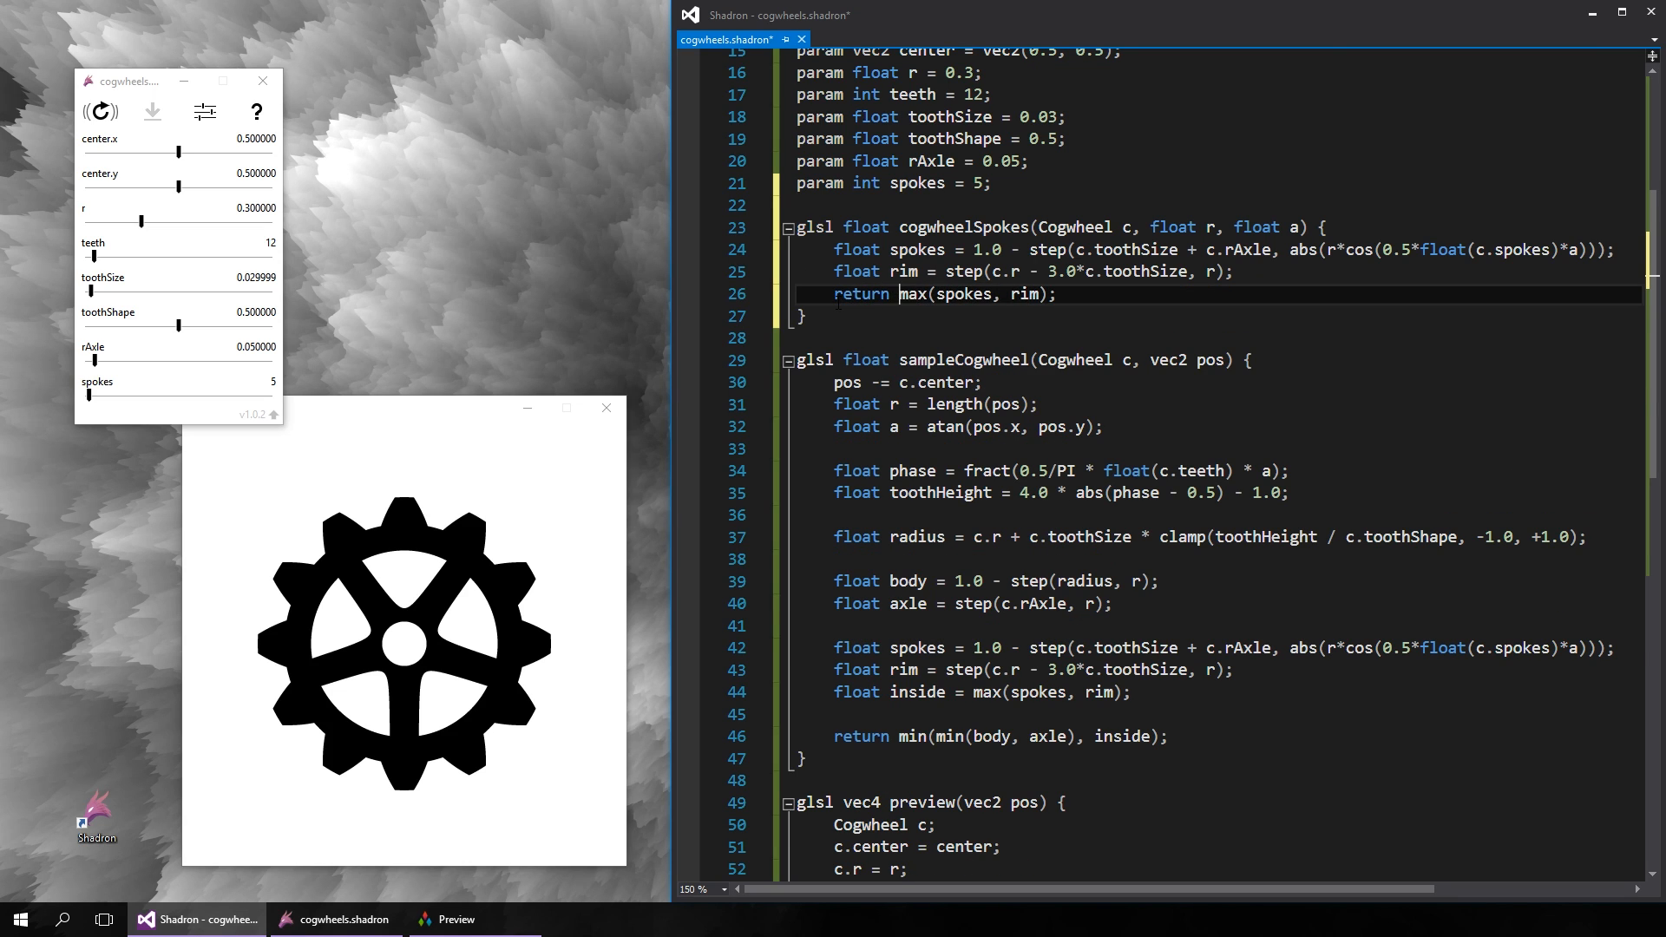
# - Turn sampleCogwheel into a DESIGN template, add cogwheelSolid, and declare Preview as an animation
pyautogui.write('template <DESIGN>')
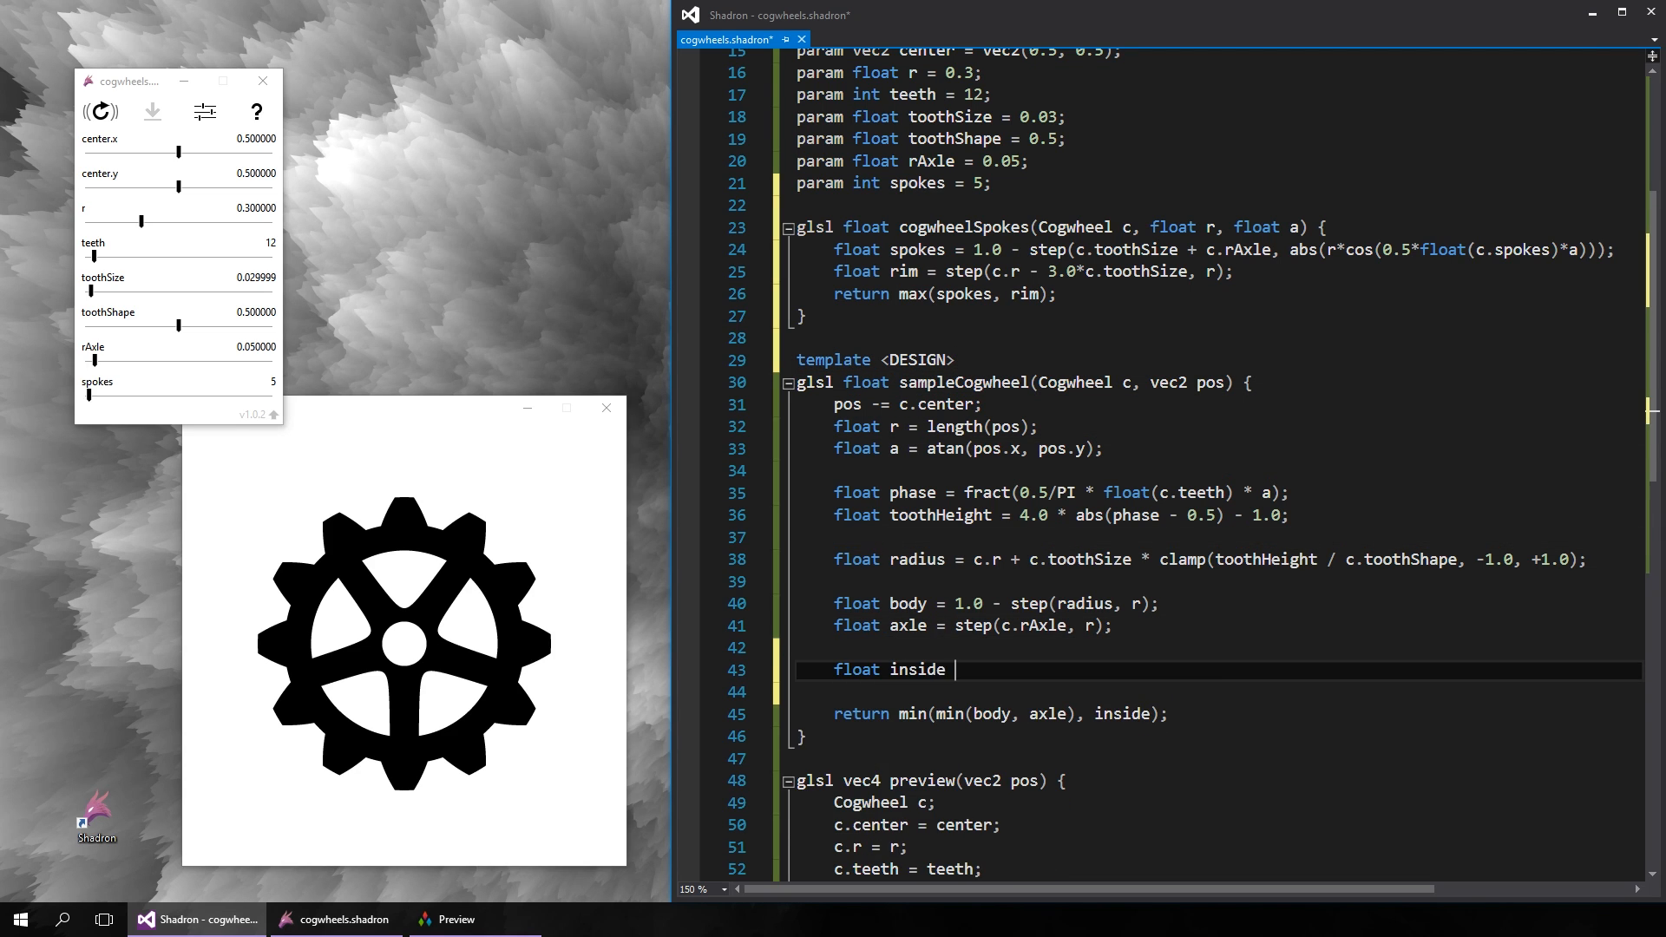
pyautogui.write('= DESIGN(c, r, a);')
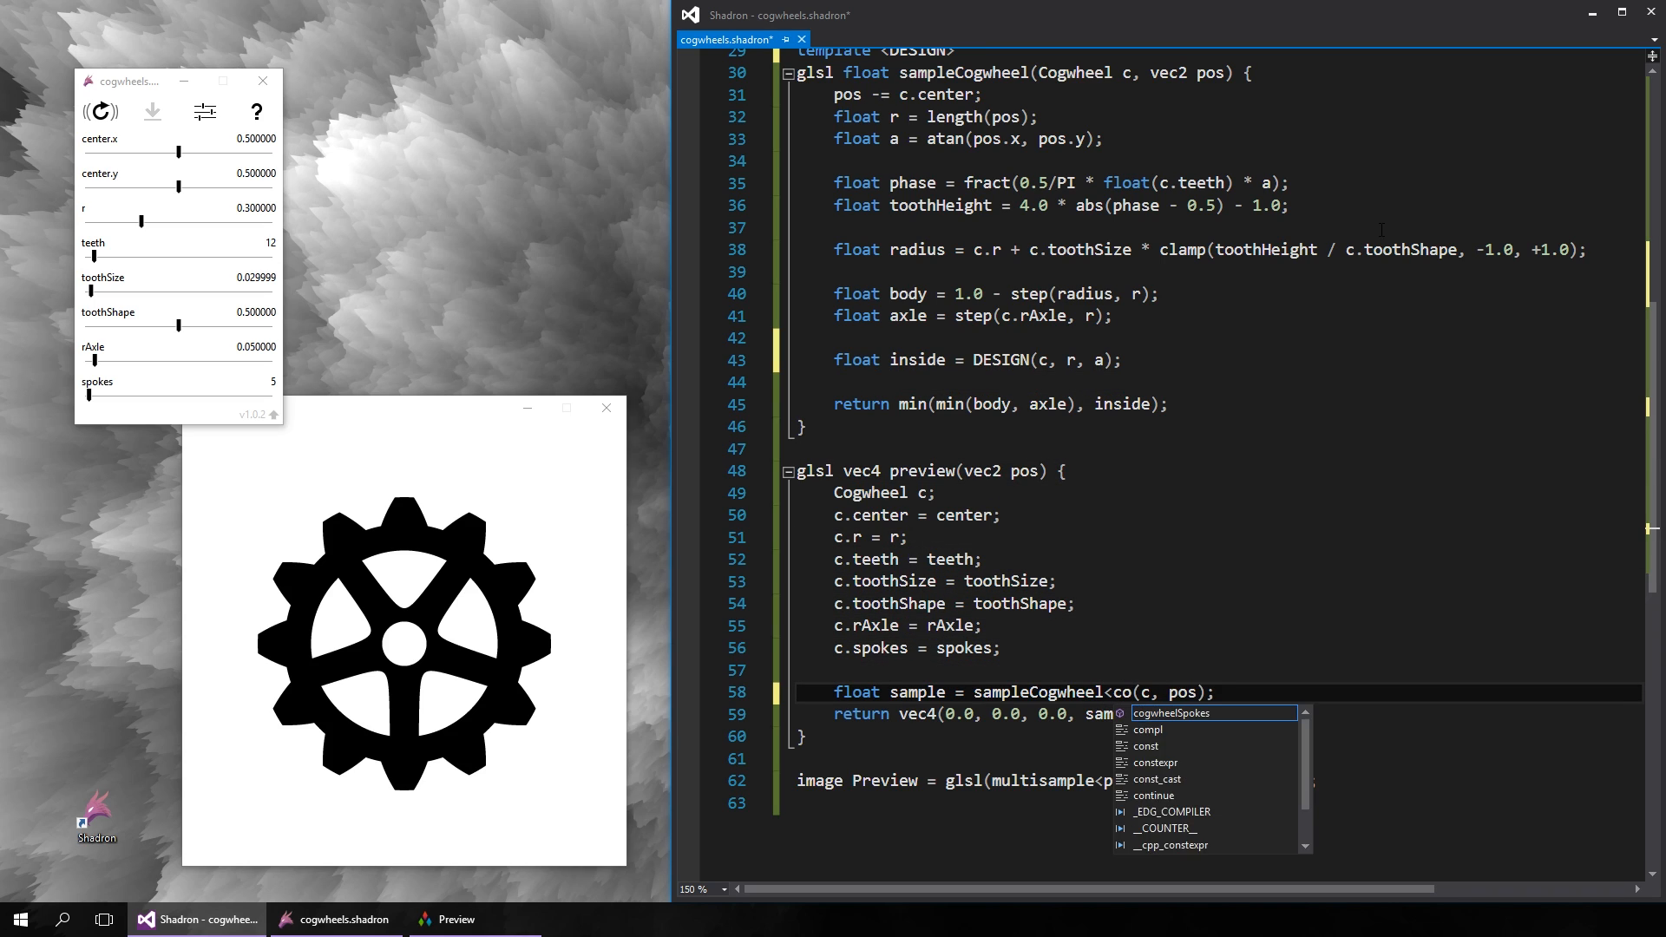
pyautogui.press('Tab')
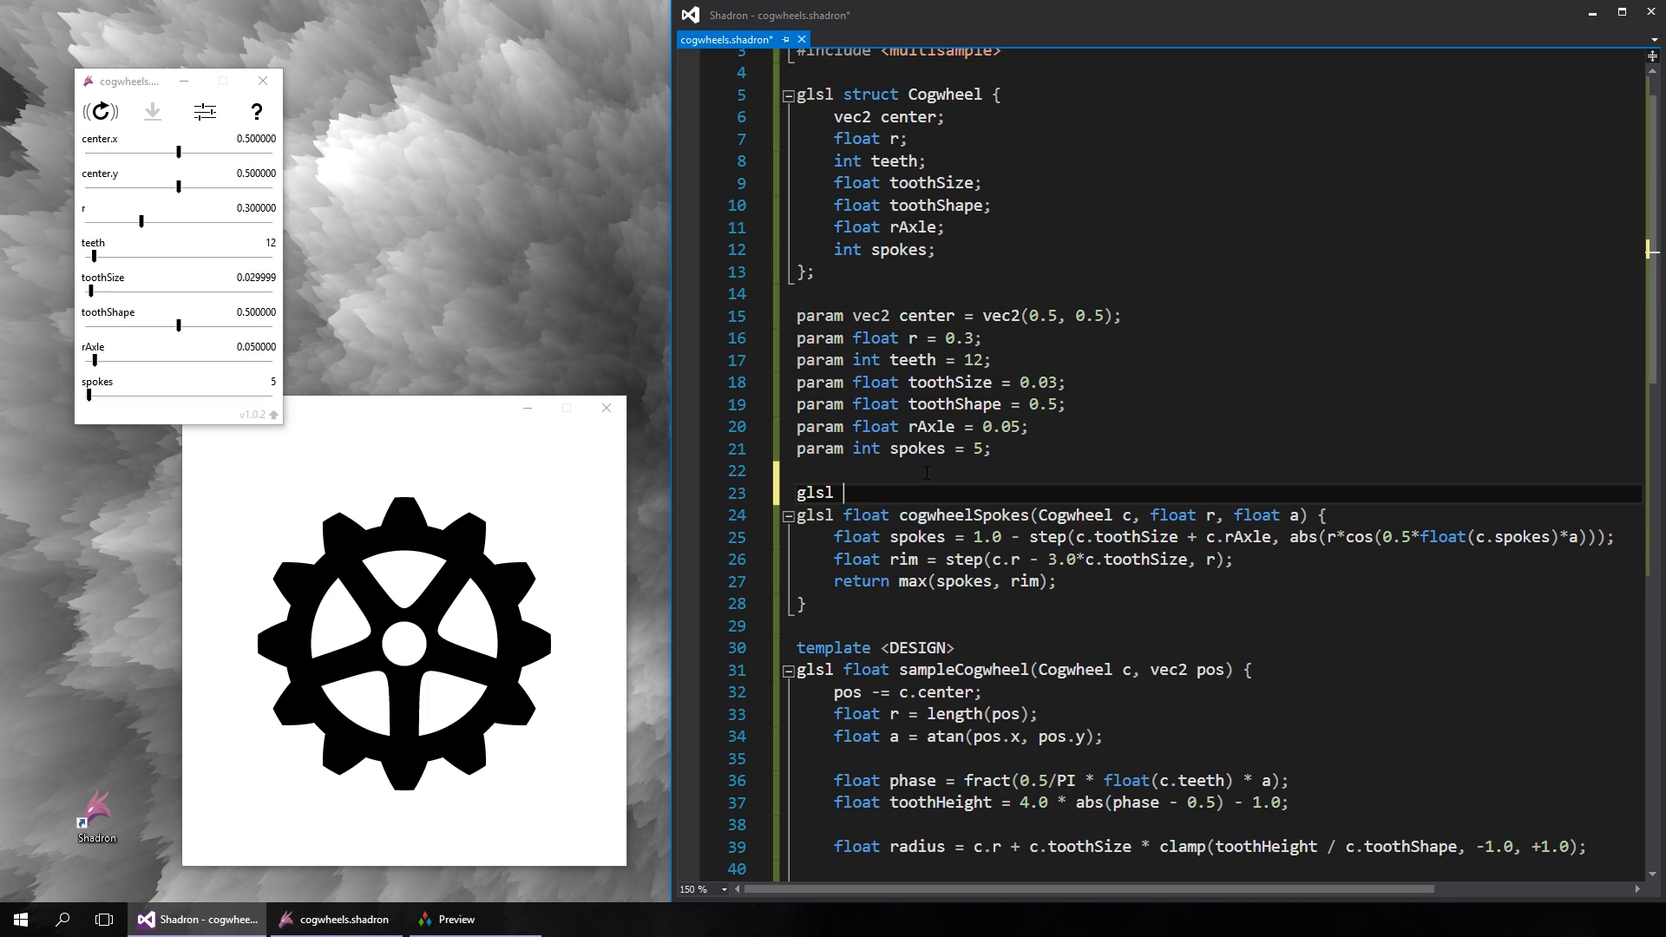
pyautogui.write('float cogwheelSolid(Cogw')
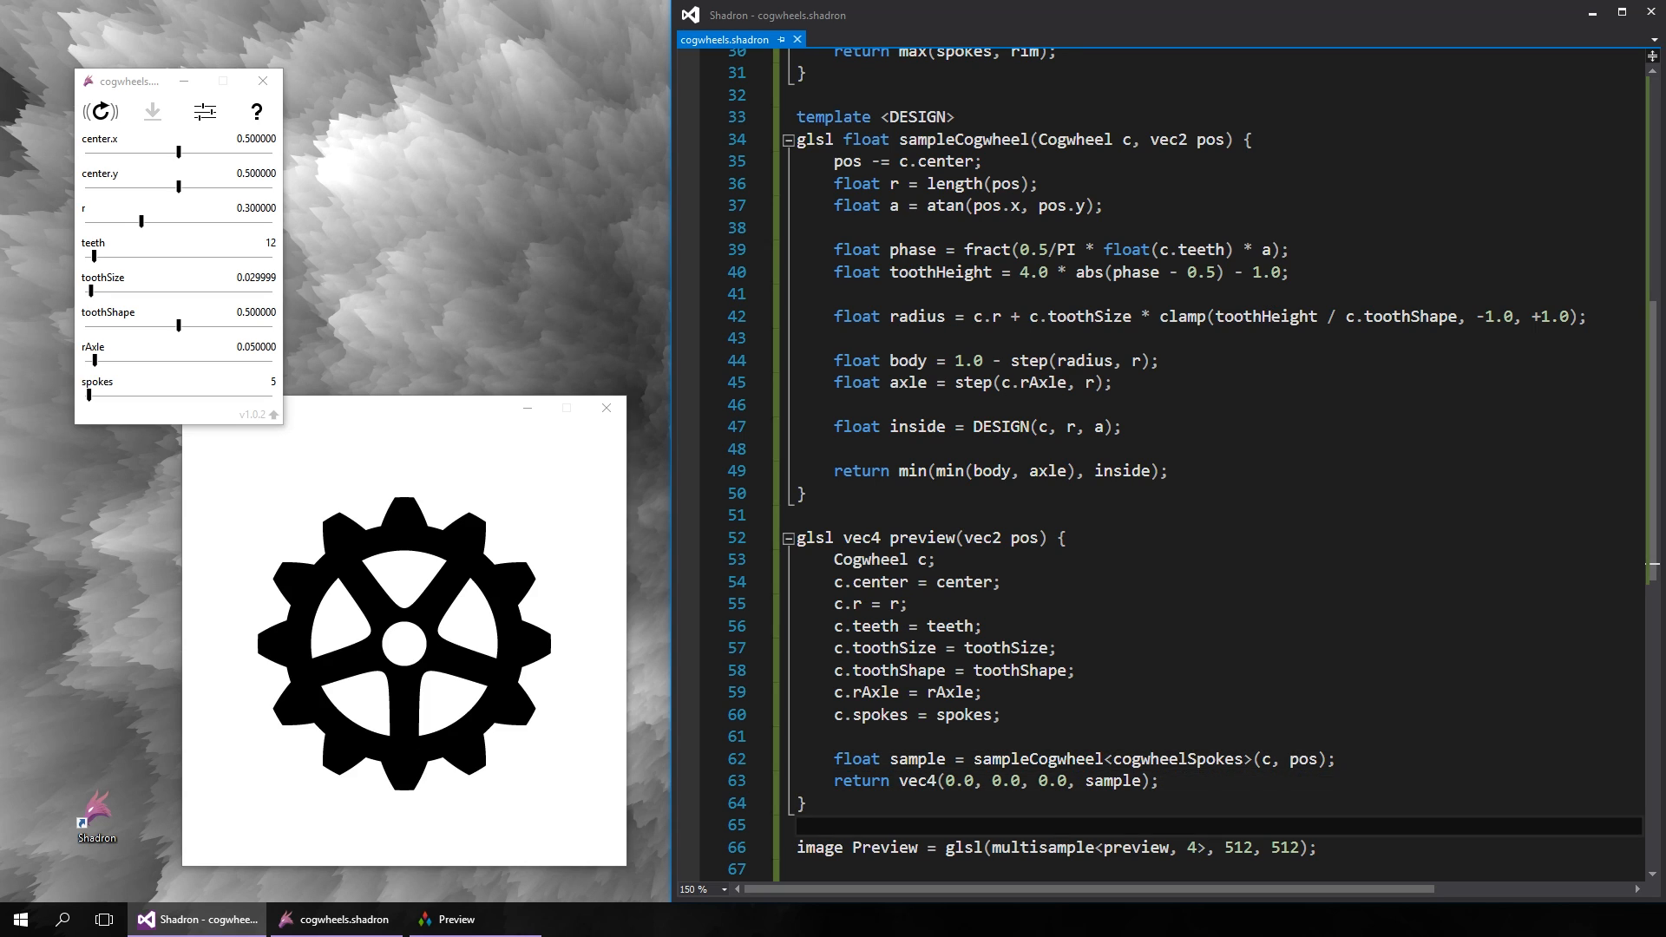
pyautogui.write('animation')
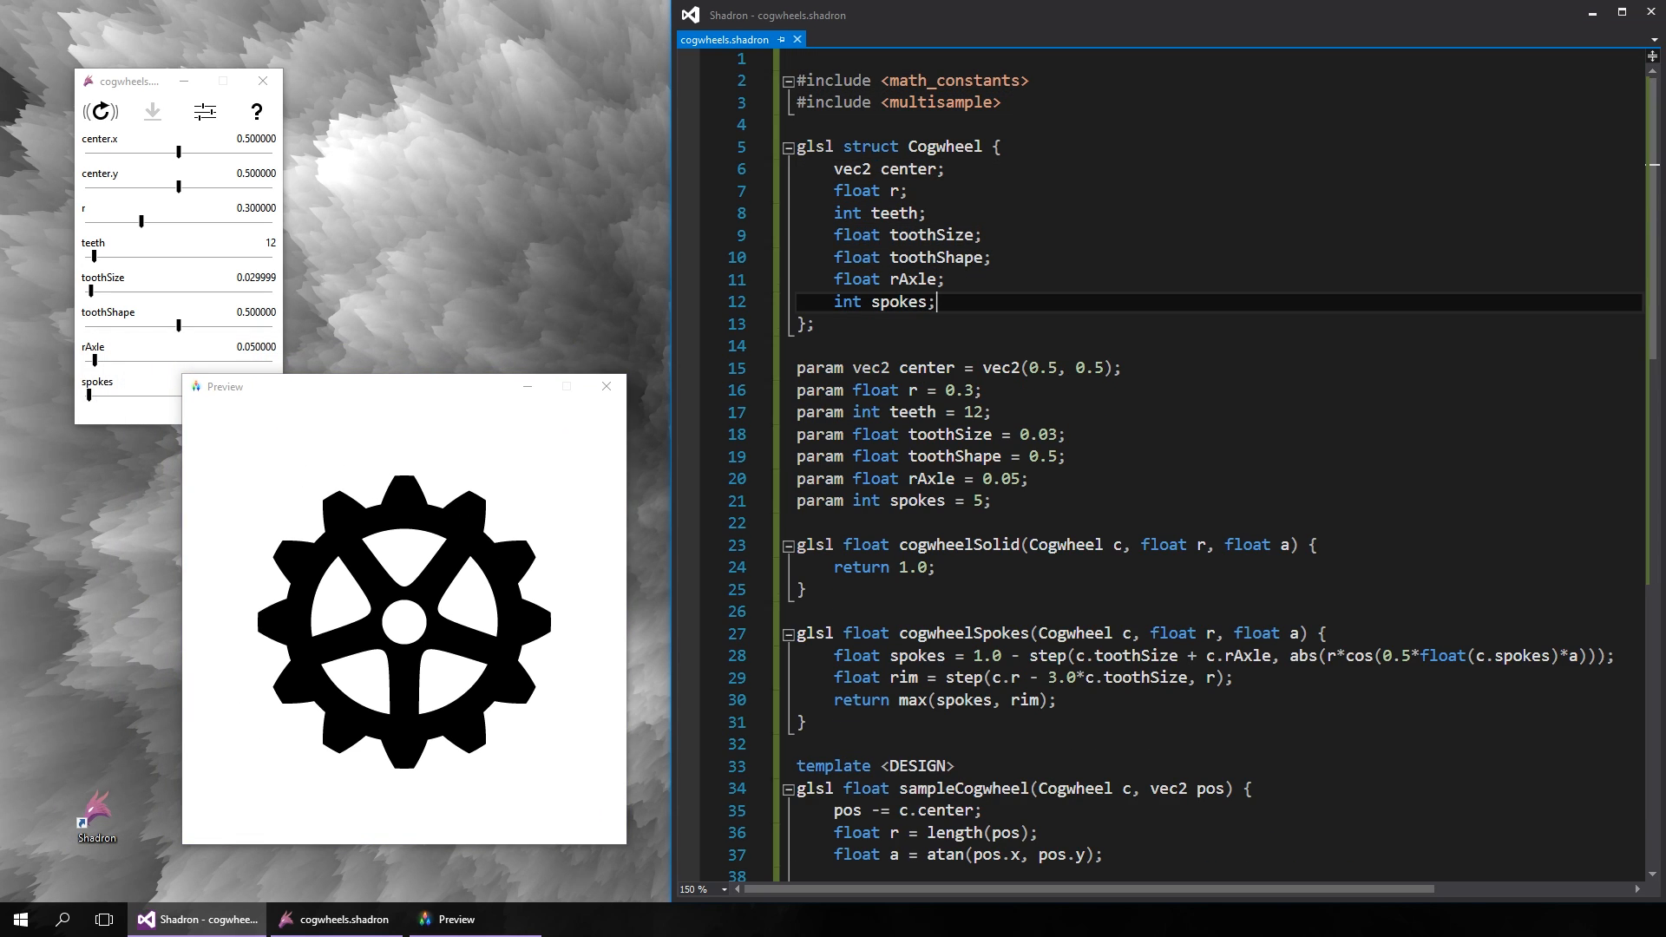
# - Add rotation and angularVel fields to the Cogwheel struct with matching float parameters and a time argument
pyautogui.write('float rotation;')
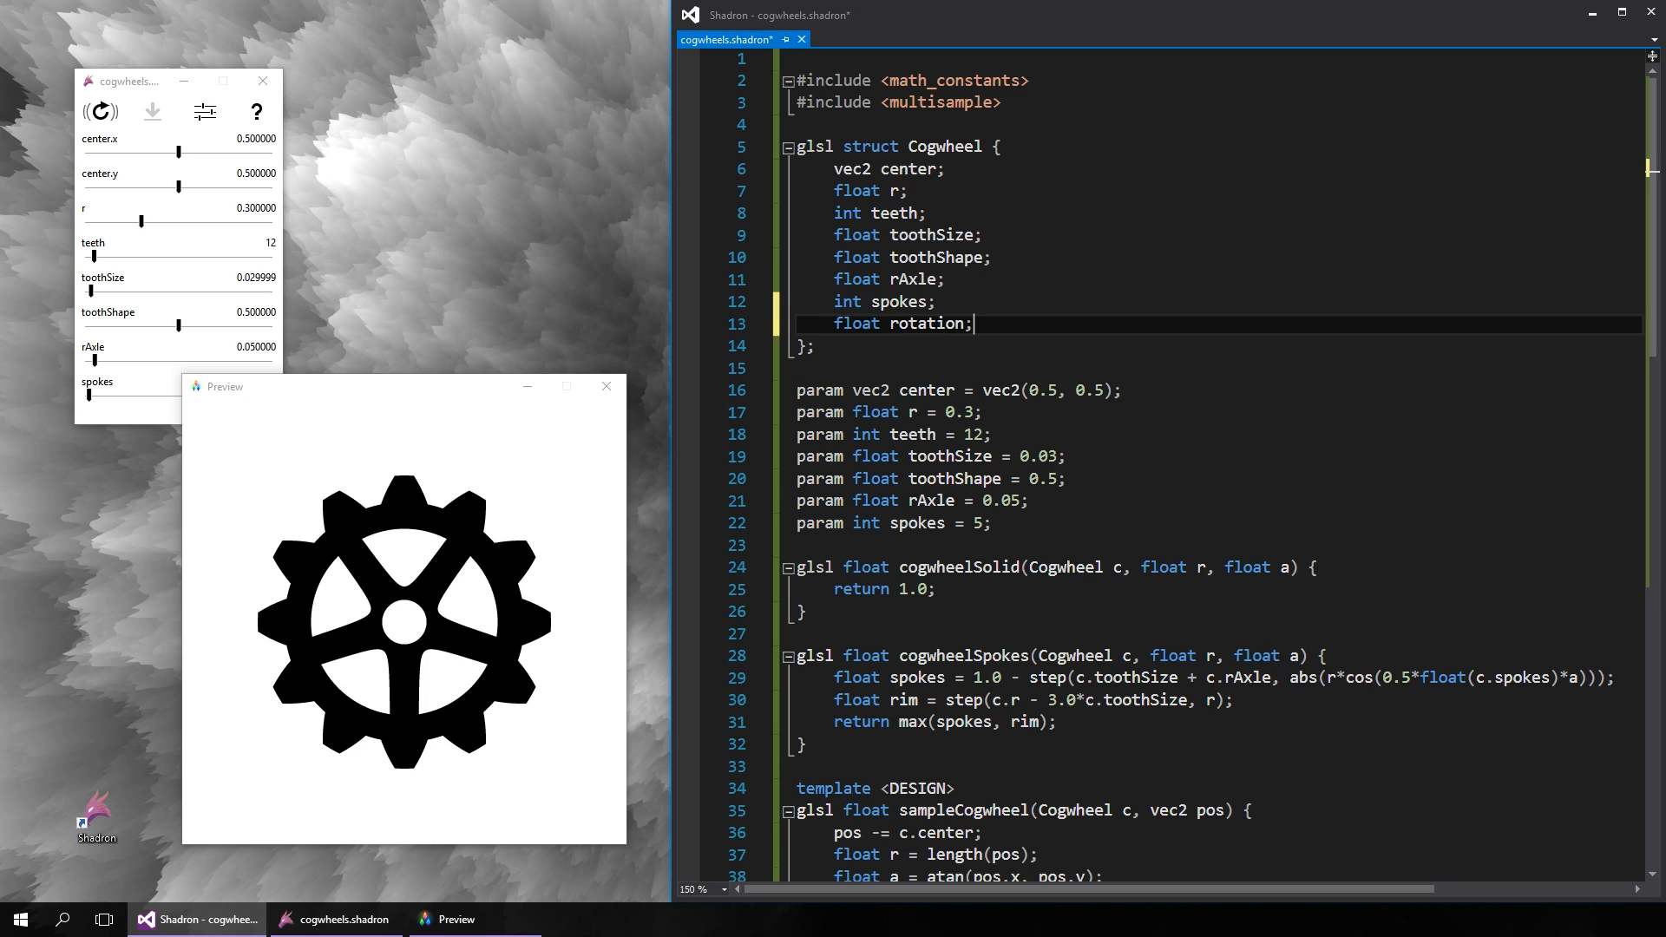
pyautogui.write('float angularVel;')
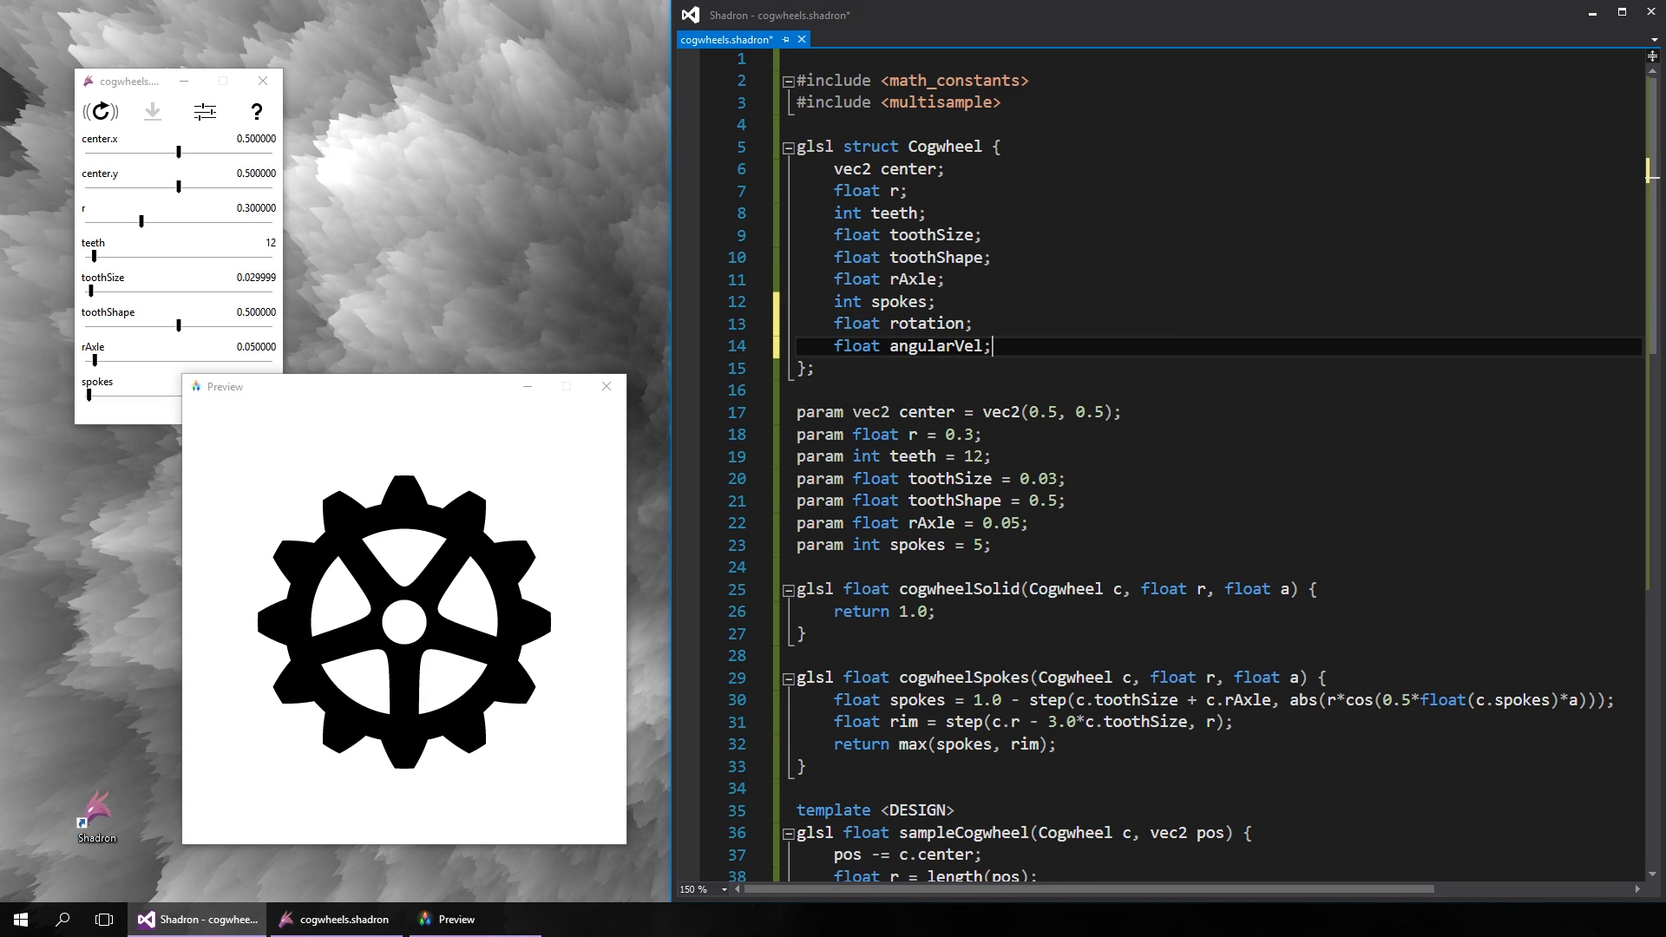
pyautogui.write('param float rot')
pyautogui.write('c.angularVel = angularVel;')
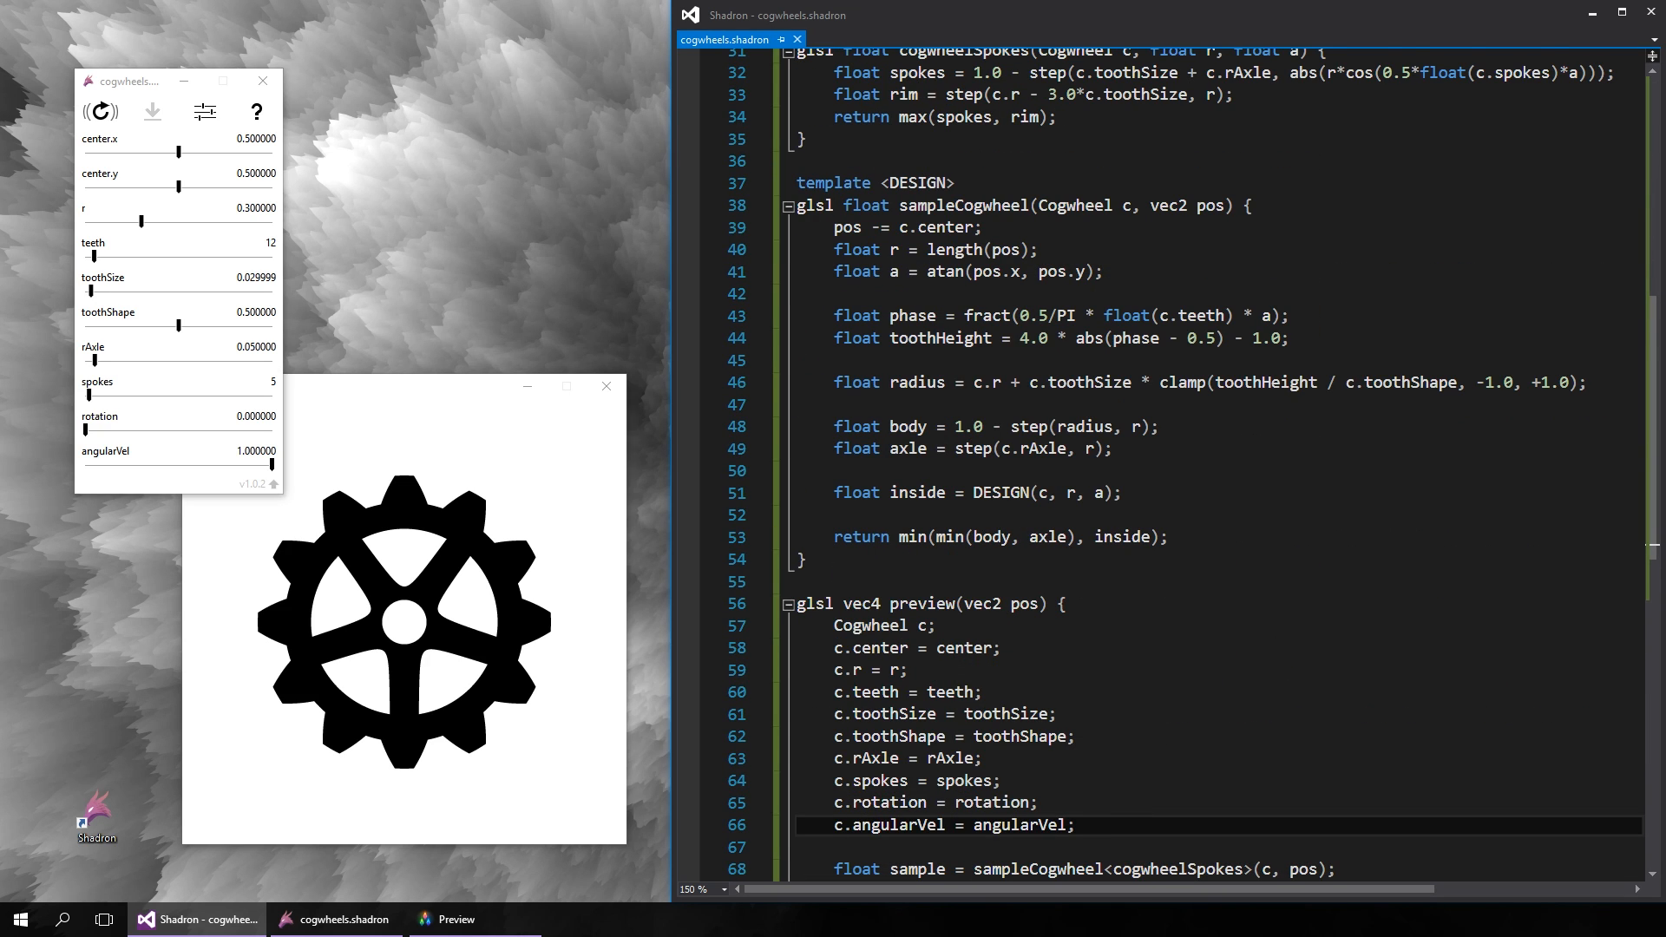
pyautogui.write(', float time')
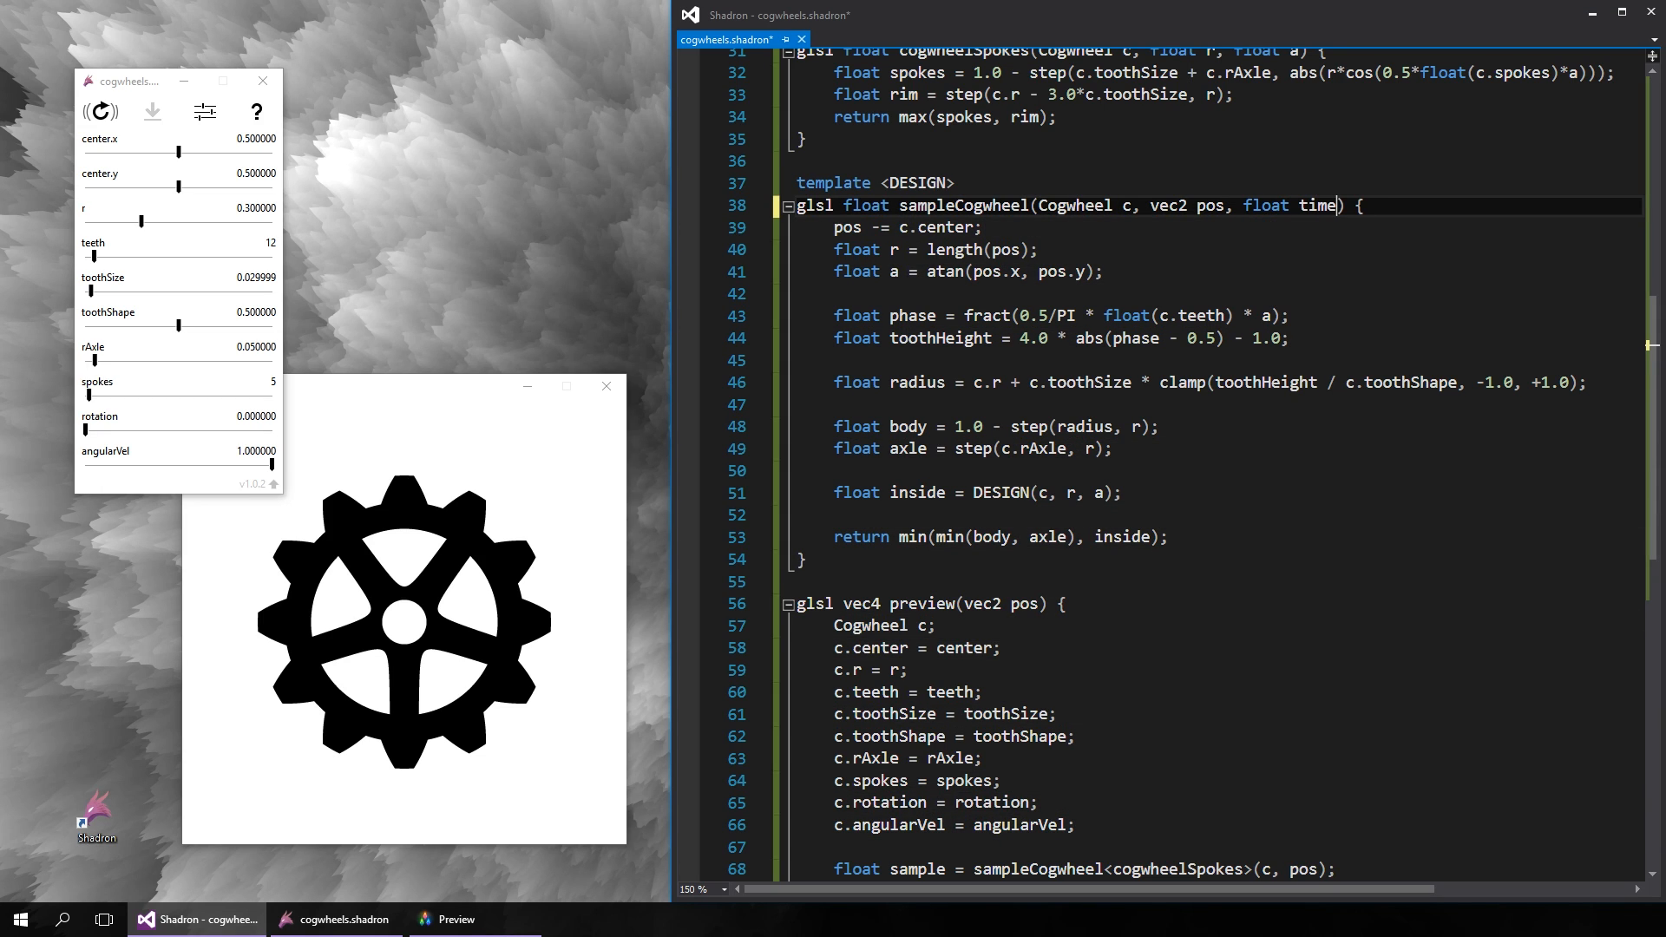
# - Subtract rotation + angularVel*time from the sample angle and begin the attachCogwheel declaration
pyautogui.write('- (c.;')
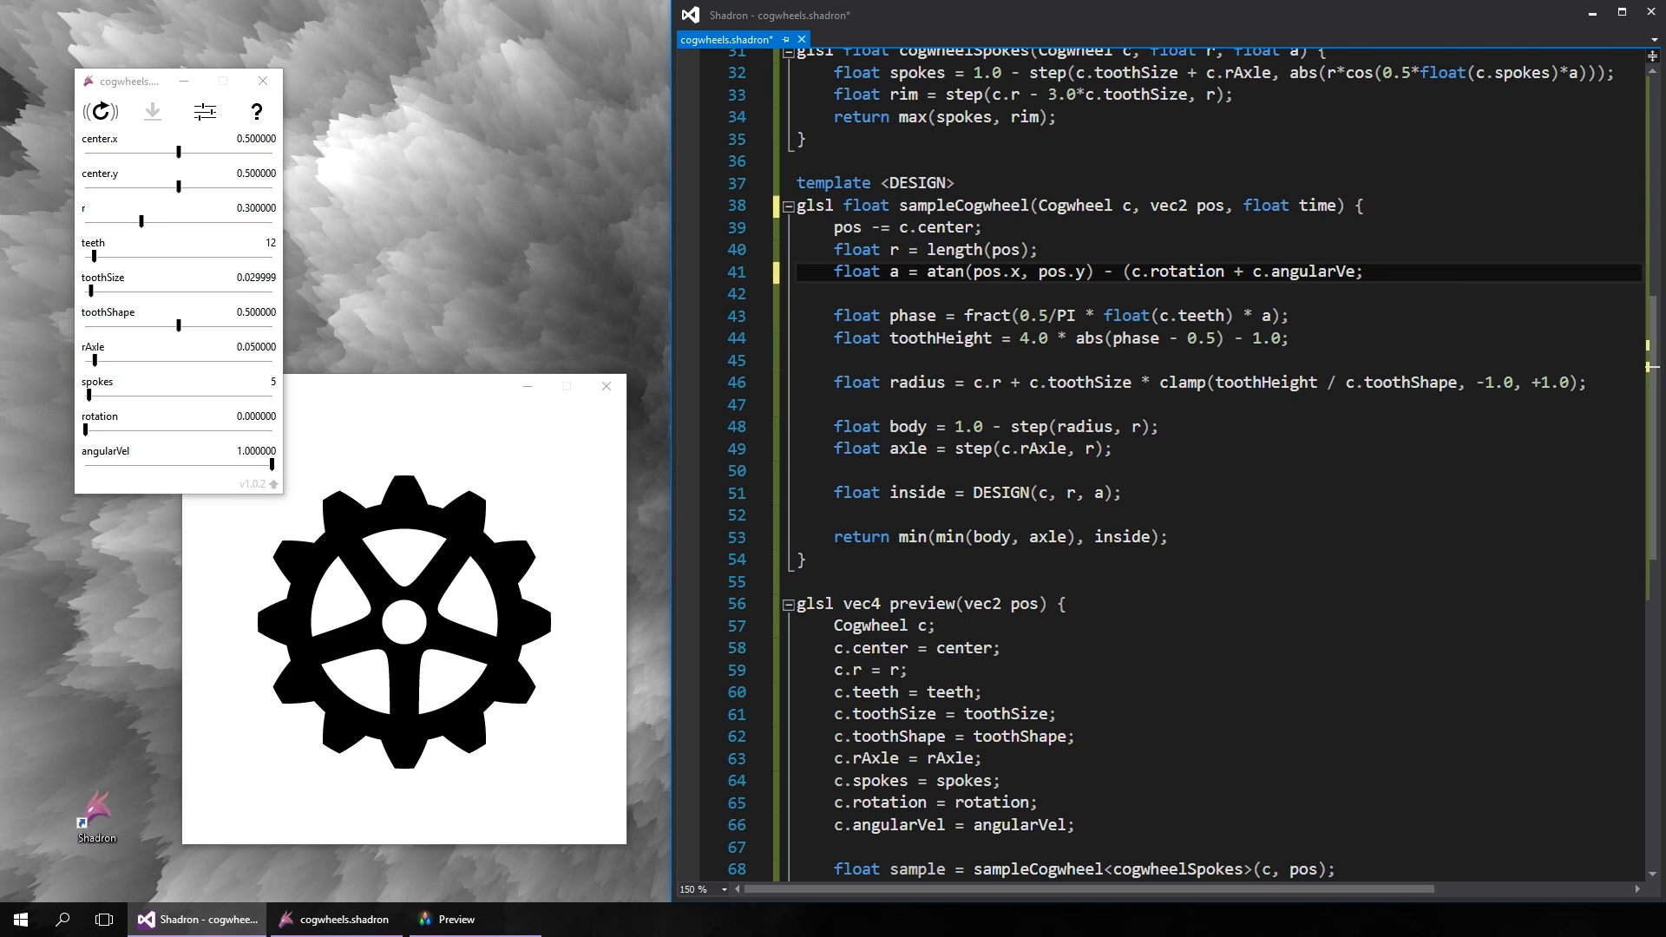
pyautogui.write('*time)')
pyautogui.click(1160, 868)
pyautogui.write(', shadron_Time')
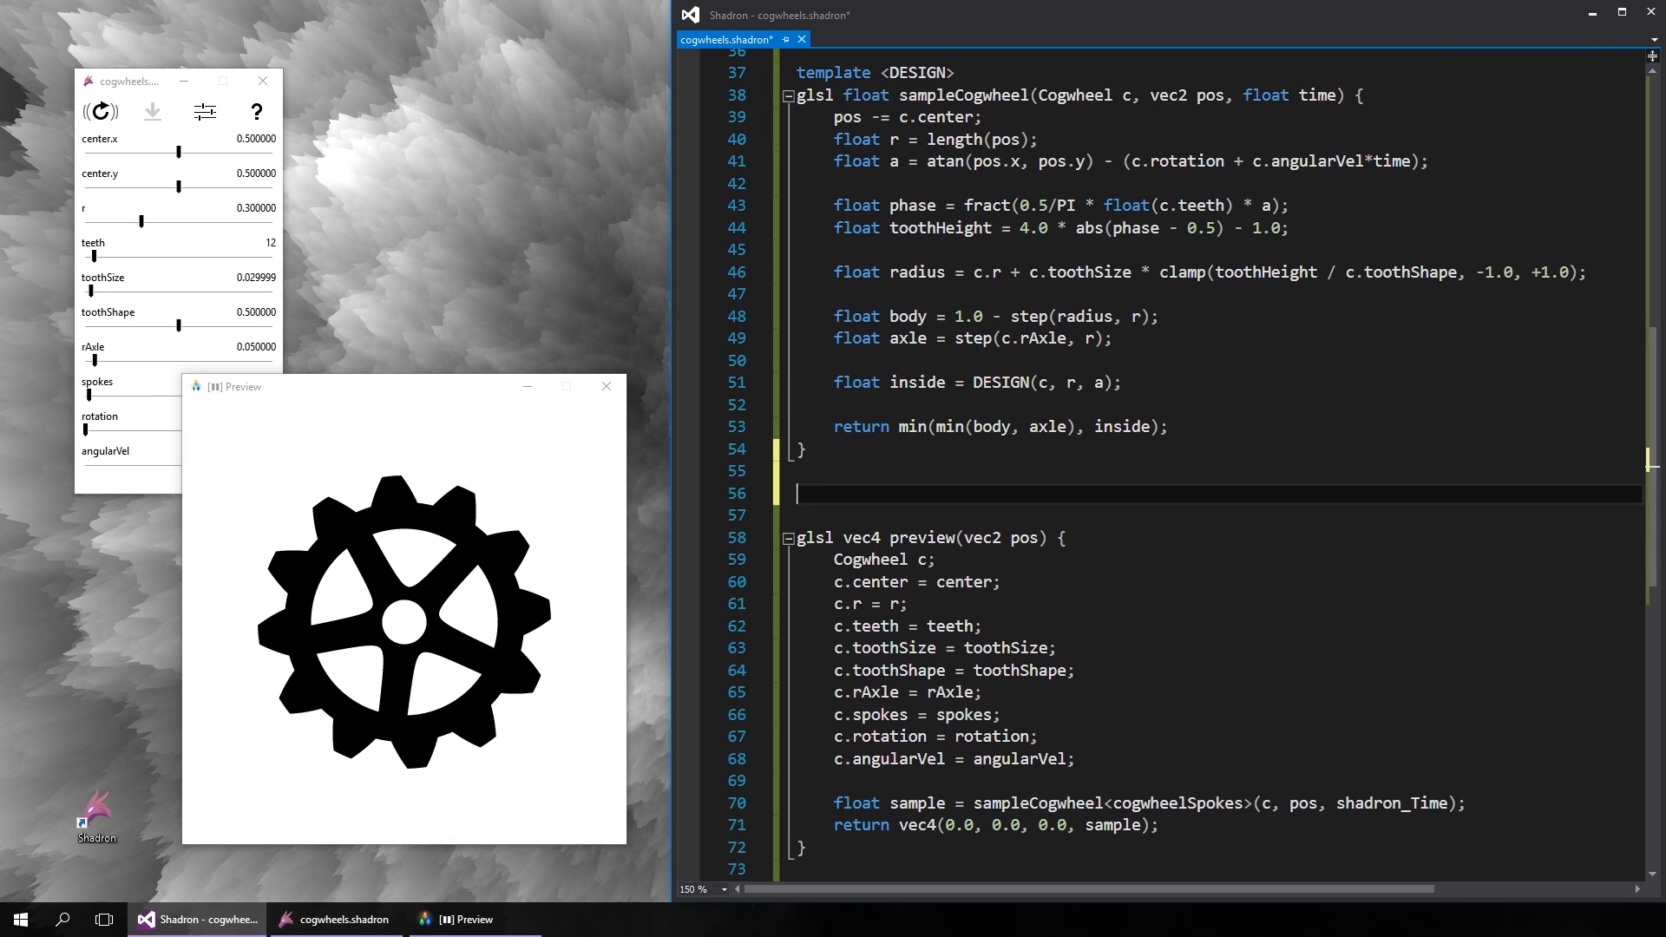
pyautogui.write('glsl Cogwheel attachCogwhee')
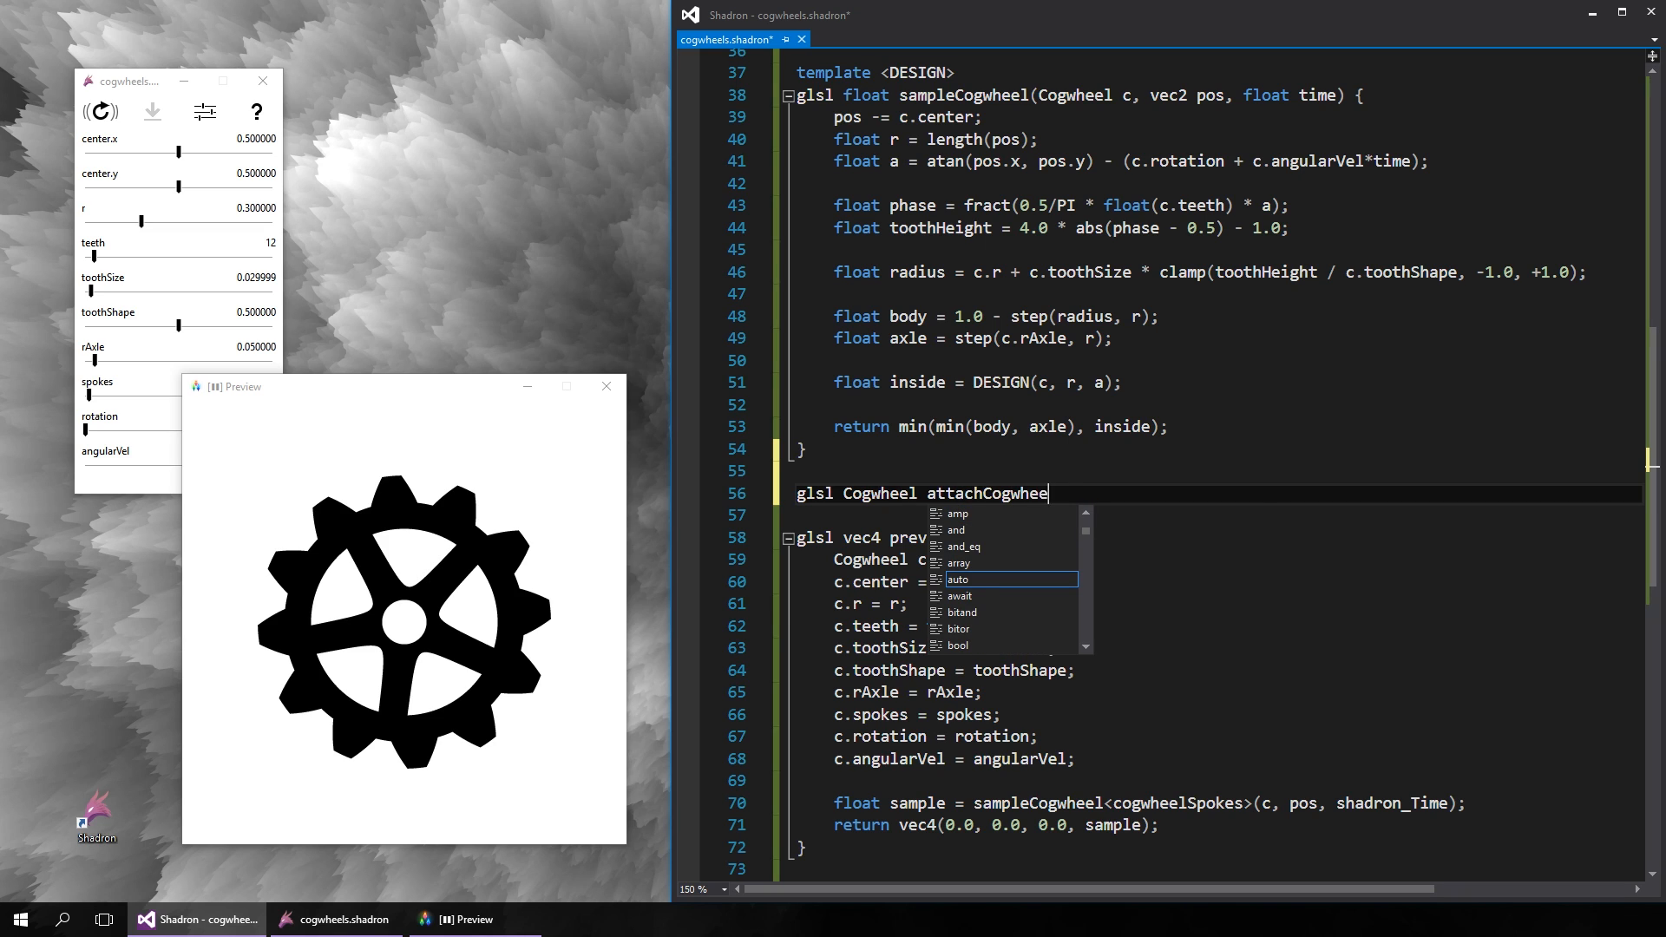
# - Declare attachCogwheel(Cogwheel A, vec2 direction, int teeth) copying A into B and returning B
pyautogui.write('l(Cogwheel A, vec2 )')
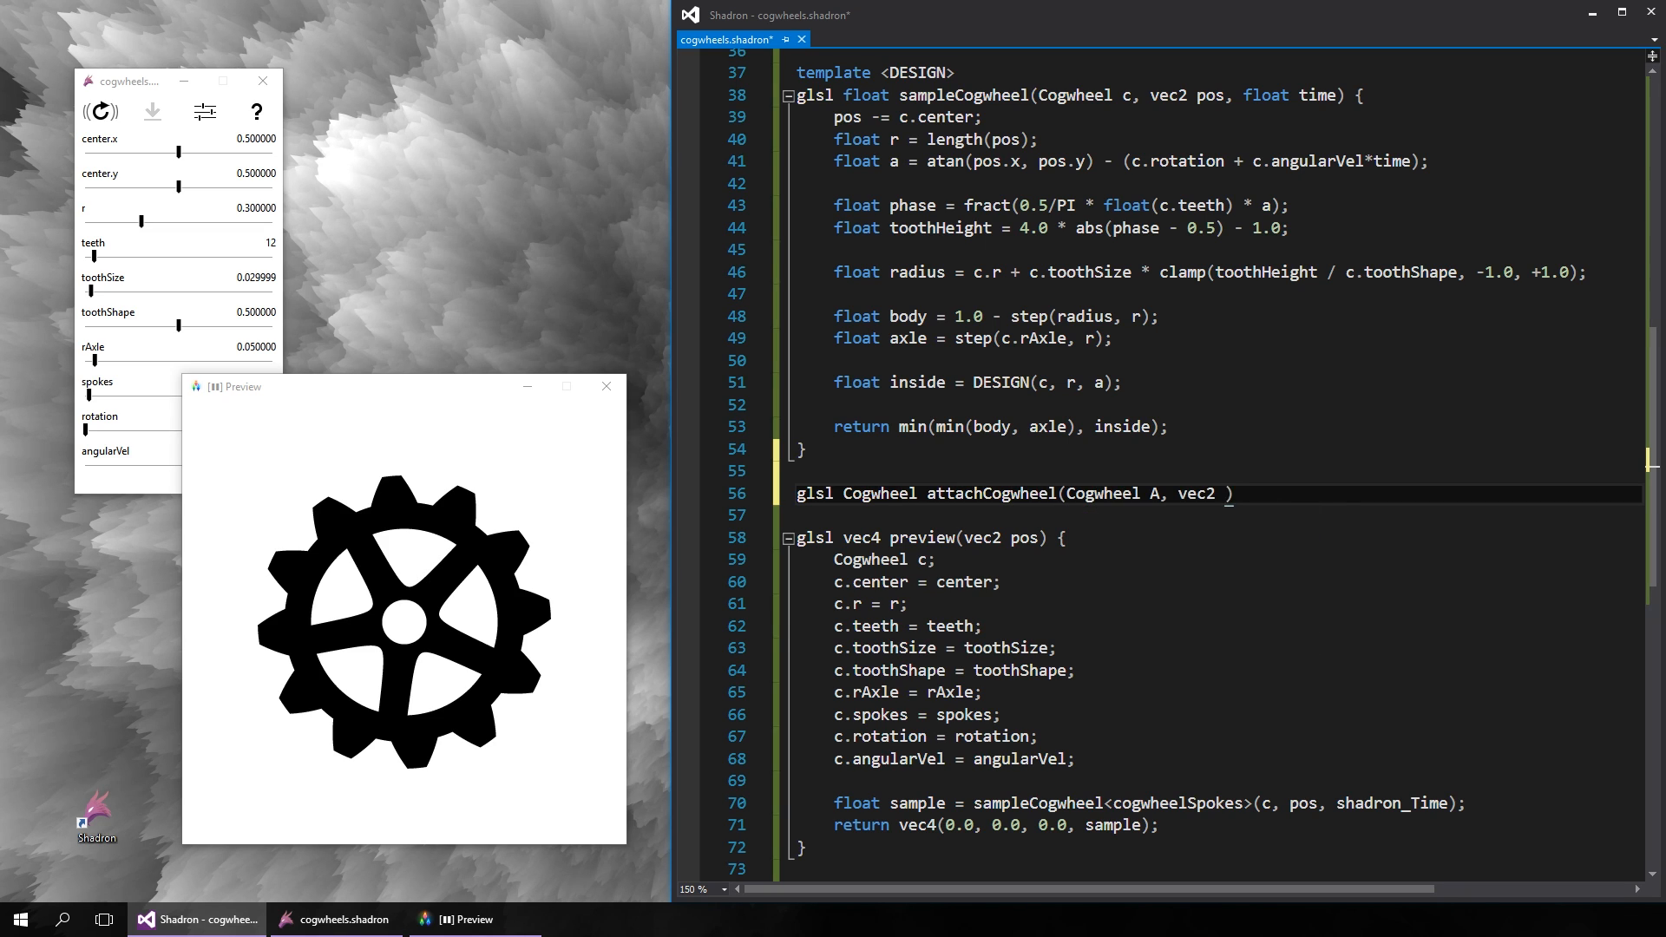
pyautogui.write('direction, int teeth) {')
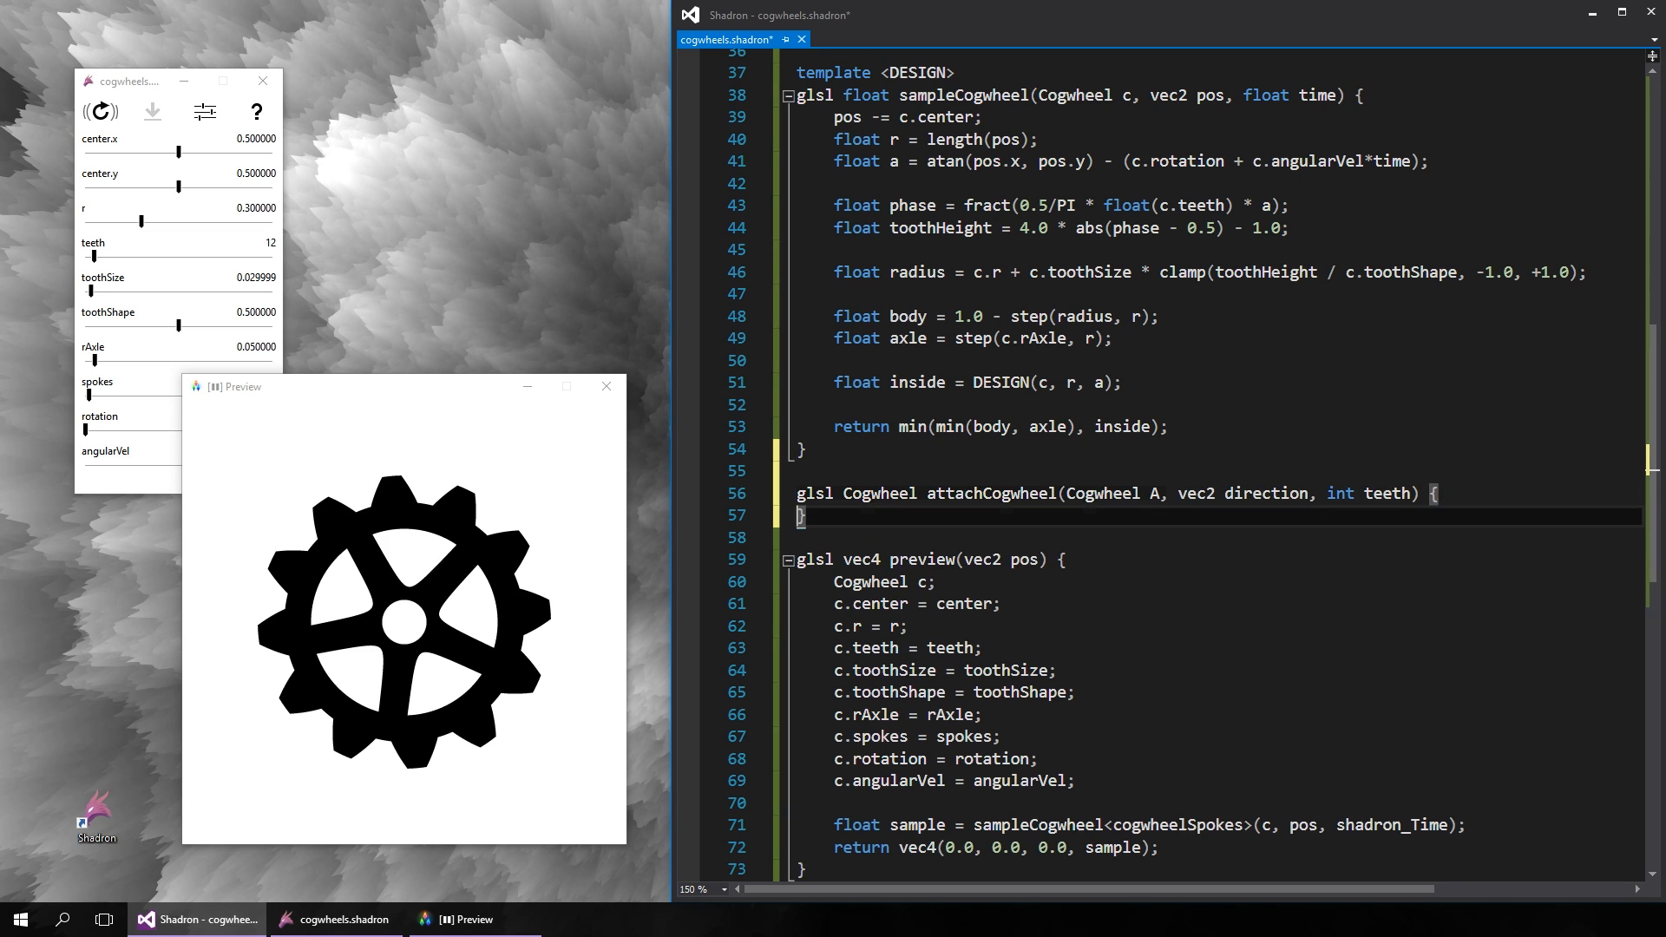
pyautogui.write('Cogwheel B = A')
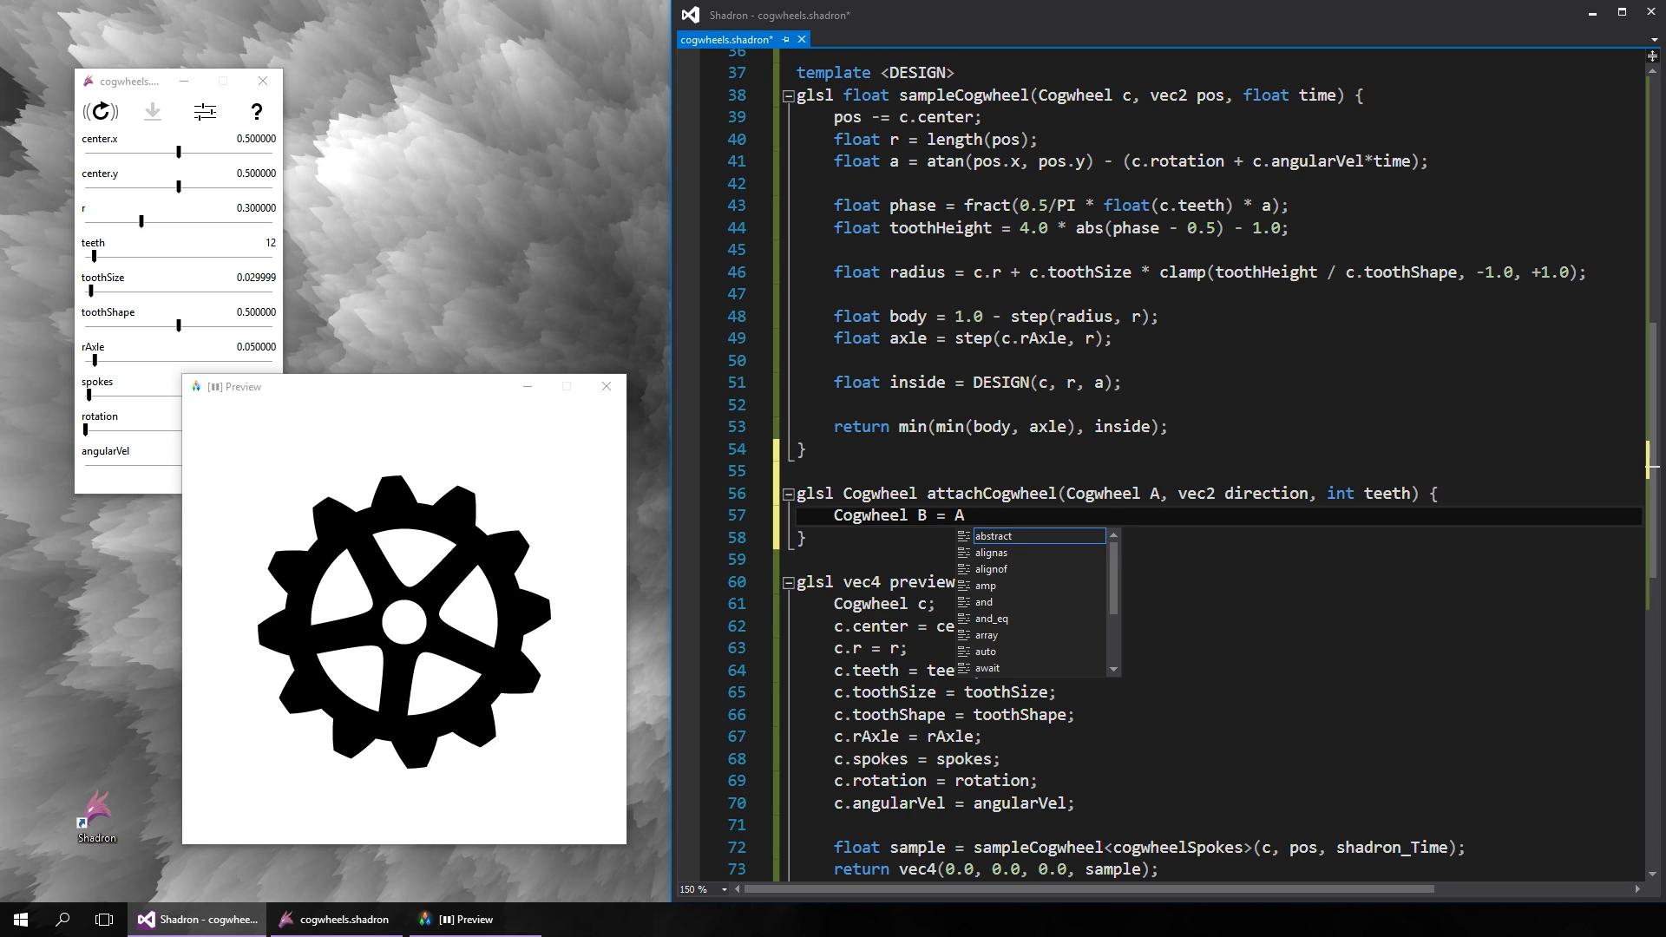
pyautogui.write('return')
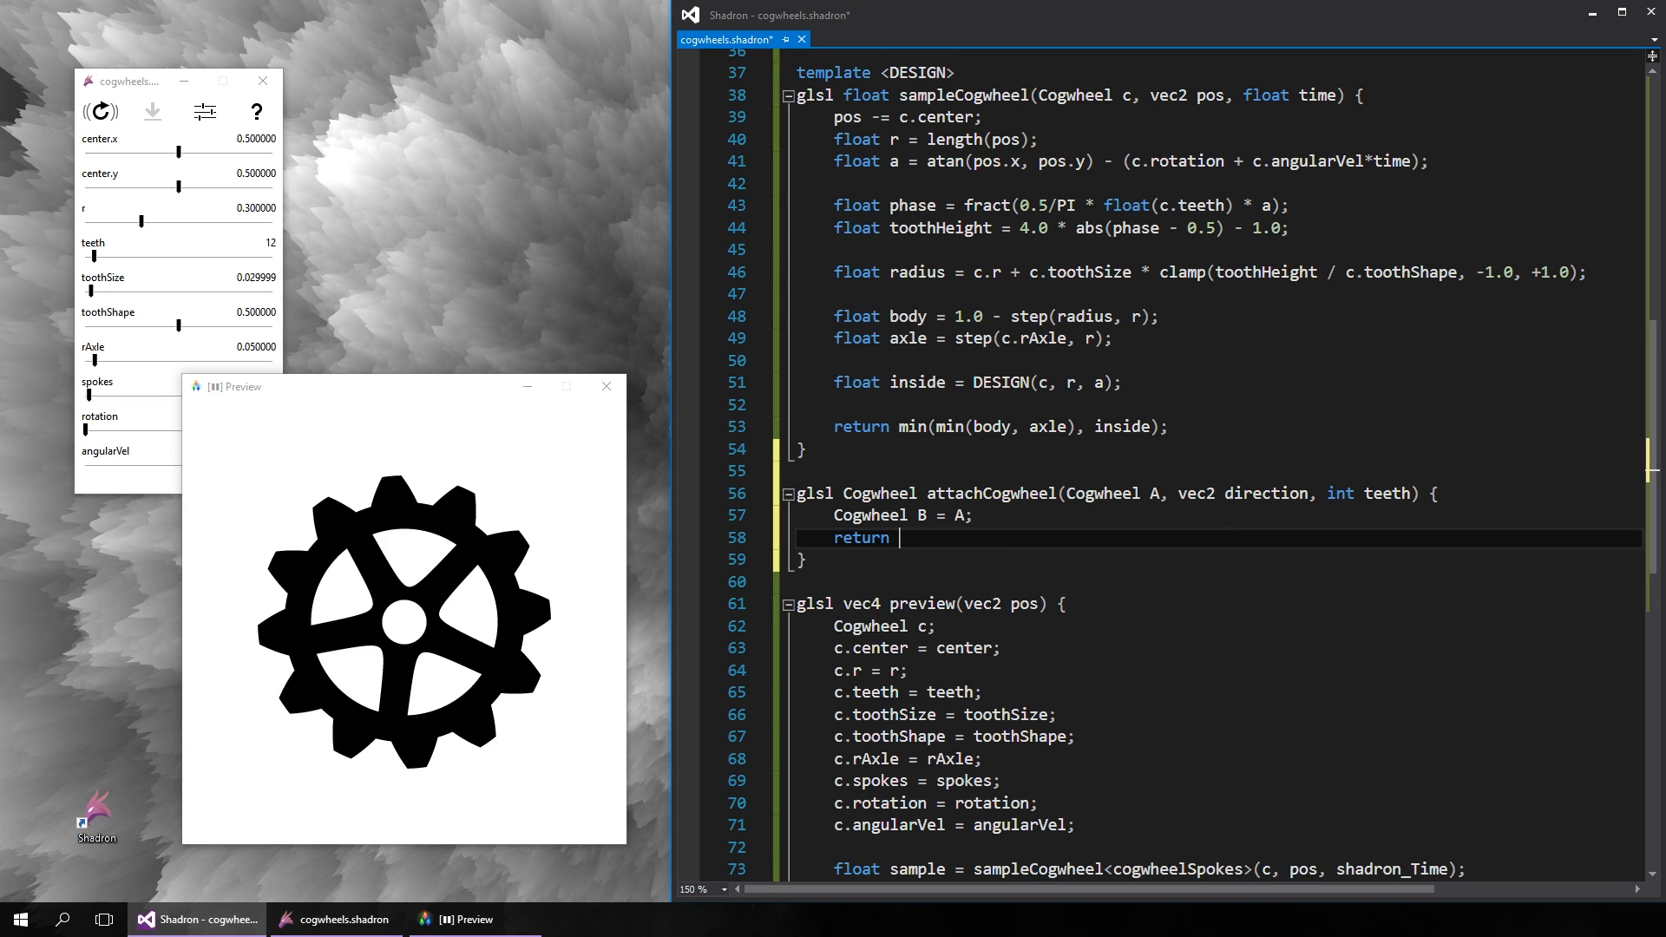
pyautogui.write('B;')
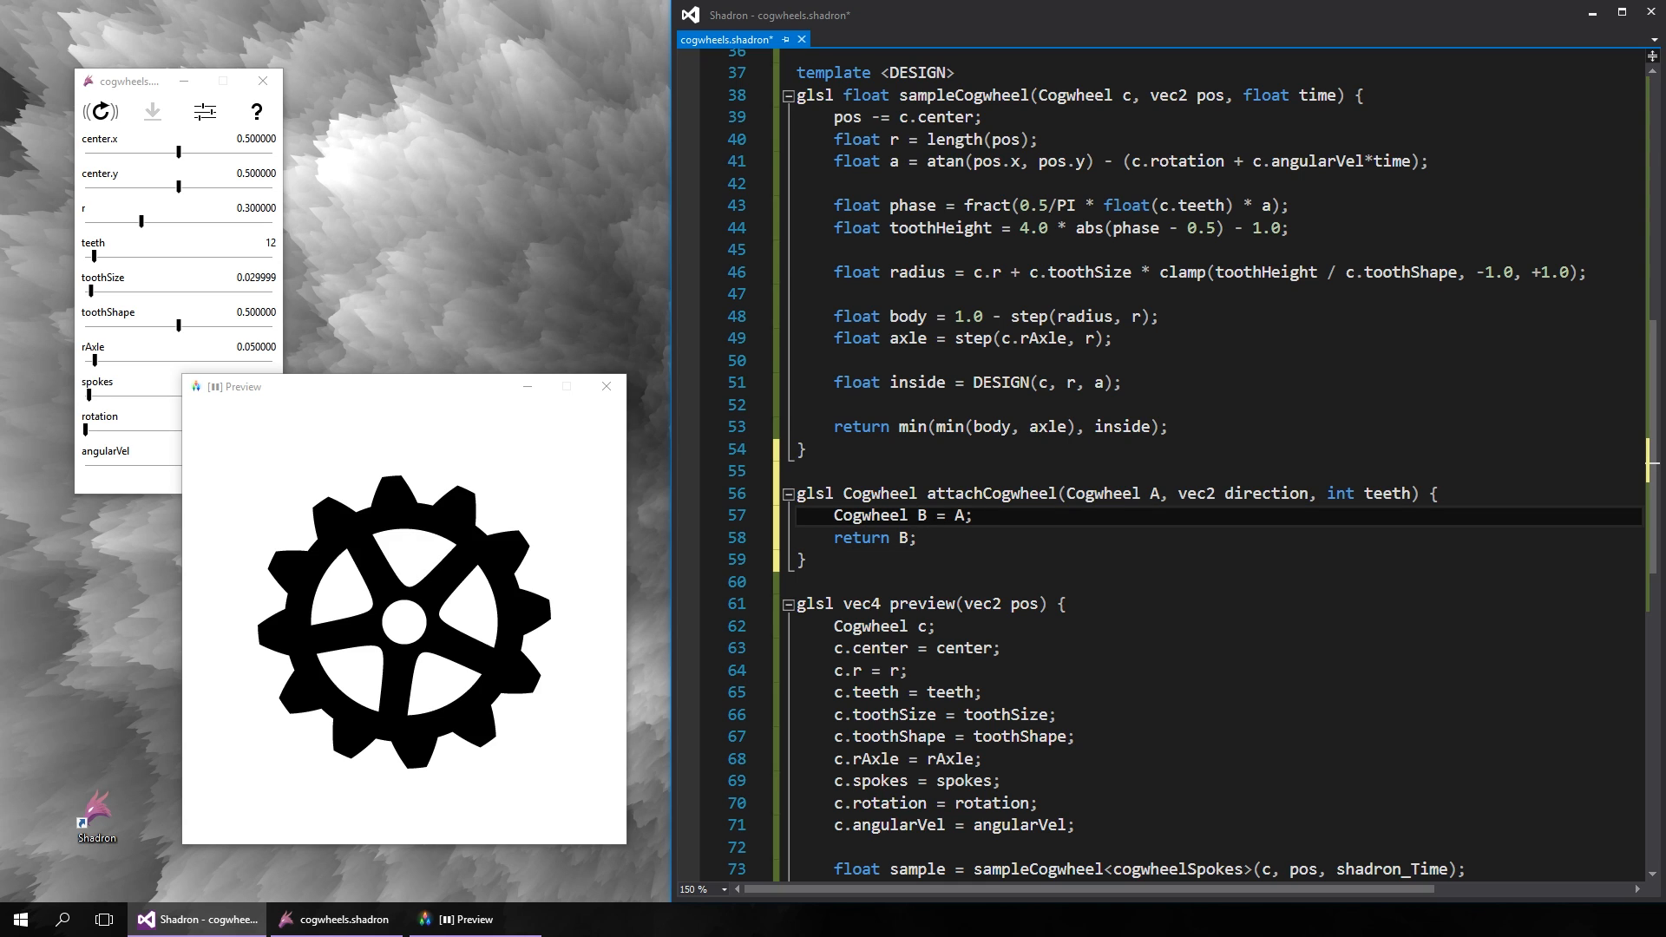
# - Set B.teeth, compute ratio as A.teeth/float(B.teeth) and B.r = A.r/ratio
pyautogui.write('B.teeth = teeth;')
pyautogui.write('float ratio = float')
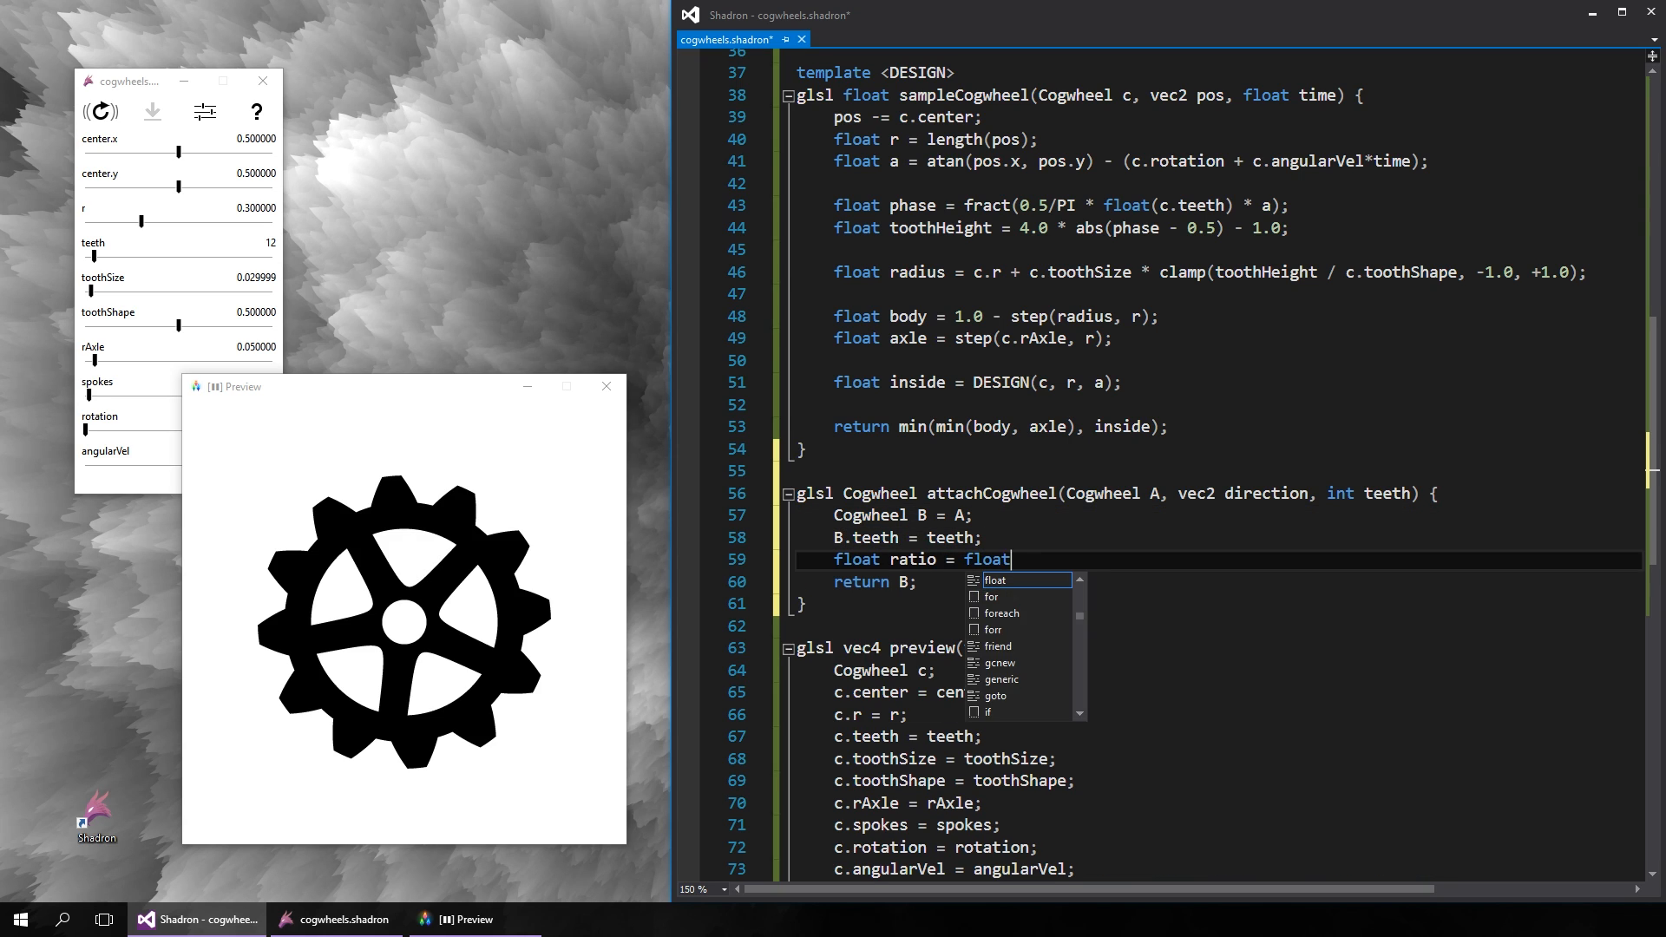
pyautogui.write('(A.teeth)/float(')
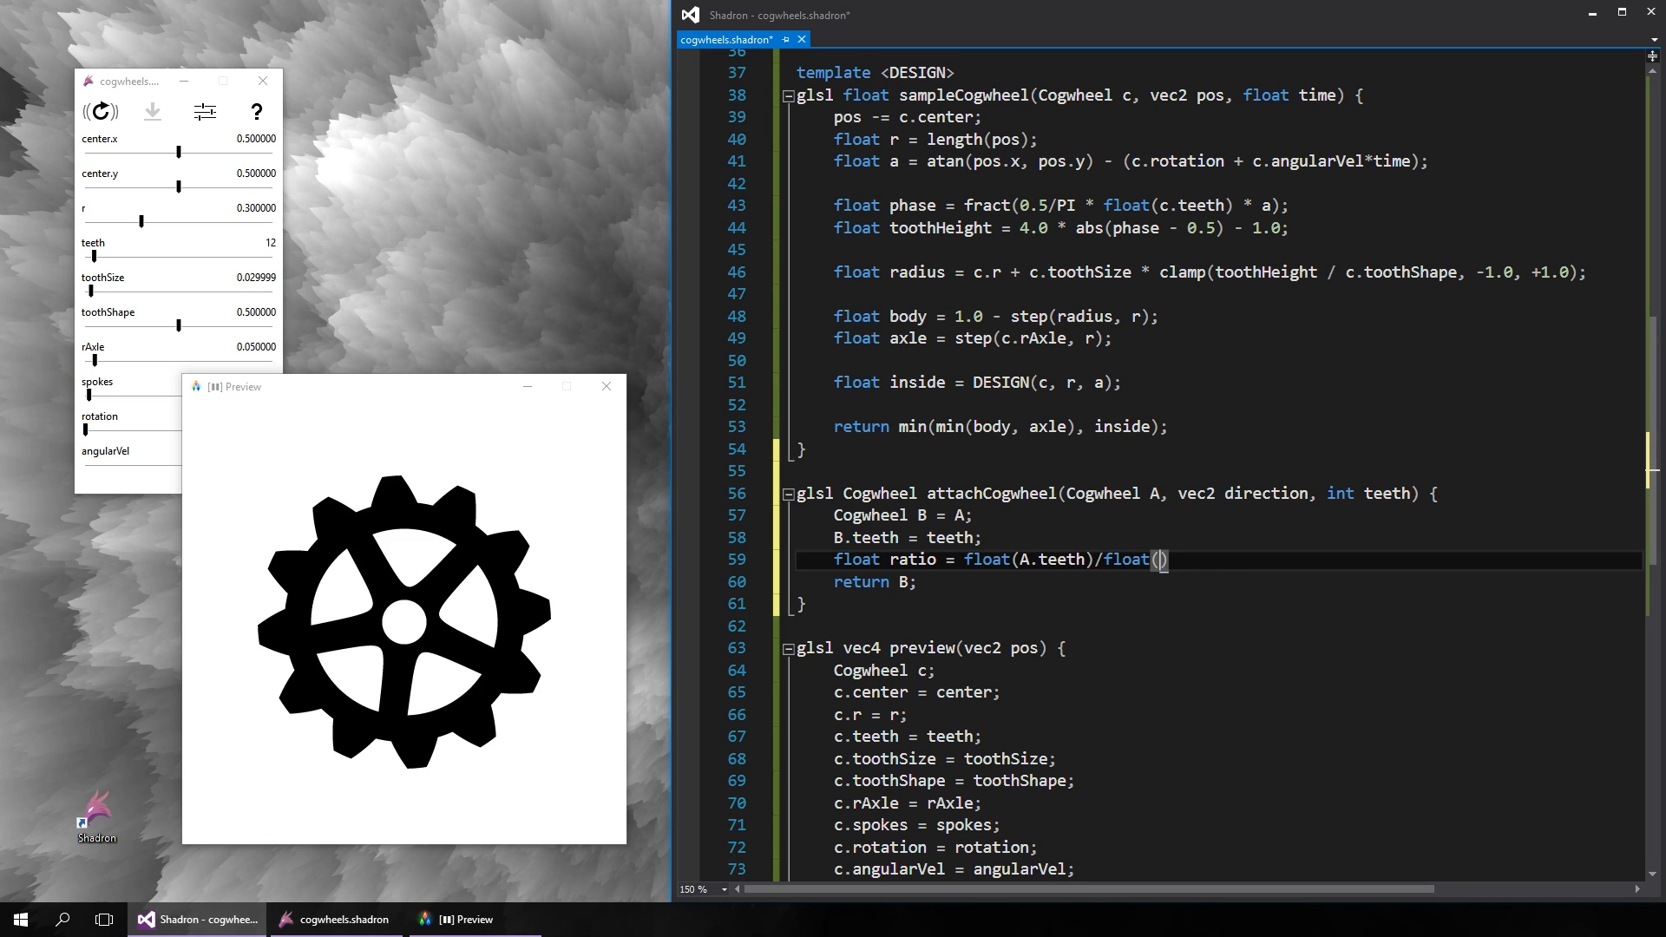
pyautogui.write('B.teeth);')
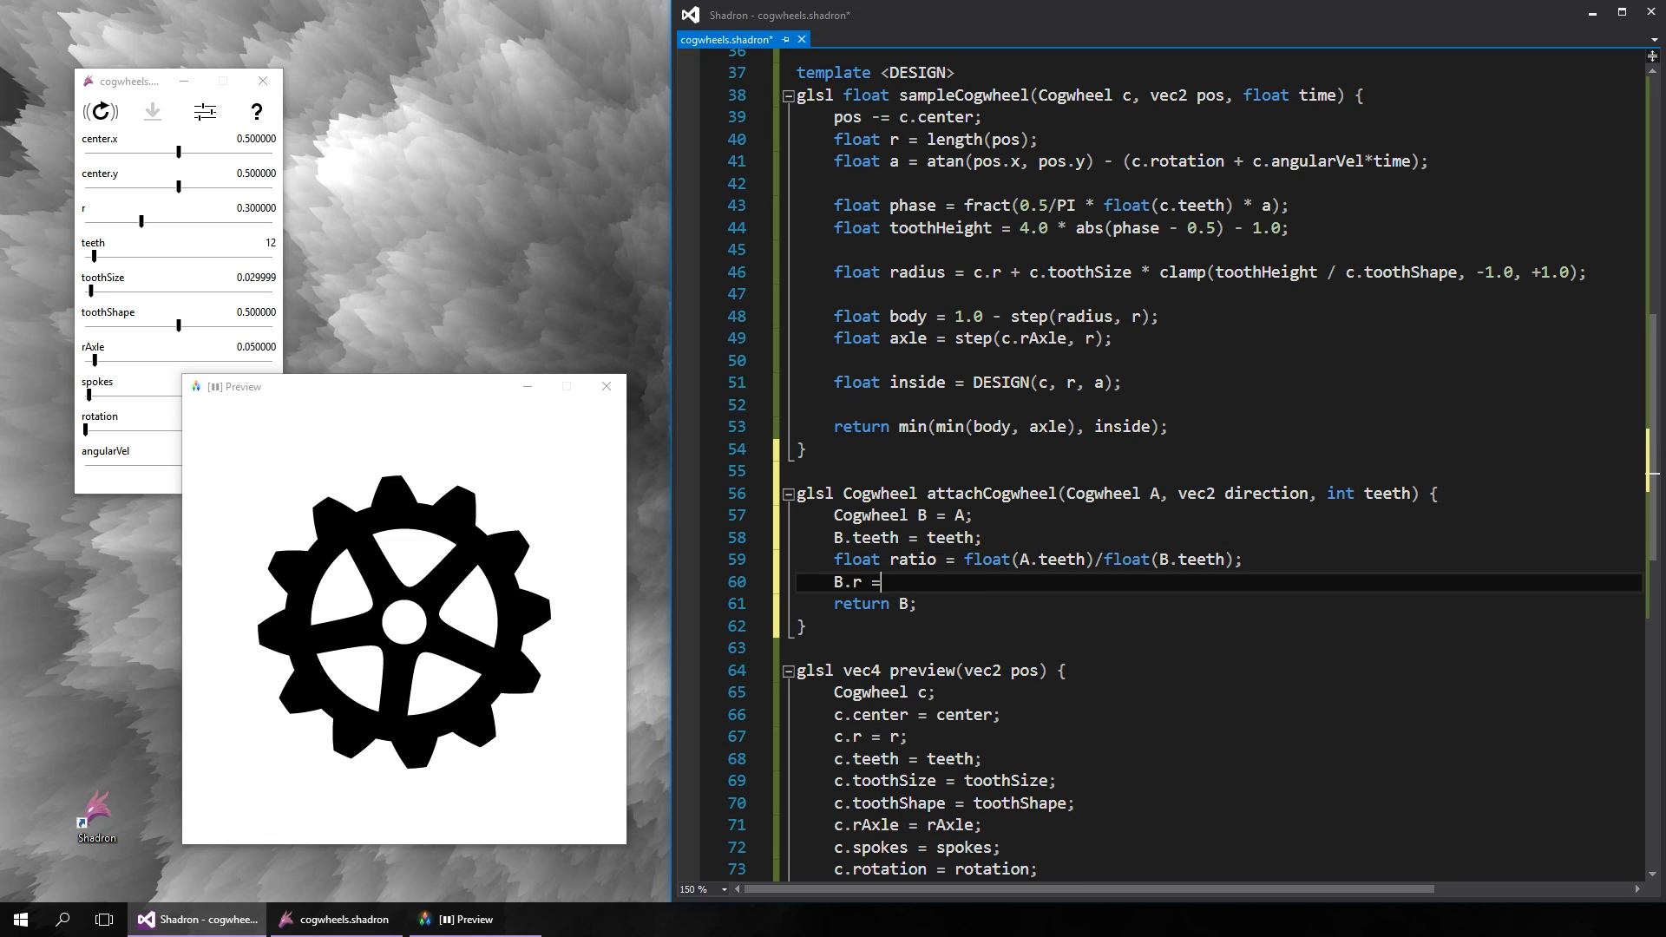
pyautogui.write('A.r/ratio;')
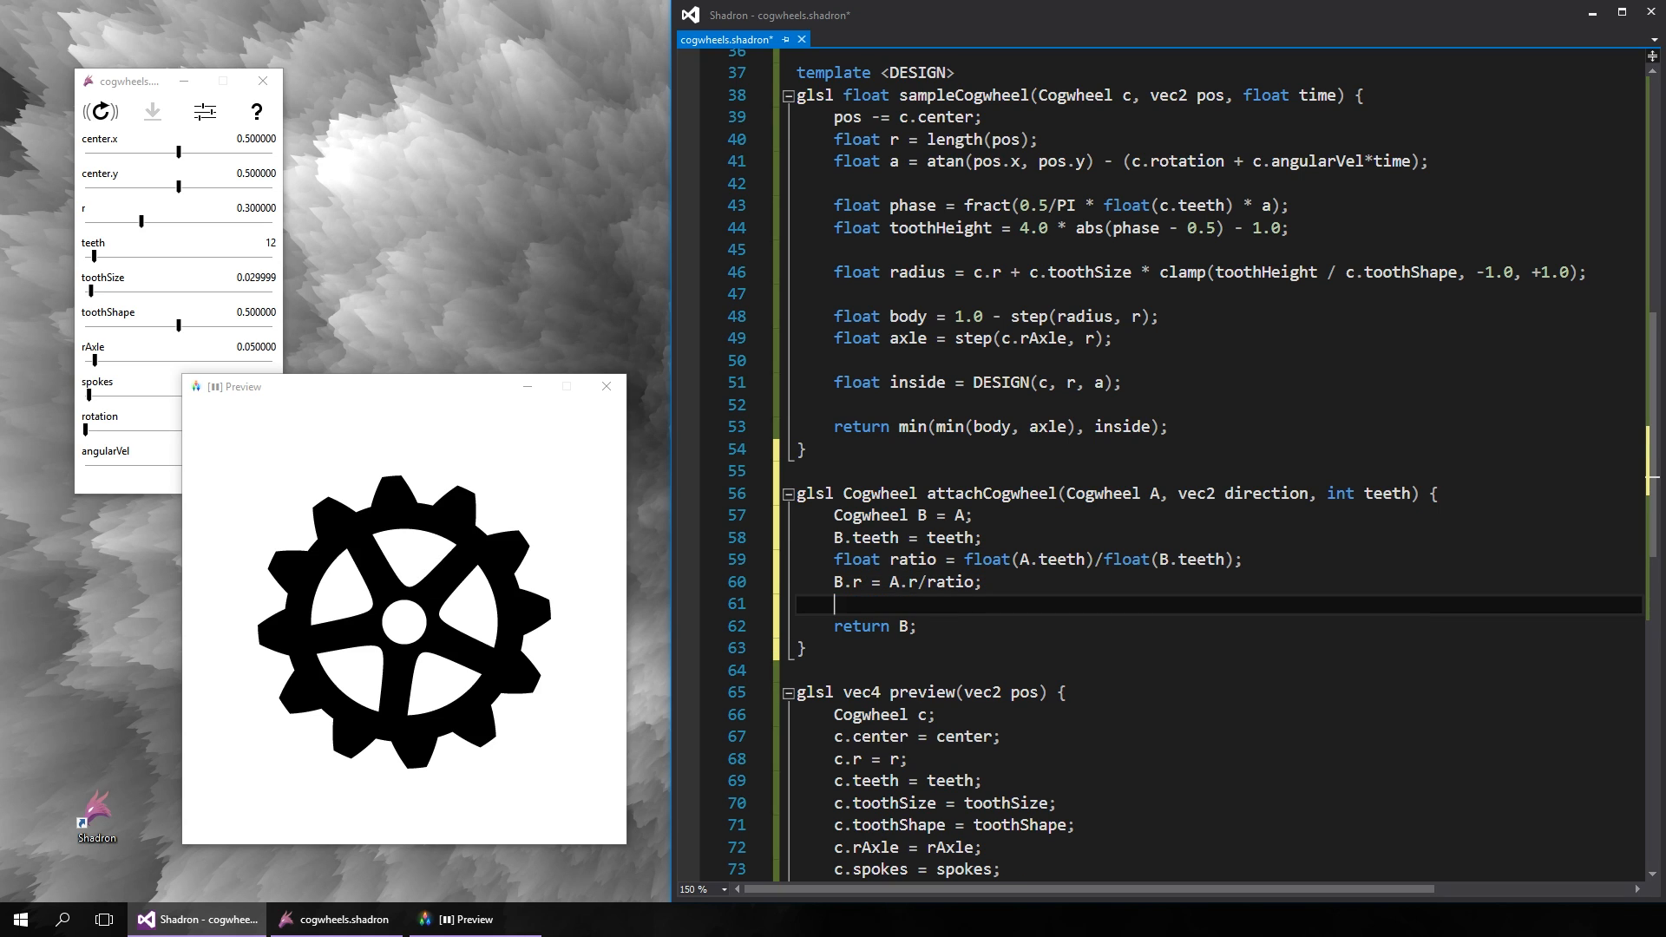
# - Set B.angularVel = -ratio*A.angularVel and B.center = A.center + (A.r+B.r)*normalized direction, starting B.rotation
pyautogui.write('B.angularVel = -ratio*A.a')
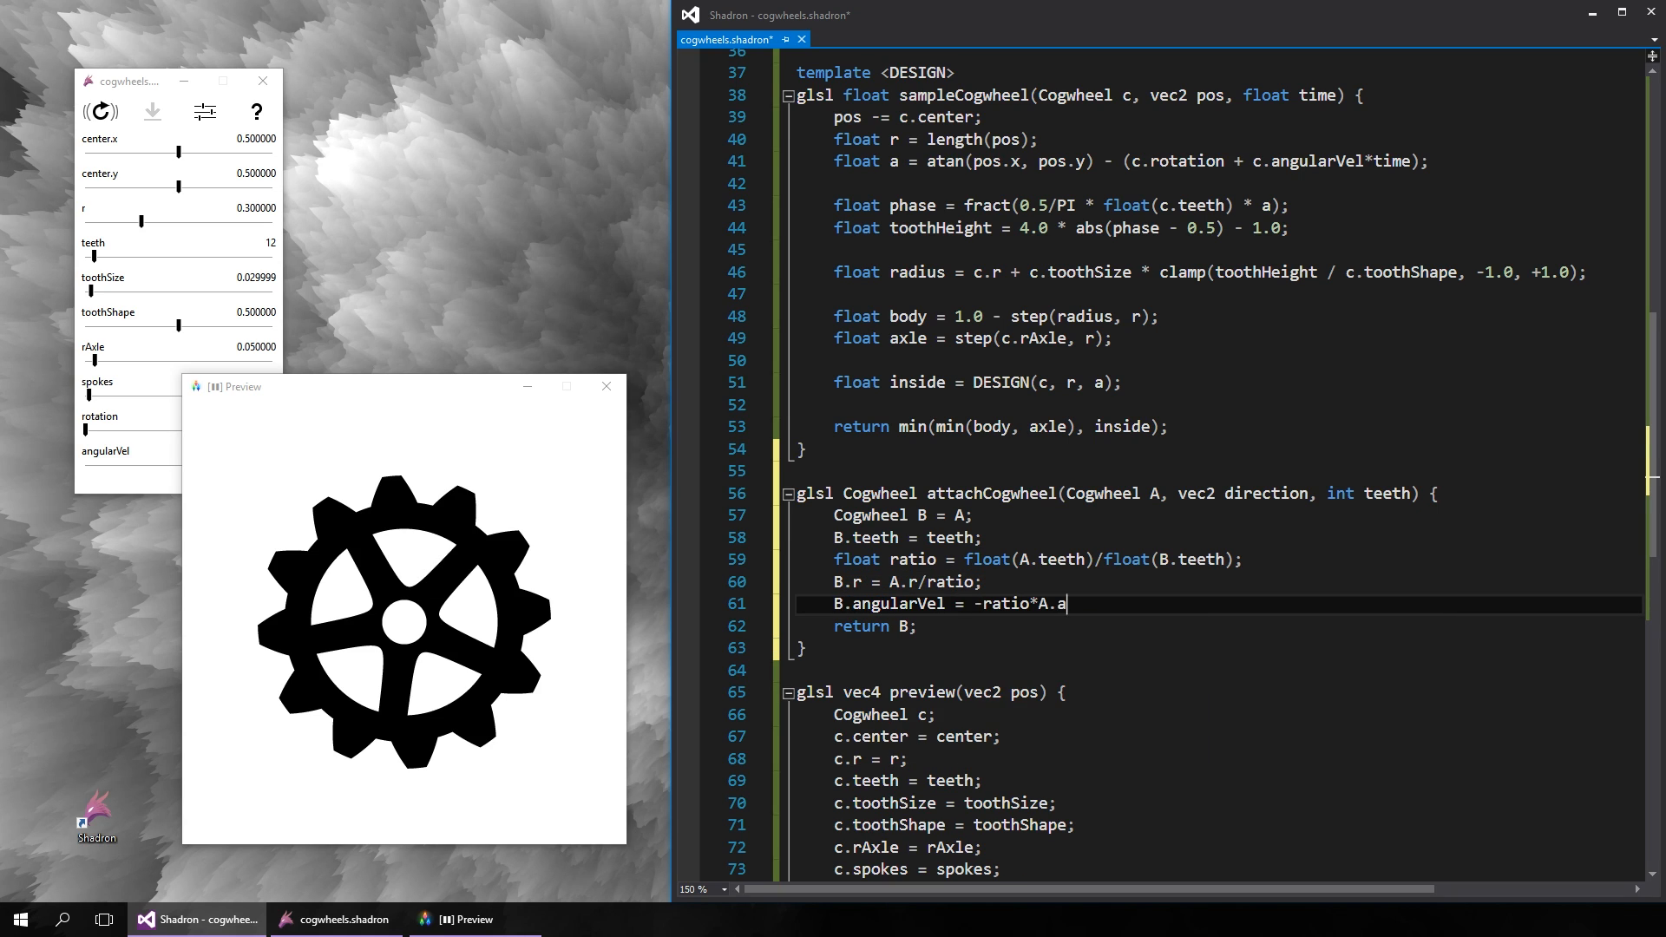
pyautogui.write('ngularVel;')
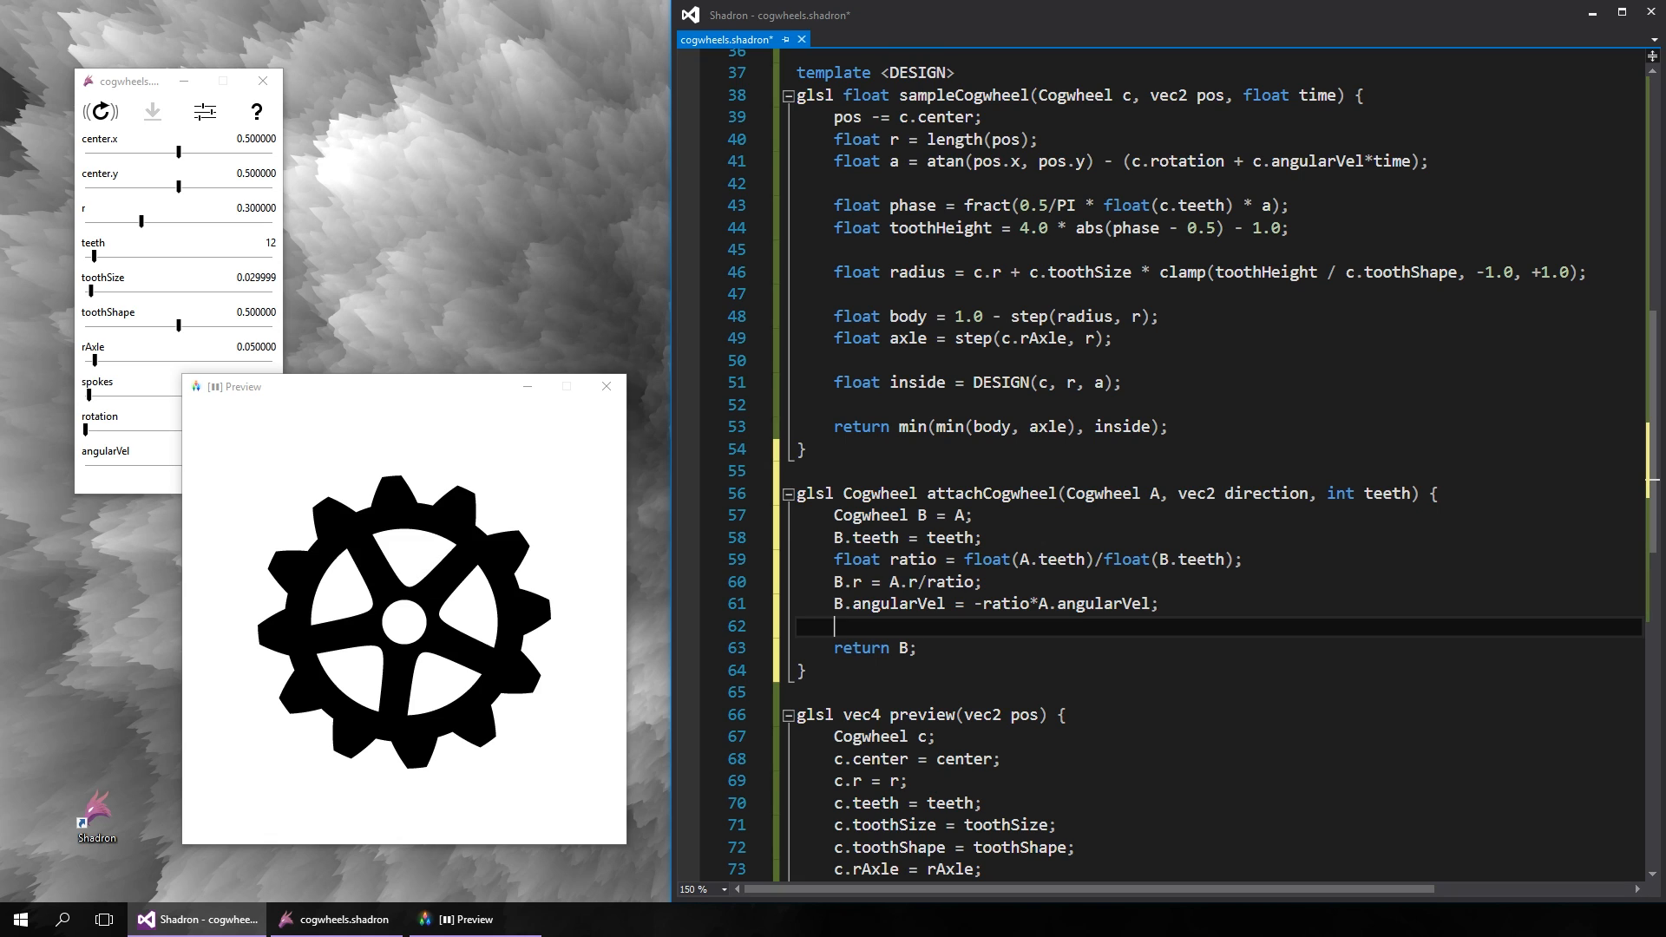
pyautogui.write('B.center = A.center +')
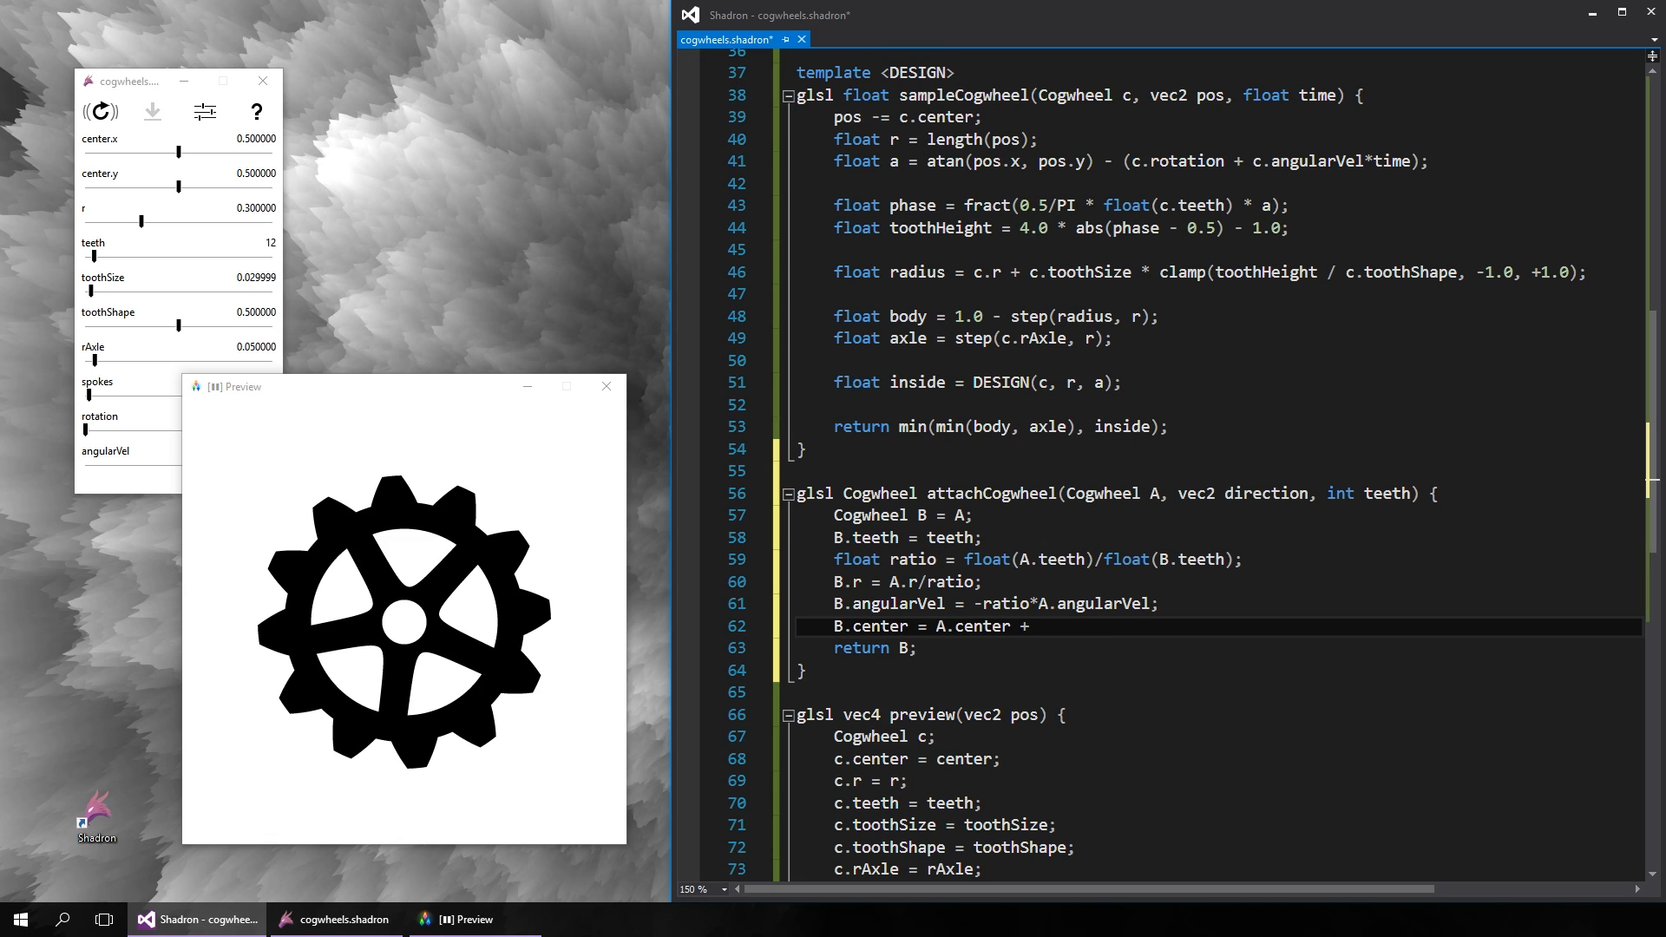
pyautogui.write('(A.r+B.r)*normalize(direction);')
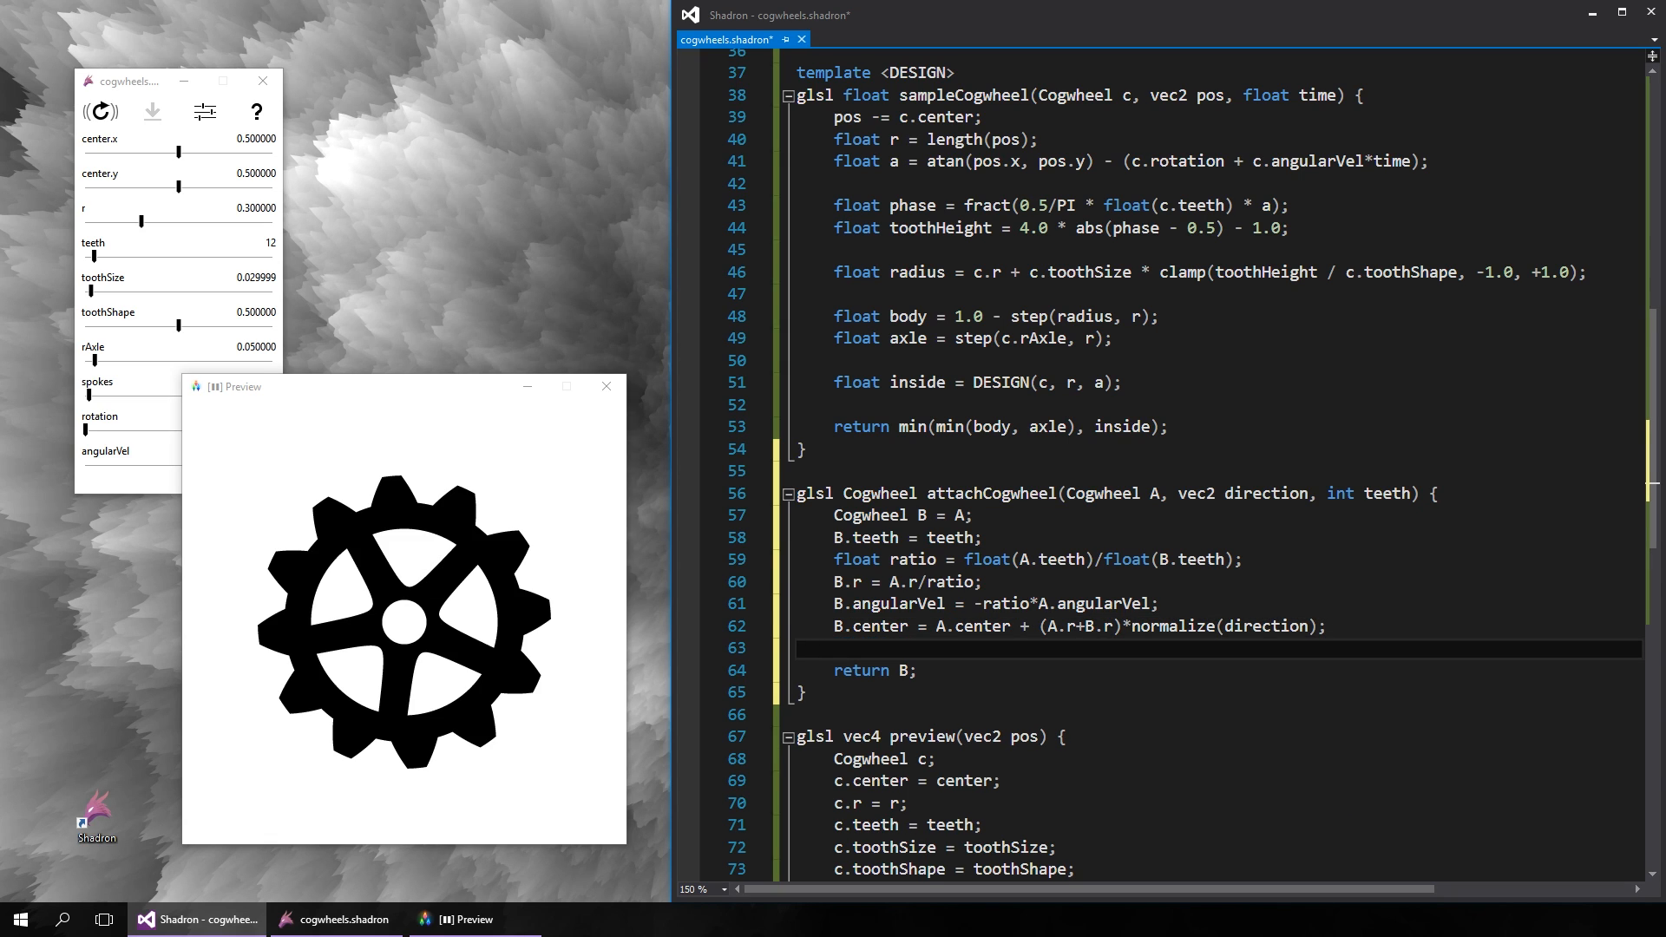
pyautogui.write('B.rotation =')
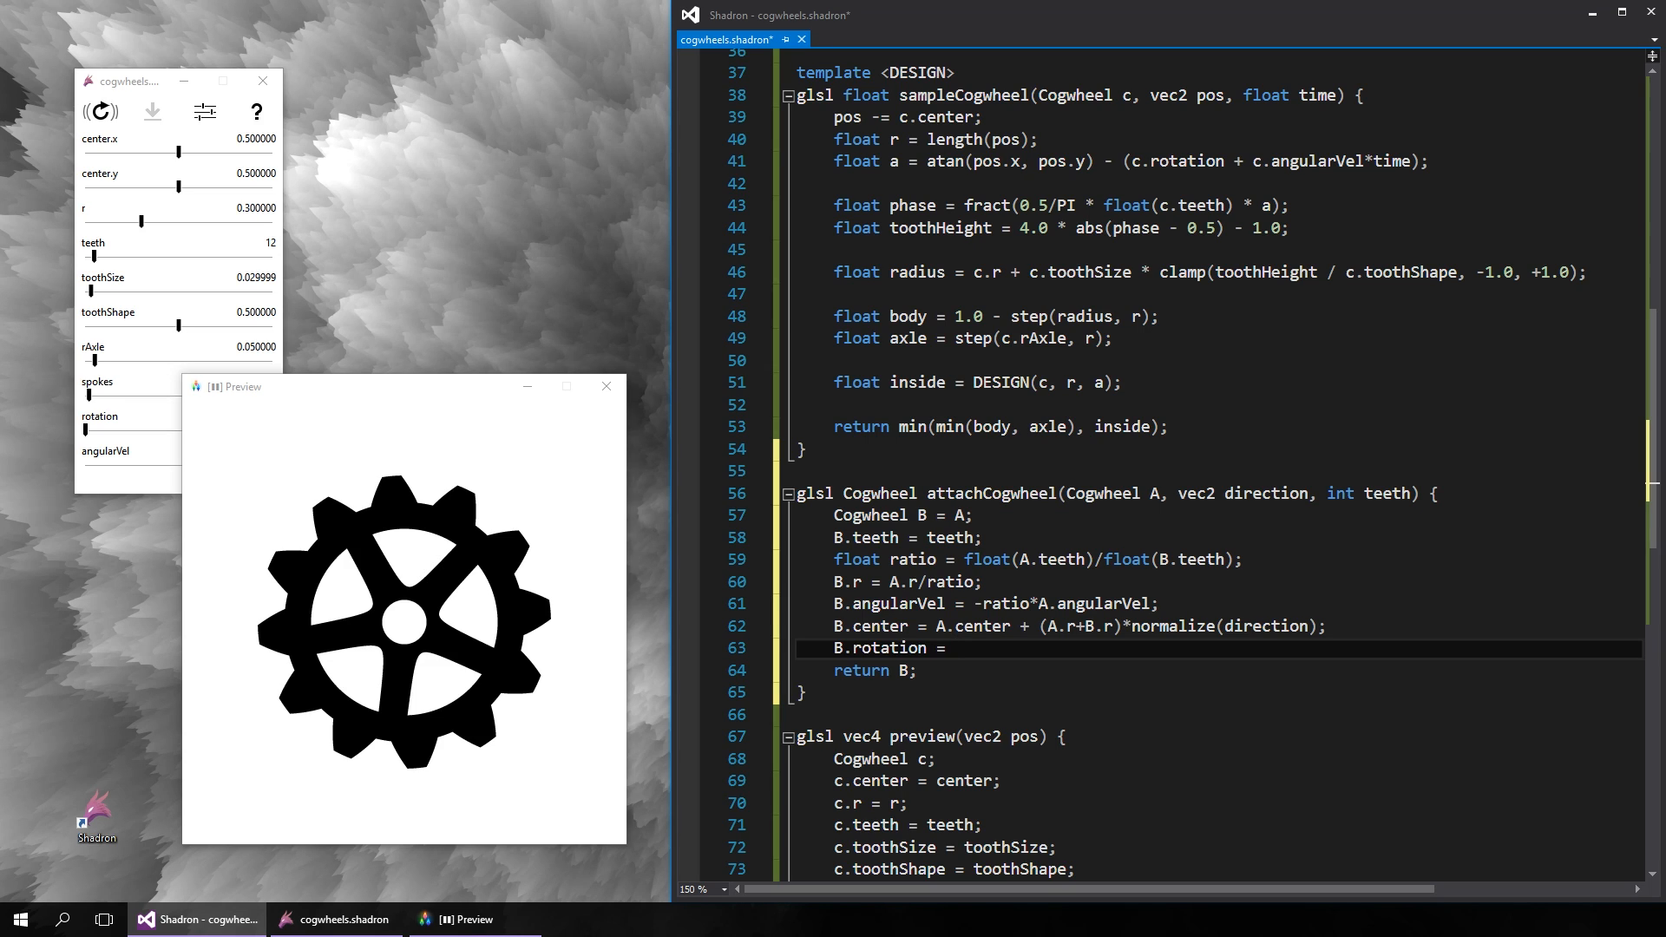
pyautogui.write('float omega = atan(direction.x, direction.y)')
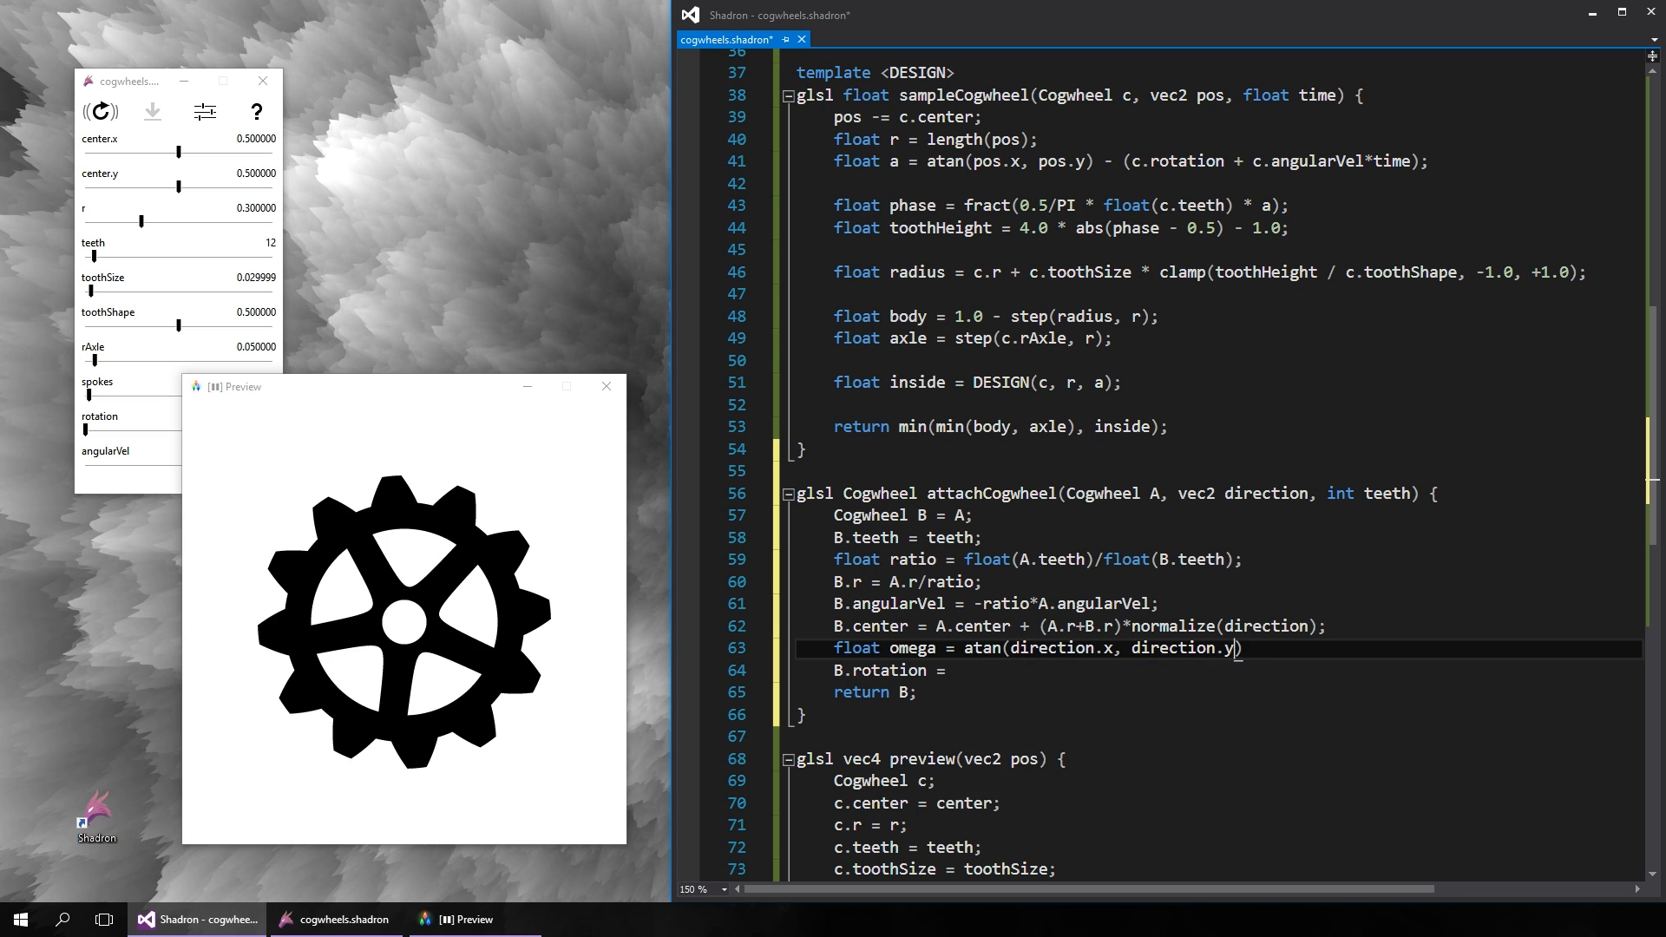
# - Finish B.rotation as PI + PI/float(B.teeth) - ratio*A.rotation + omega + ratio*omega and add attachDirection = vec2(0.5, 1)
pyautogui.write('PI + PI/float(B.teeth)')
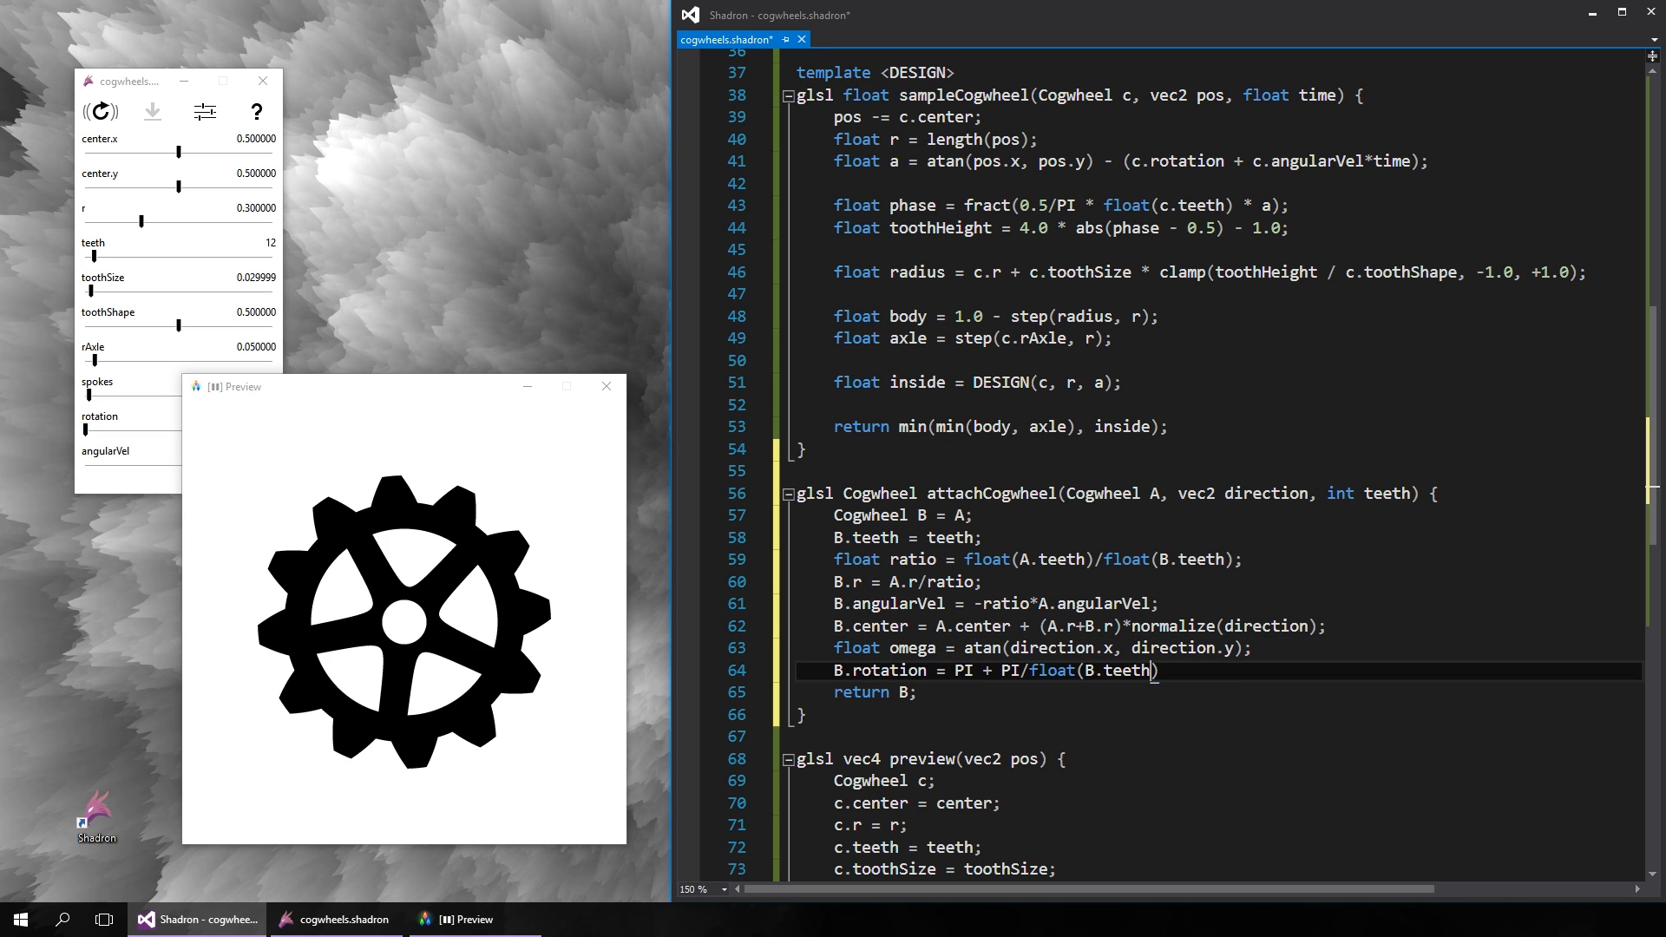
pyautogui.write('- ratio*A.rotation + omega + ratio*omega;')
pyautogui.write('param')
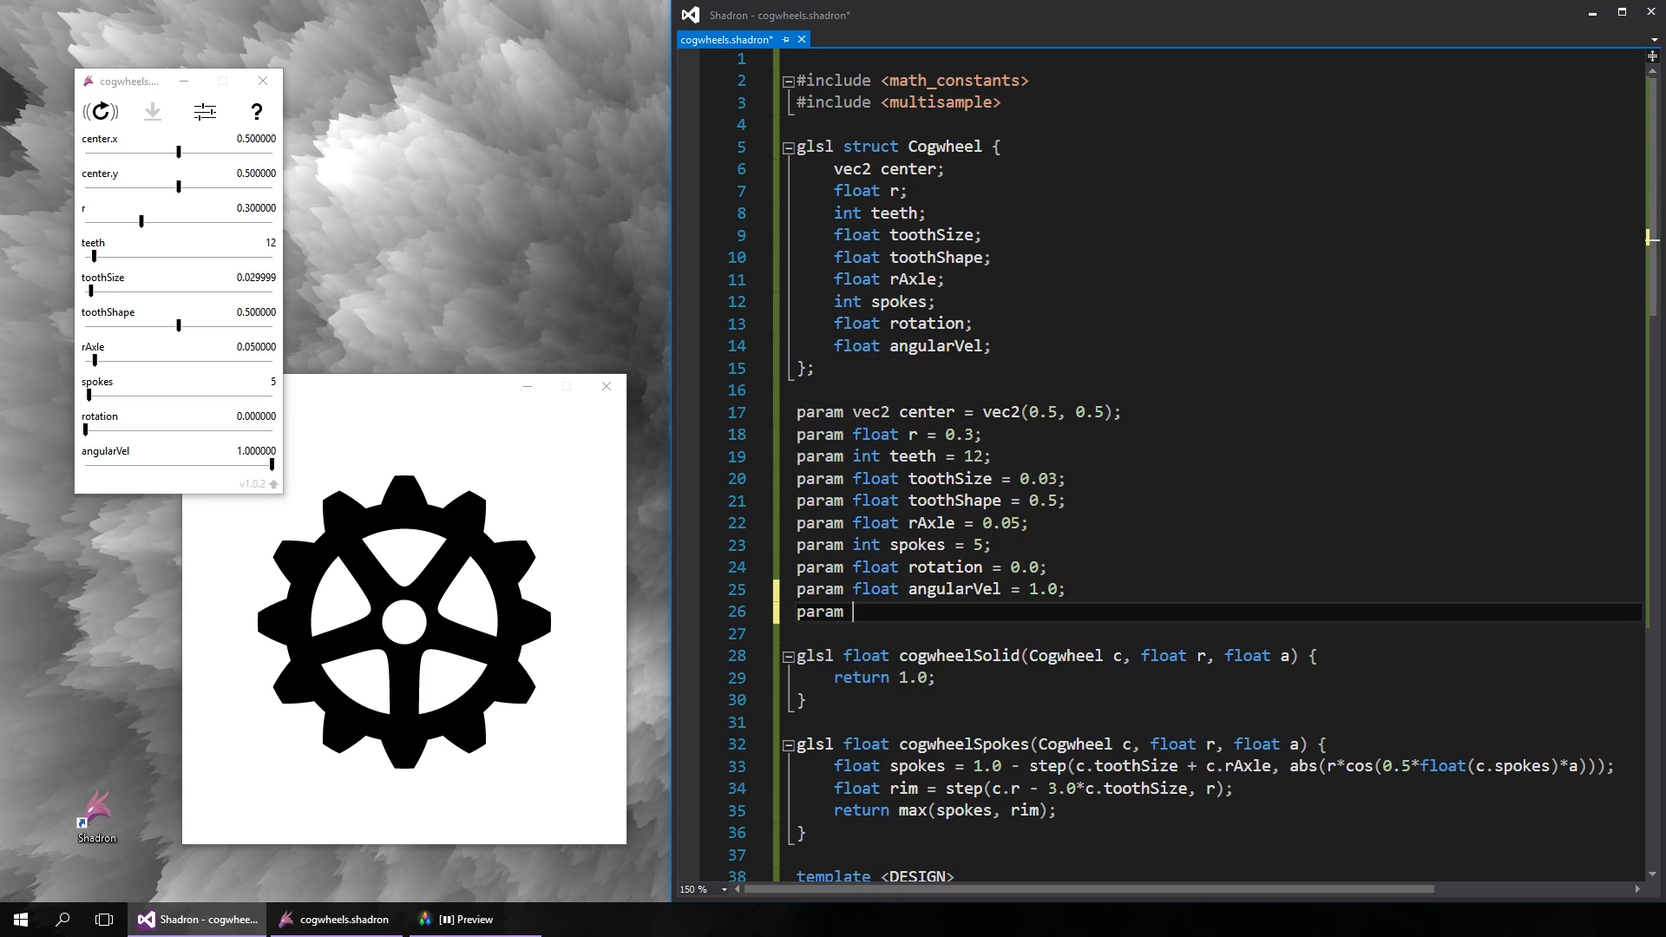
pyautogui.write('vec2 attachDirection = vec2(0.5, 1)')
pyautogui.write('param int teeth2 = 6;')
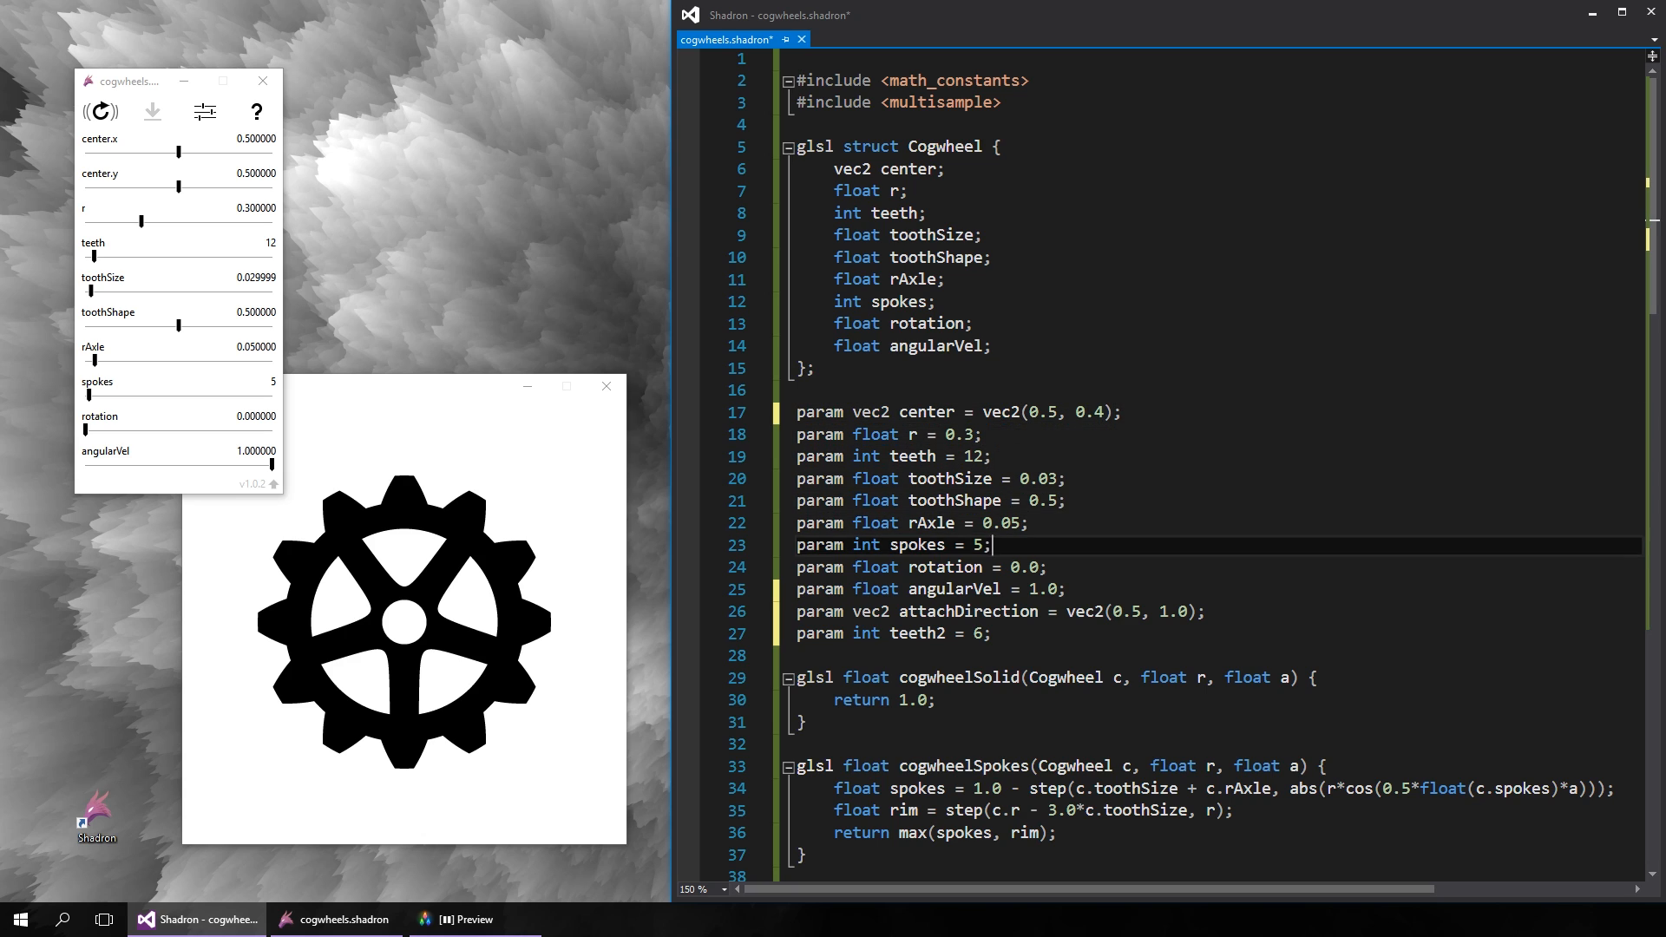
# - Begin calling attachCogwheel on the sampling line of the preview function
pyautogui.scroll(-3)
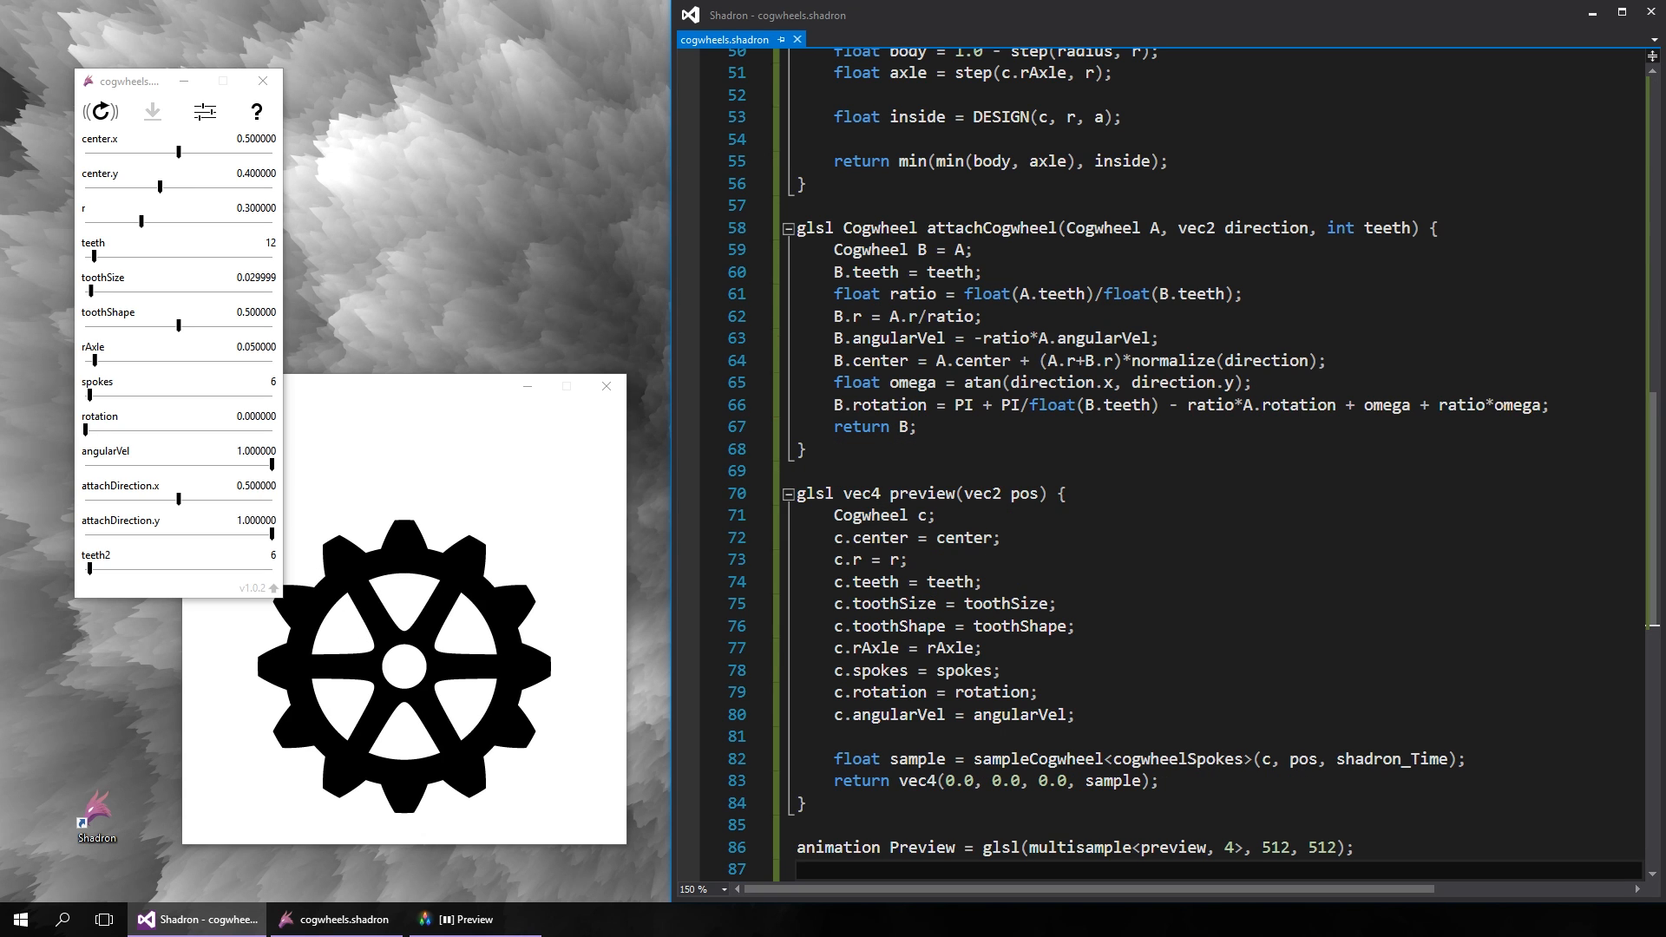
pyautogui.click(890, 758)
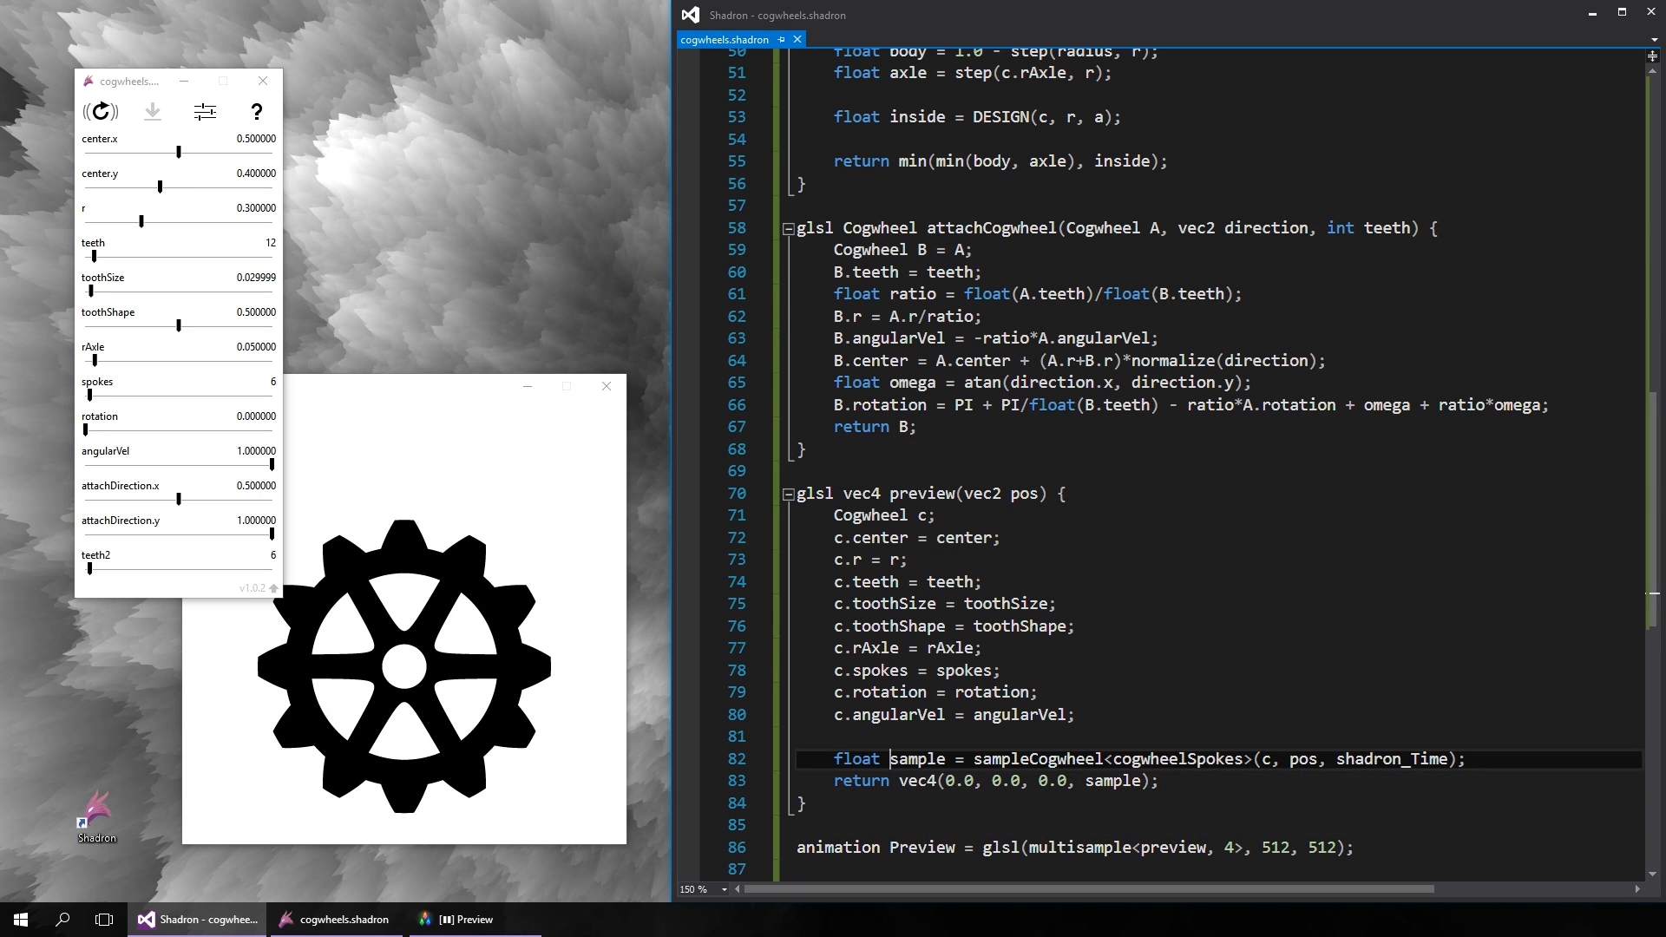
pyautogui.write('c = attachCogwhee')
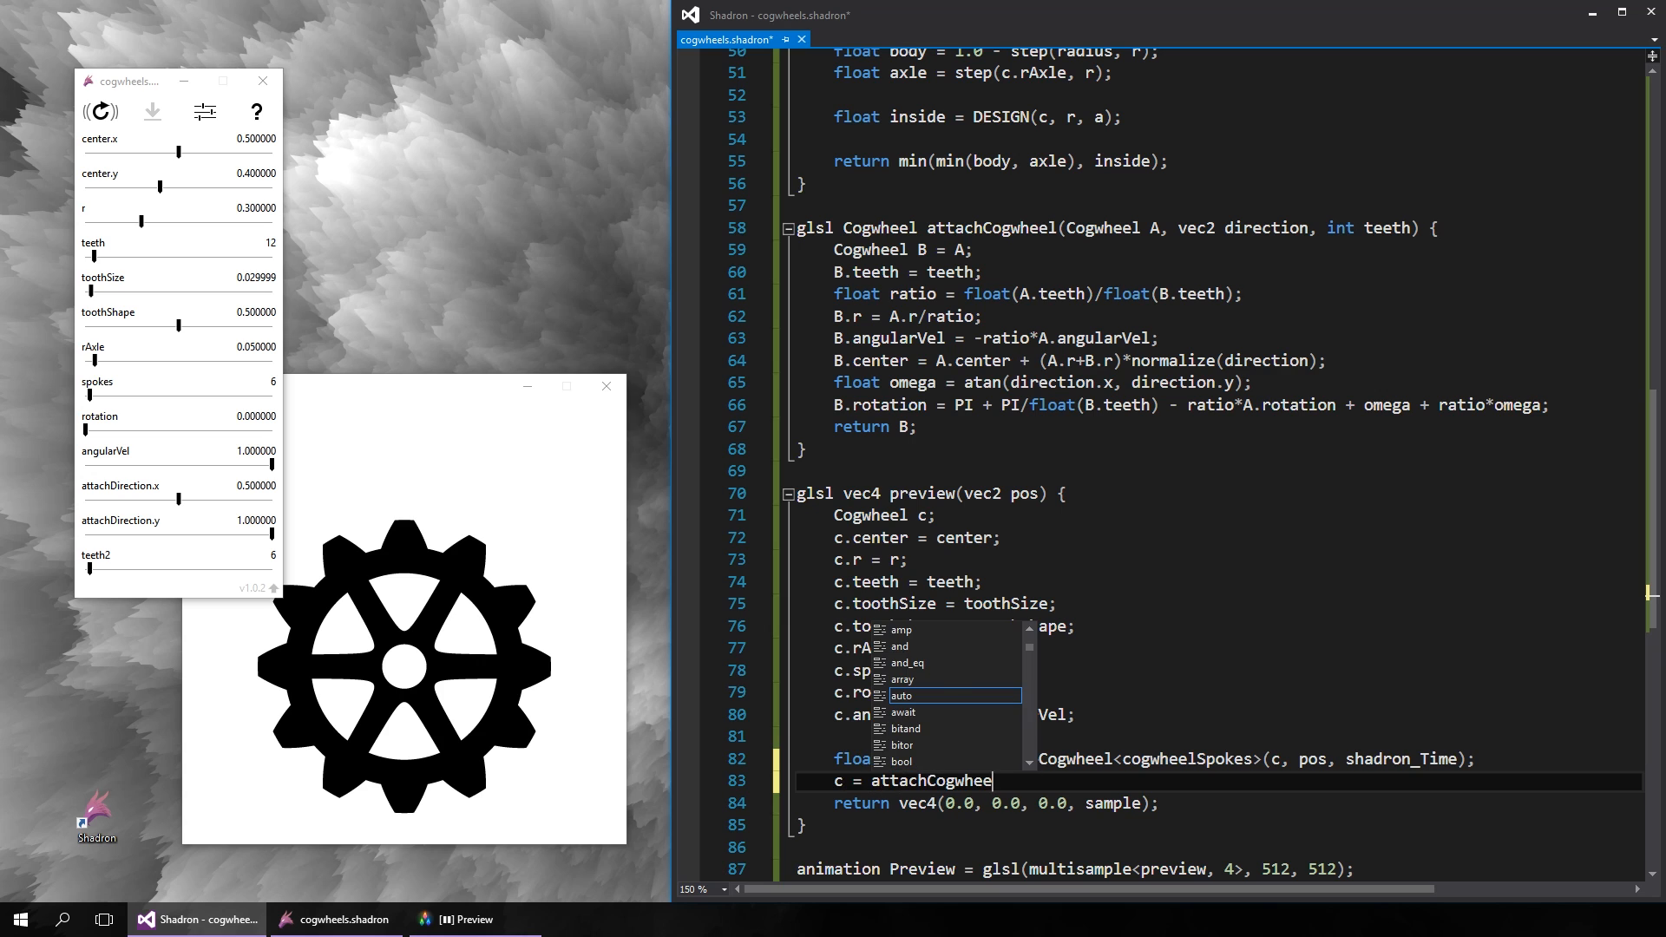